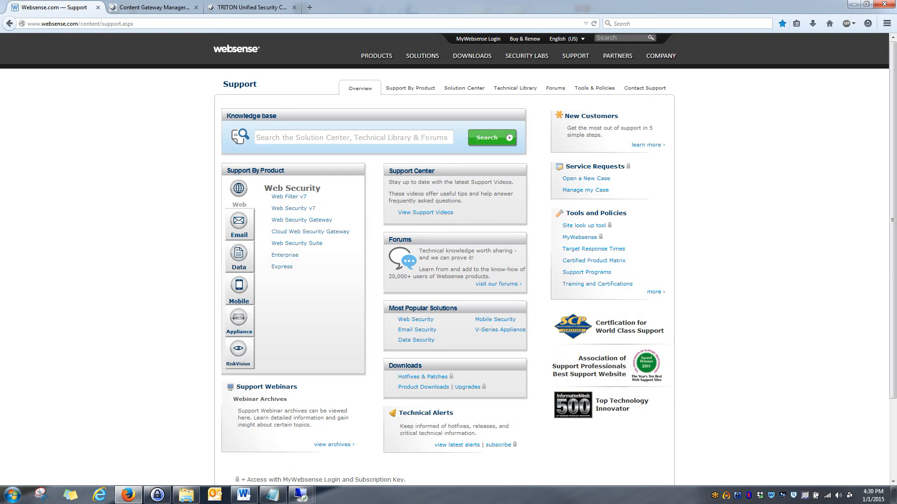
{"action": "mouse_move", "coordinate": [340, 221]}
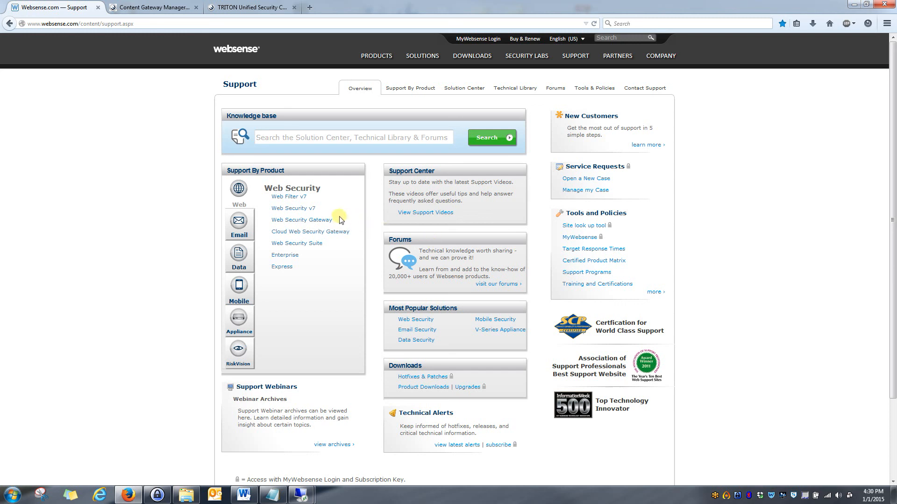
{"action": "mouse_move", "coordinate": [293, 157]}
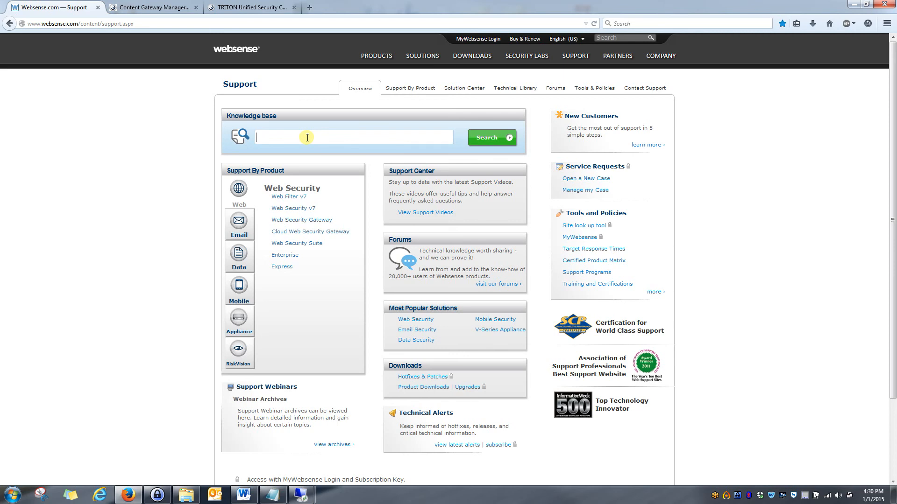
- Search the knowledge base for 'How to work with encrypted data'
{"action": "type", "text": "How to"}
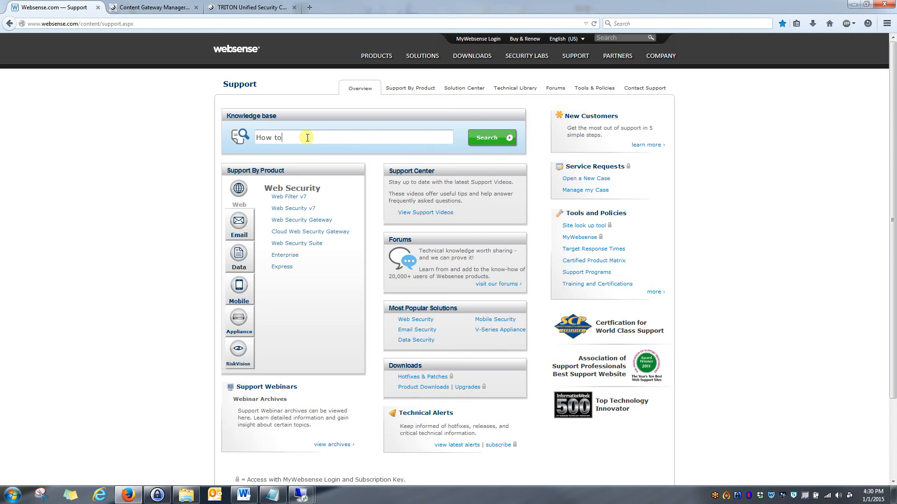
{"action": "type", "text": "work with"}
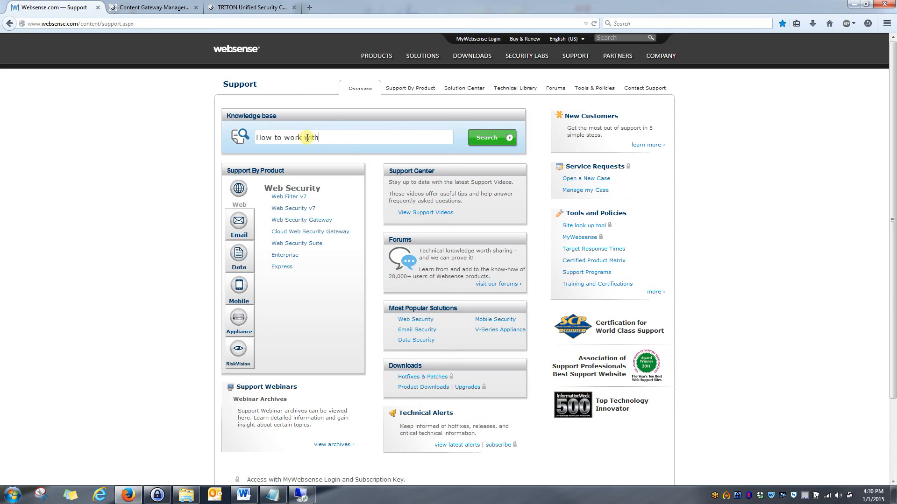
{"action": "type", "text": "encrypt"}
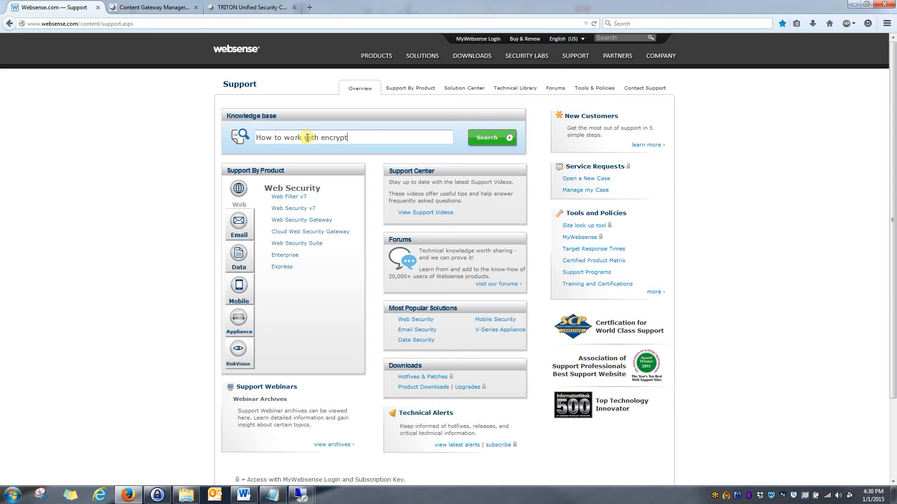
{"action": "type", "text": "ed data"}
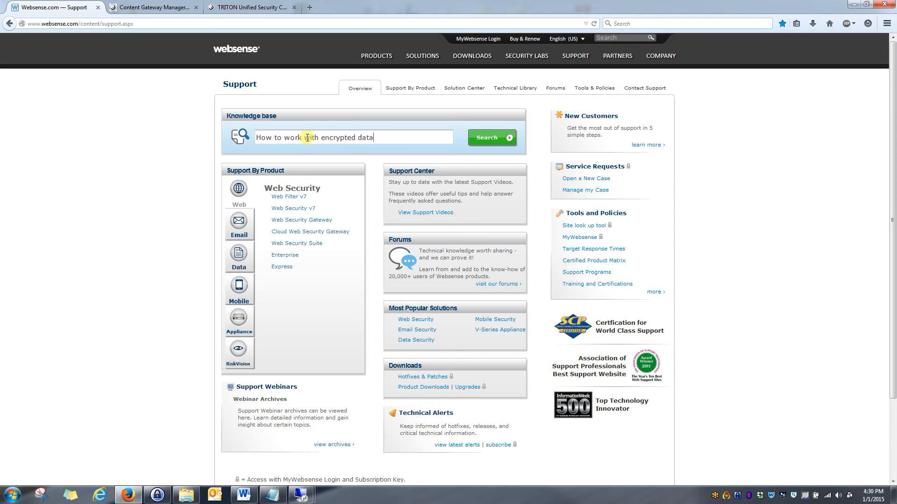
{"action": "left_click", "coordinate": [491, 137]}
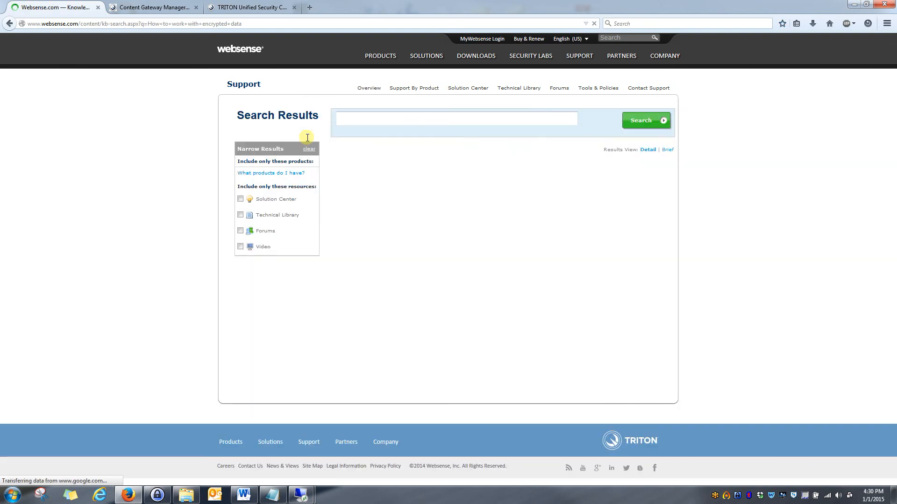
{"action": "left_click", "coordinate": [645, 120]}
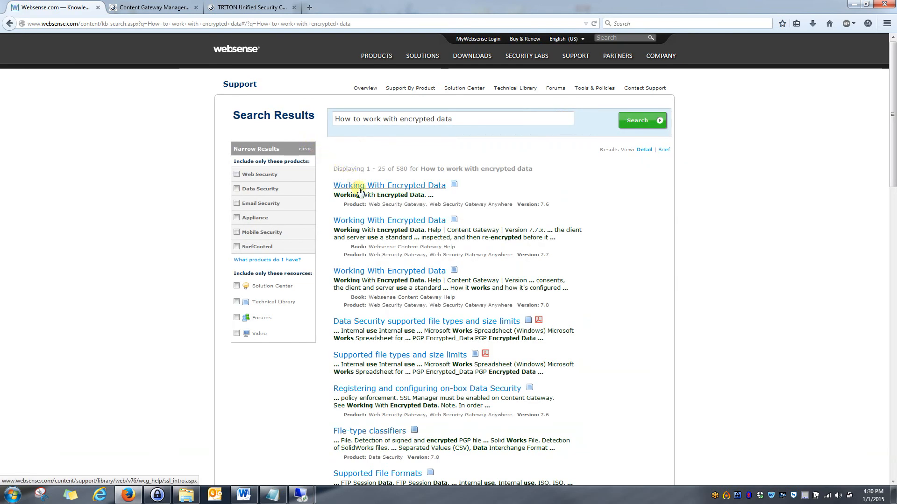
{"action": "mouse_move", "coordinate": [226, 194]}
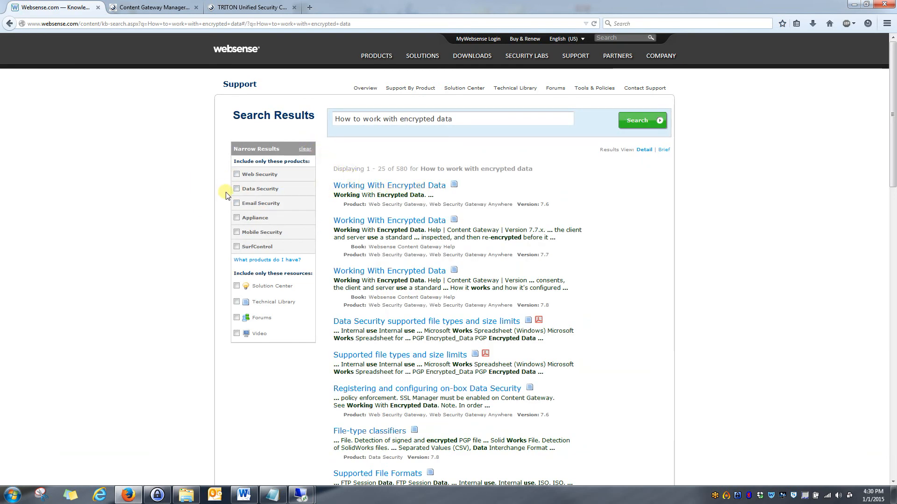
- Narrow the results to Web Security, Web Security Gateway Anywhere 7.8
{"action": "left_click", "coordinate": [236, 174]}
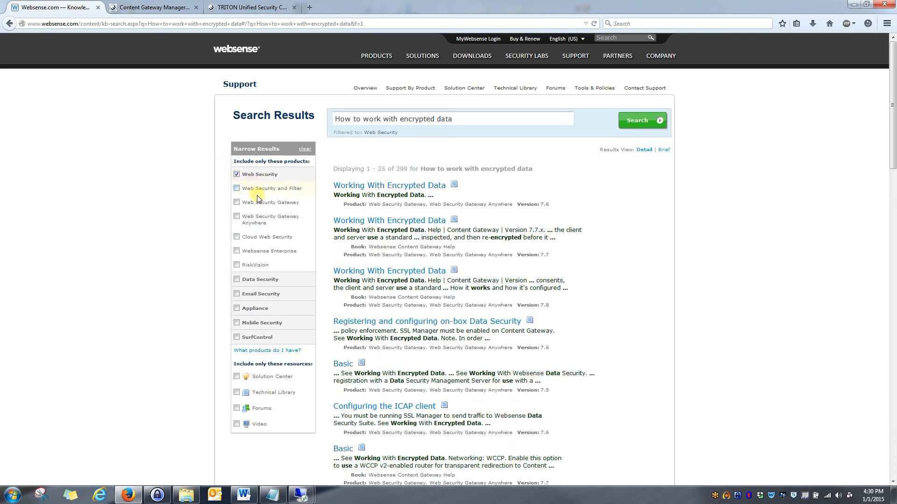
{"action": "left_click", "coordinate": [237, 217]}
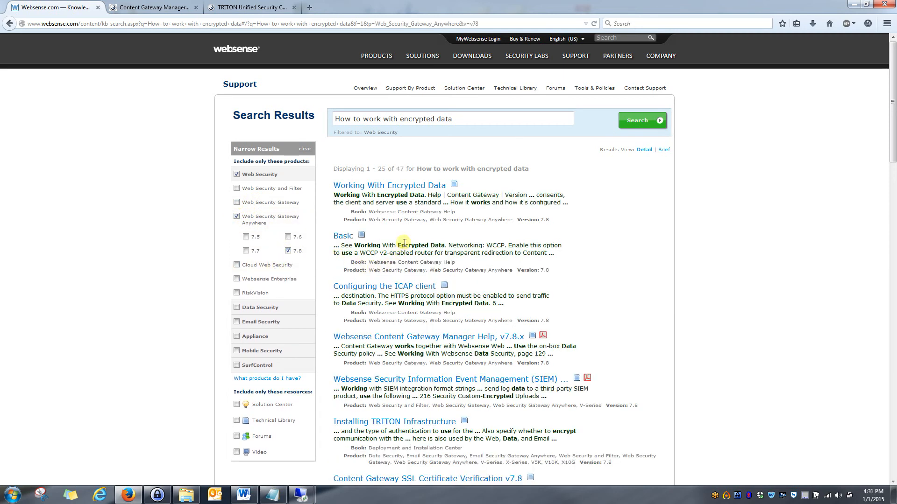
{"action": "mouse_move", "coordinate": [472, 190]}
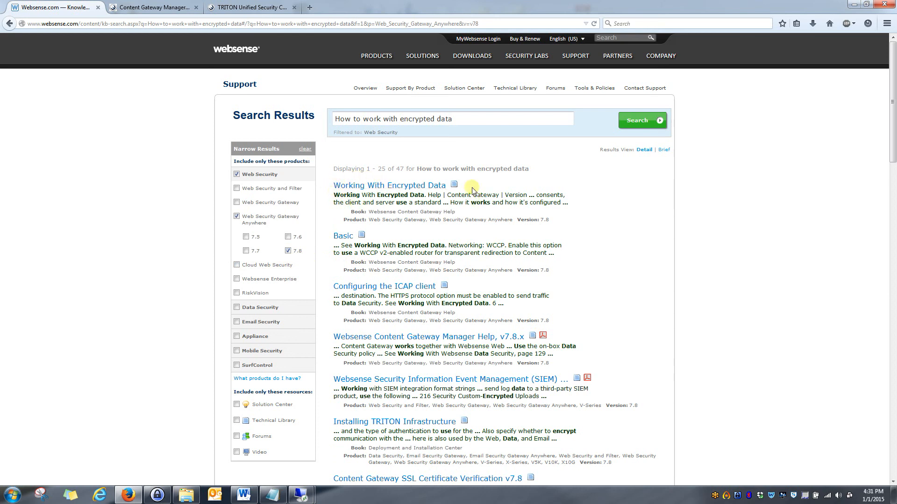
{"action": "mouse_move", "coordinate": [461, 187]}
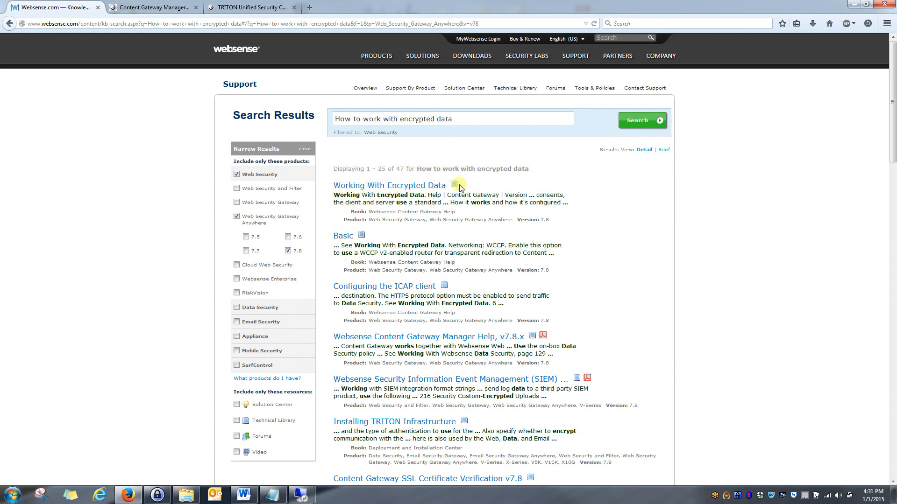
{"action": "mouse_move", "coordinate": [370, 189]}
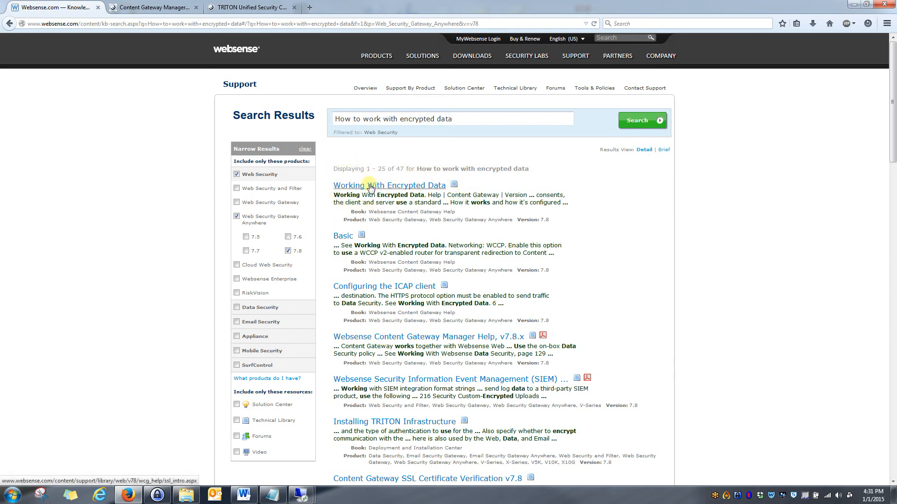
- Open the 'Working With Encrypted Data' Content Gateway 7.8.x help article from the results
{"action": "left_click", "coordinate": [389, 185]}
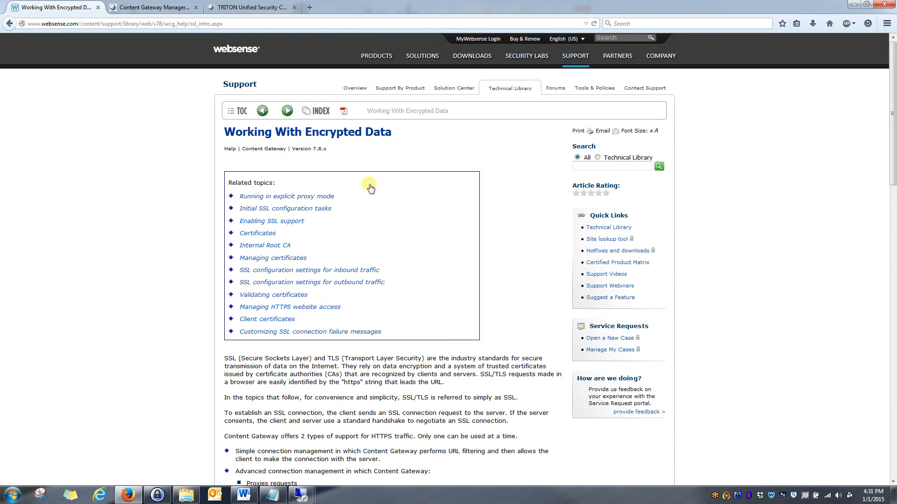
{"action": "mouse_move", "coordinate": [380, 226]}
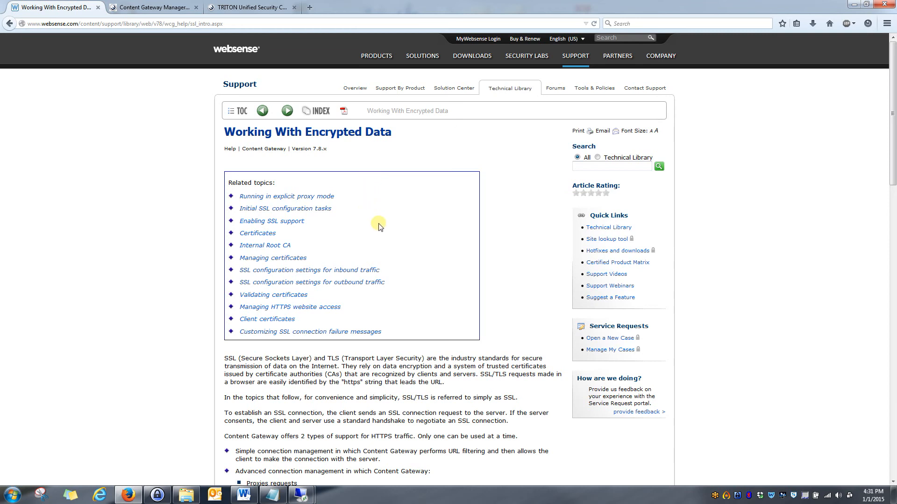
{"action": "mouse_move", "coordinate": [376, 230]}
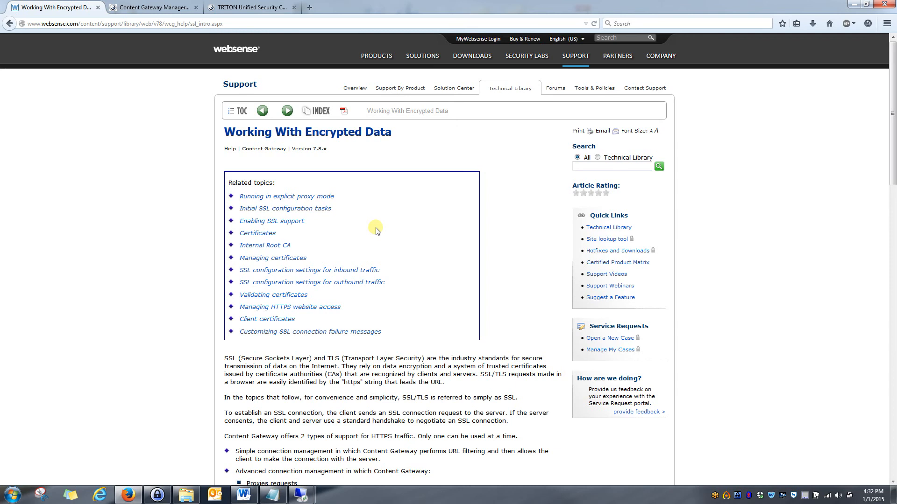
{"action": "mouse_move", "coordinate": [373, 121]}
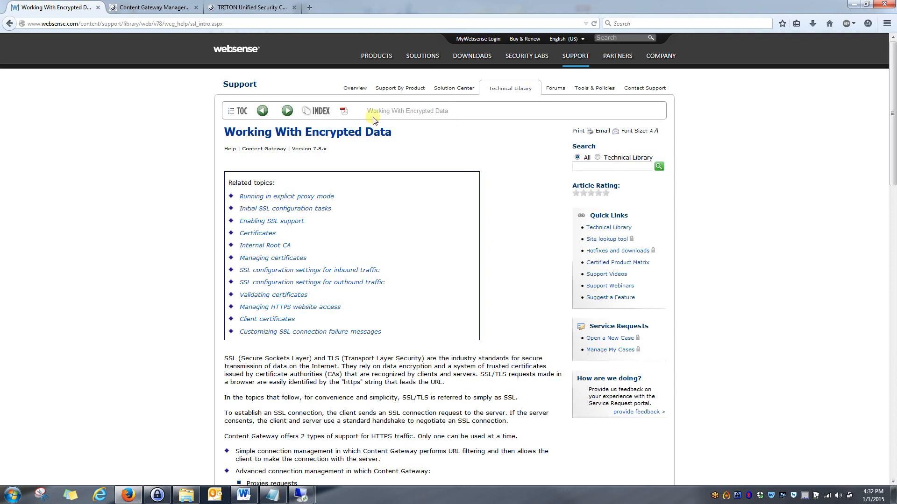
{"action": "mouse_move", "coordinate": [526, 125]}
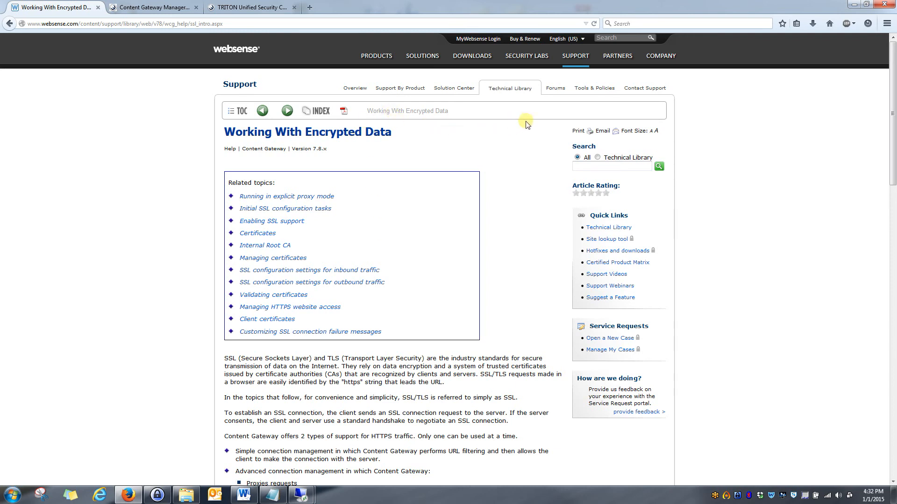
{"action": "mouse_move", "coordinate": [175, 187]}
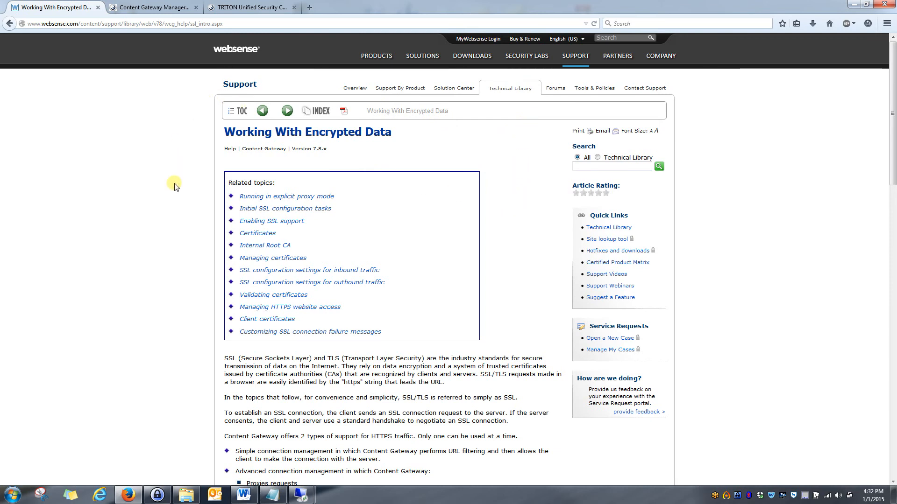
{"action": "mouse_move", "coordinate": [553, 166]}
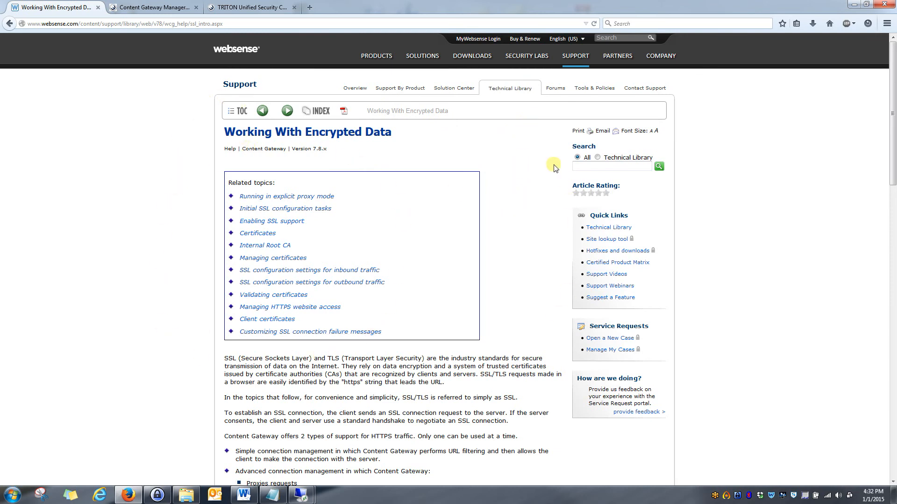
{"action": "mouse_move", "coordinate": [617, 251]}
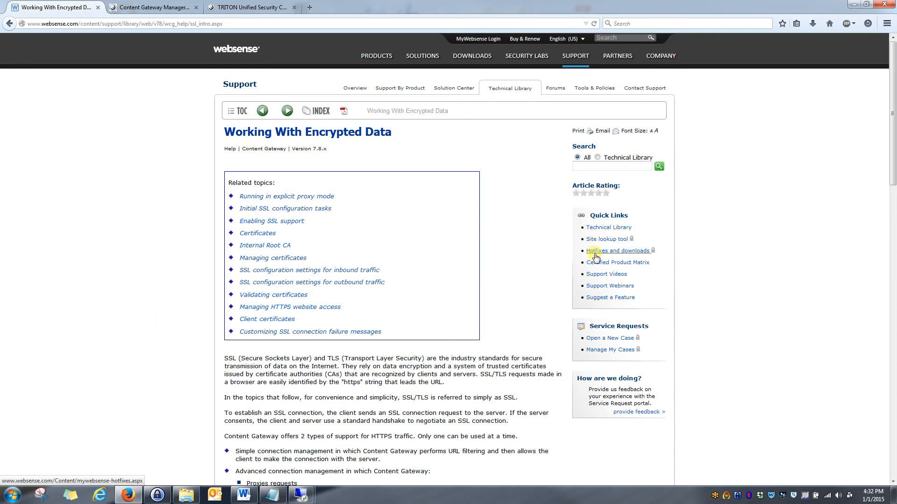
{"action": "mouse_move", "coordinate": [638, 256]}
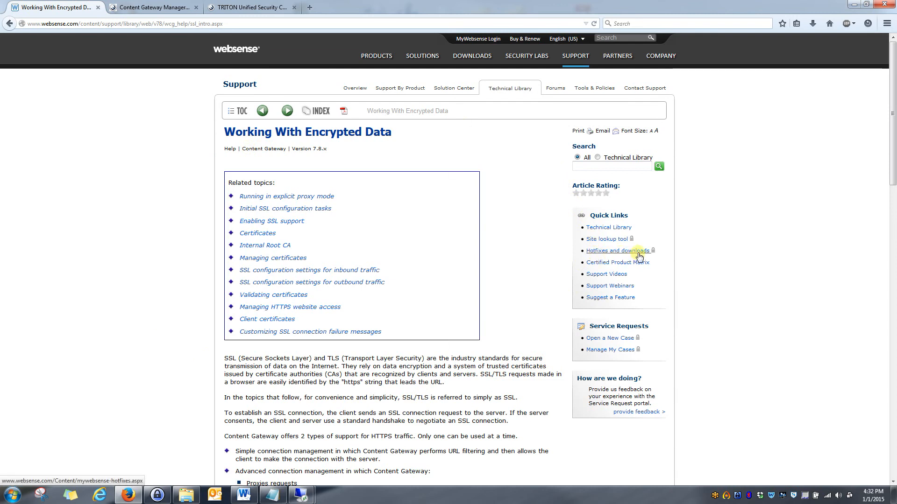
{"action": "mouse_move", "coordinate": [521, 232]}
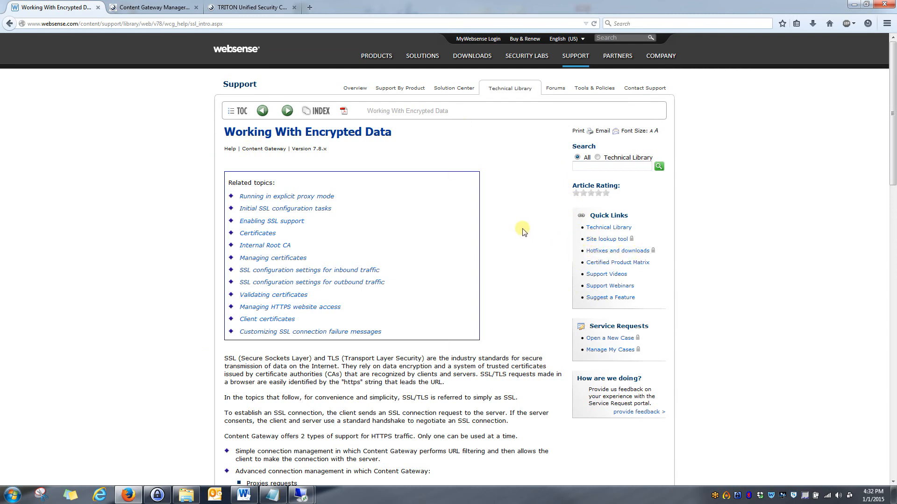
{"action": "mouse_move", "coordinate": [522, 228]}
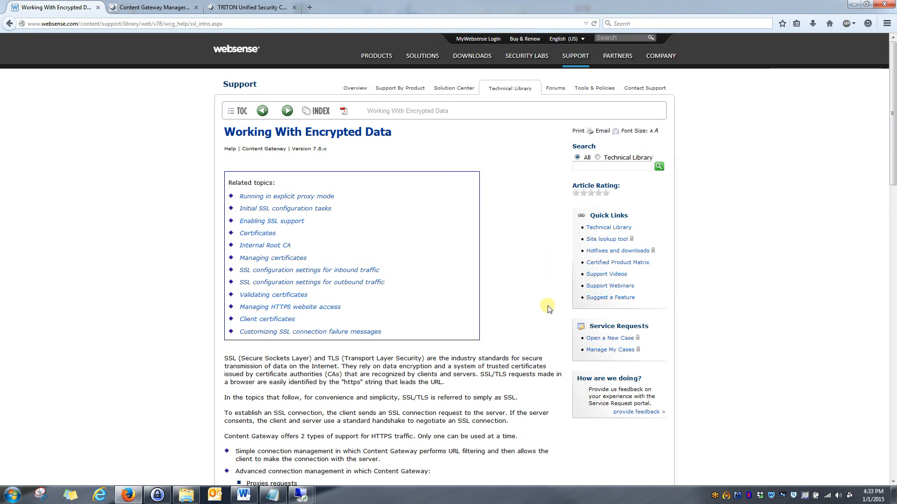
{"action": "mouse_move", "coordinate": [488, 124]}
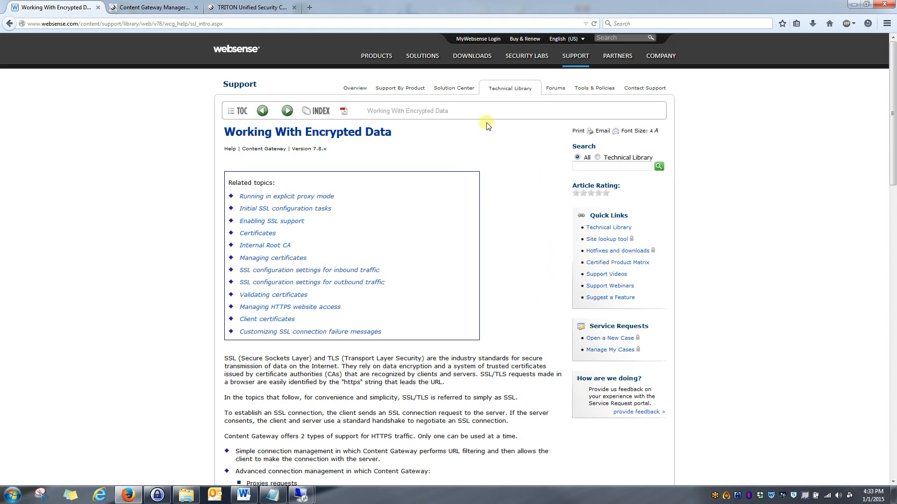
{"action": "mouse_move", "coordinate": [436, 151]}
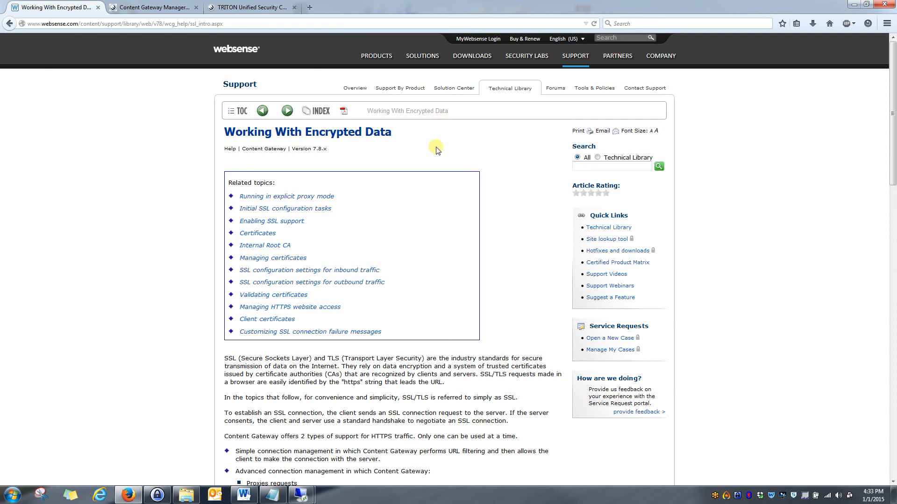
{"action": "mouse_move", "coordinate": [188, 130]}
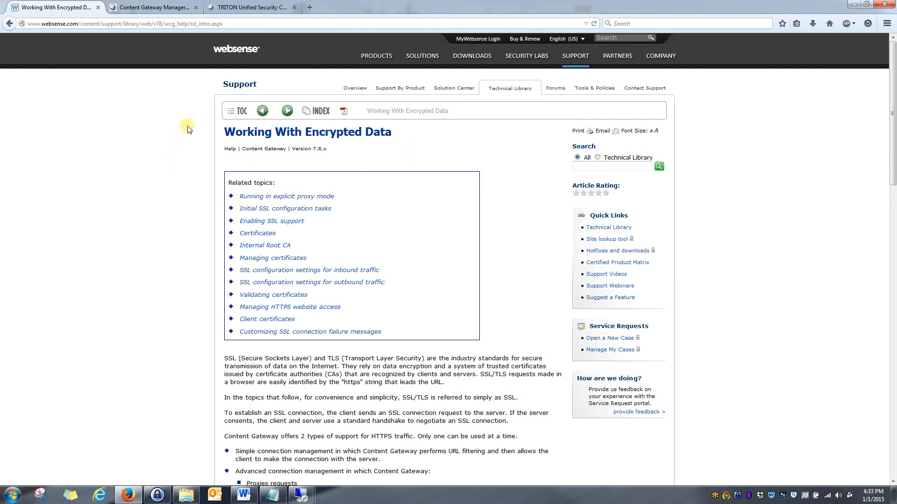
{"action": "mouse_move", "coordinate": [507, 176]}
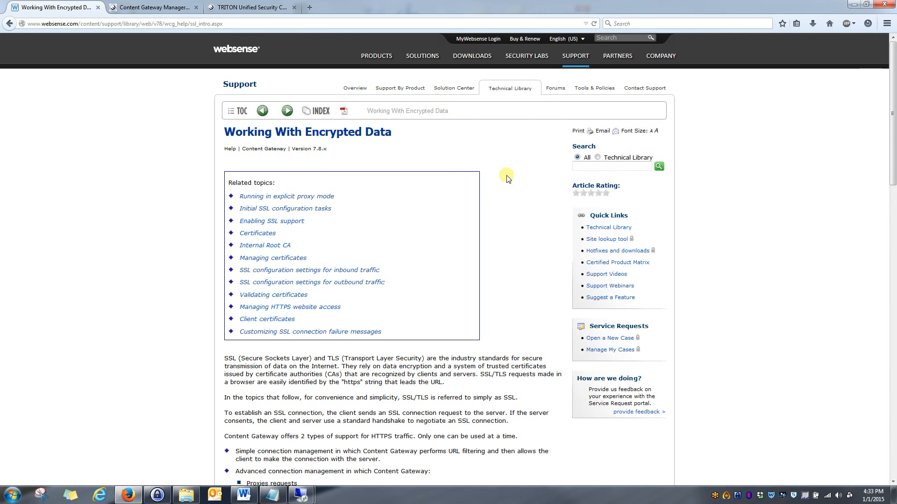
{"action": "mouse_move", "coordinate": [264, 208]}
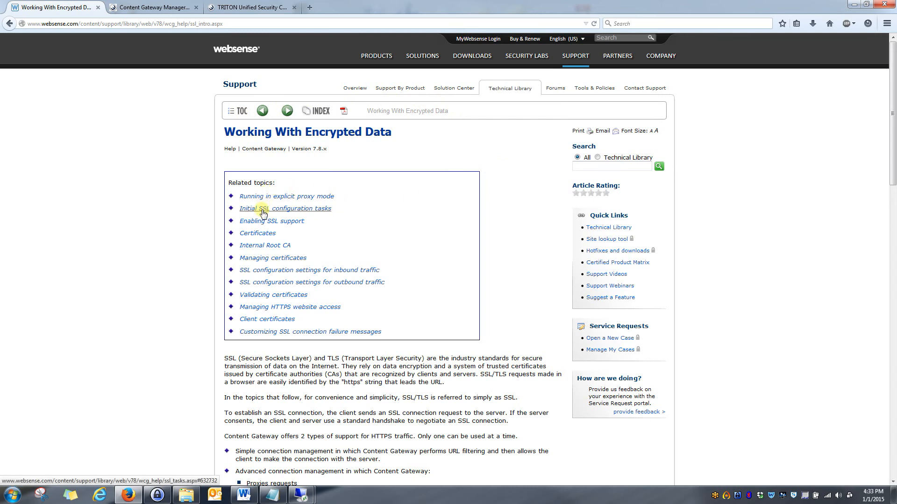
{"action": "mouse_move", "coordinate": [257, 246]}
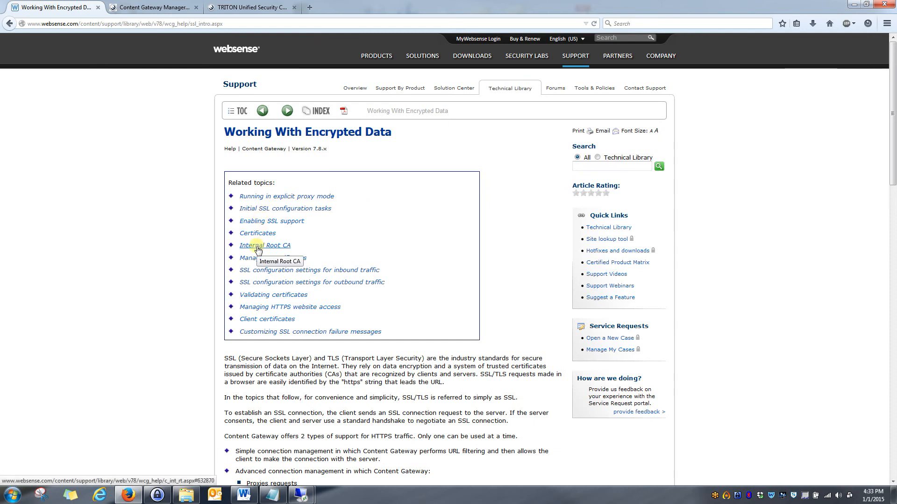
{"action": "mouse_move", "coordinate": [294, 248]}
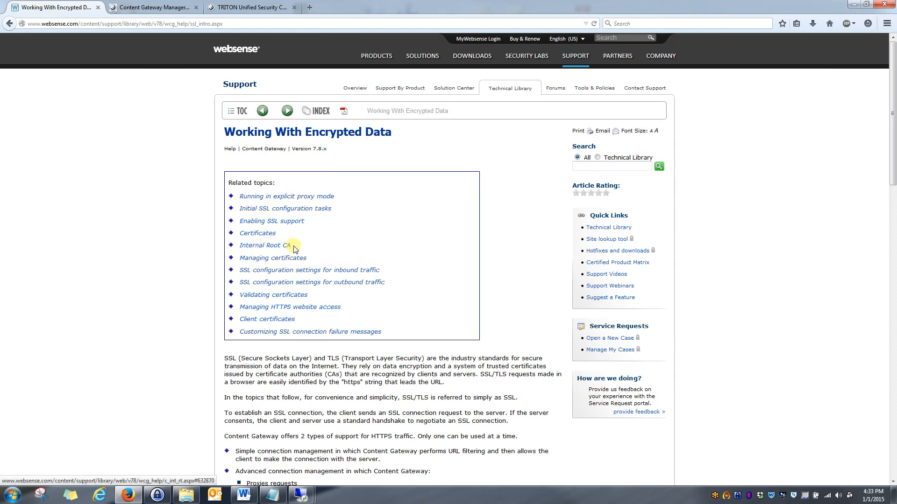
{"action": "mouse_move", "coordinate": [260, 246]}
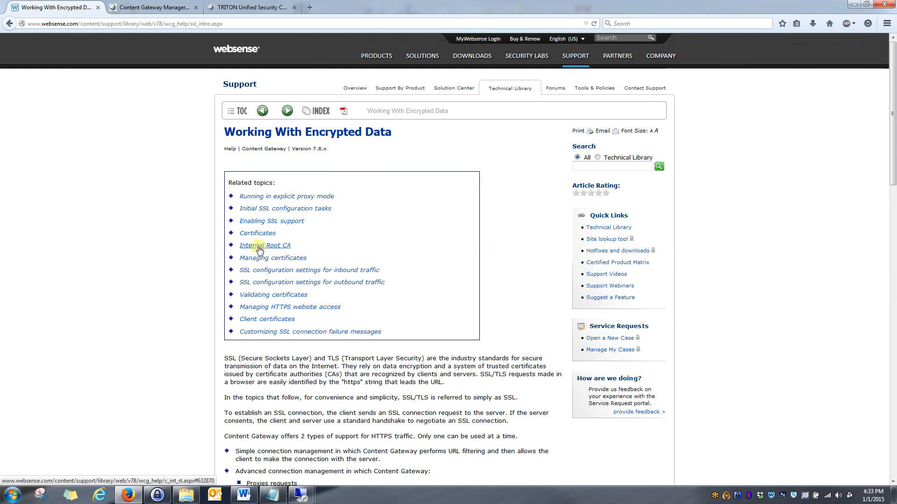
{"action": "mouse_move", "coordinate": [264, 246]}
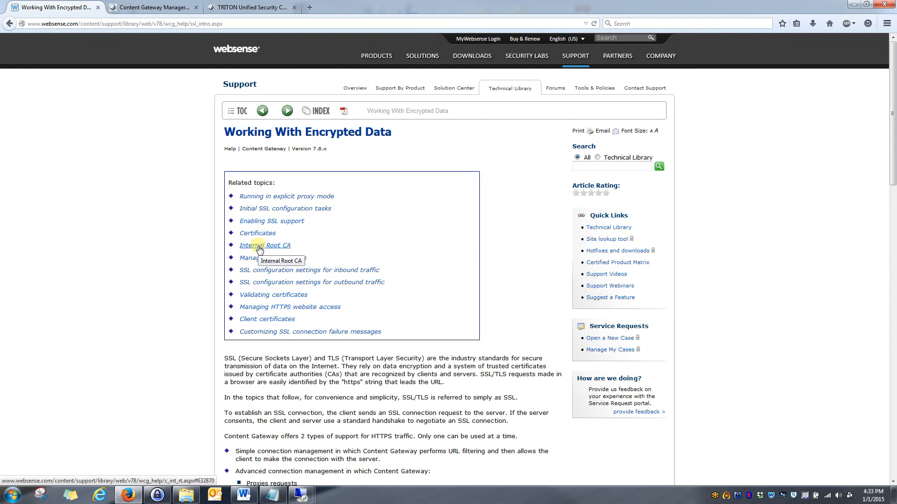
- Follow the Related topics link to the Internal Root CA help topic
{"action": "left_click", "coordinate": [263, 246]}
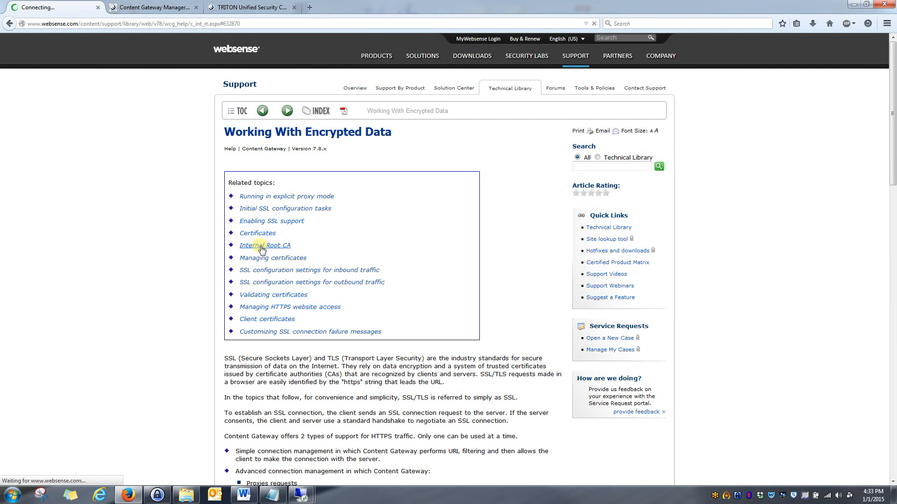
{"action": "left_click", "coordinate": [264, 245]}
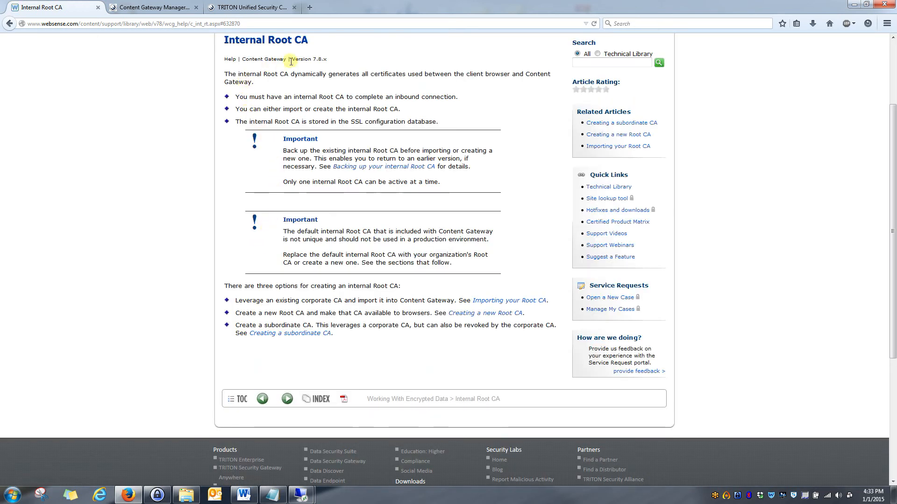
{"action": "mouse_move", "coordinate": [472, 170]}
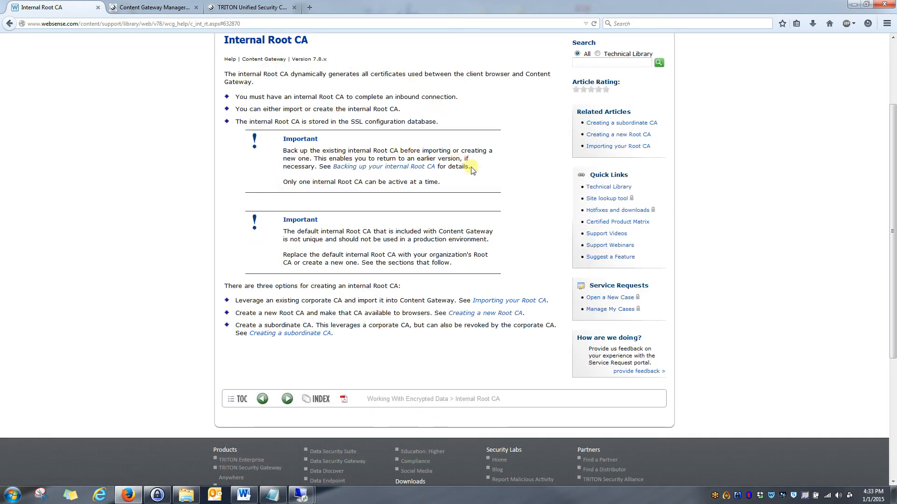
{"action": "mouse_move", "coordinate": [308, 205]}
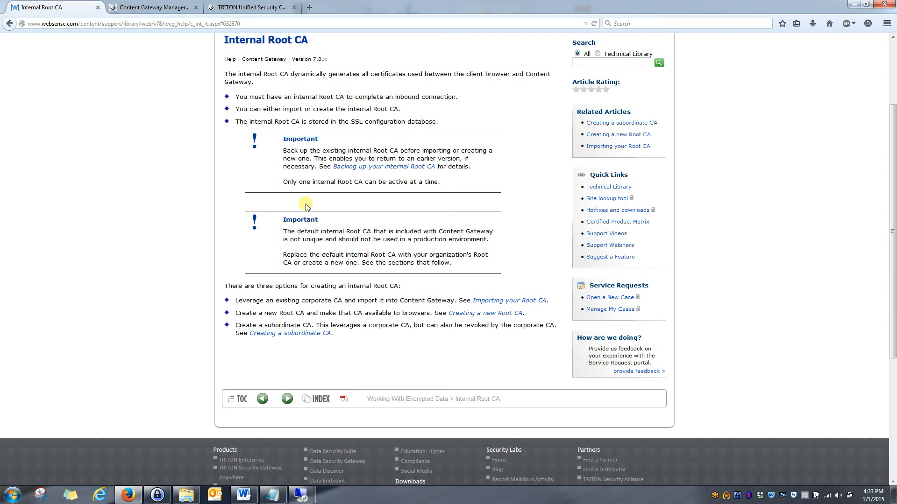
{"action": "mouse_move", "coordinate": [473, 280]}
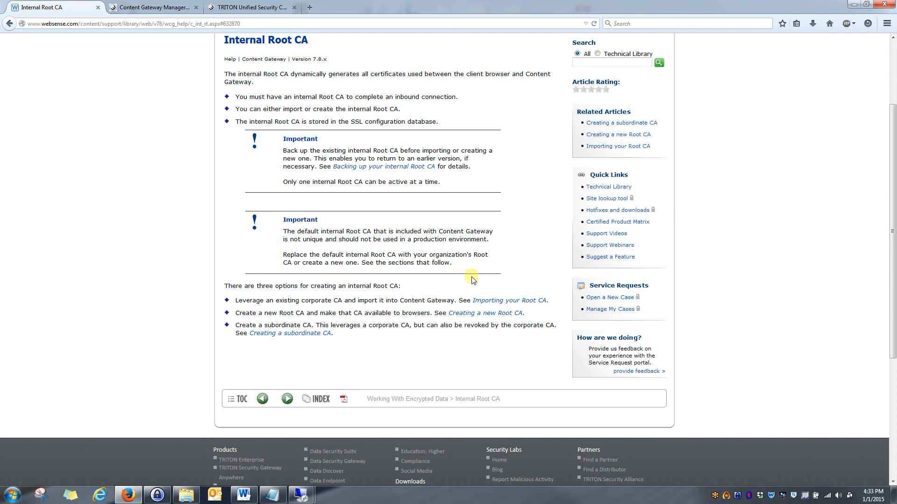
{"action": "mouse_move", "coordinate": [542, 355]}
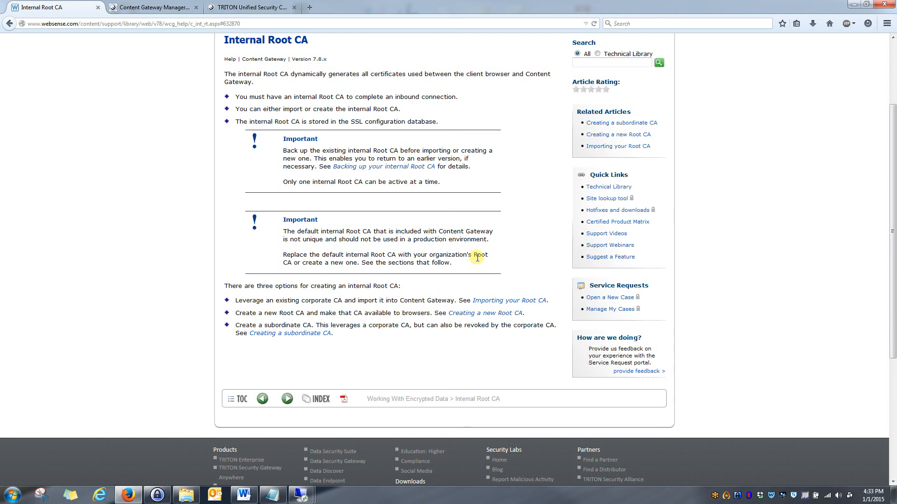
{"action": "mouse_move", "coordinate": [452, 325]}
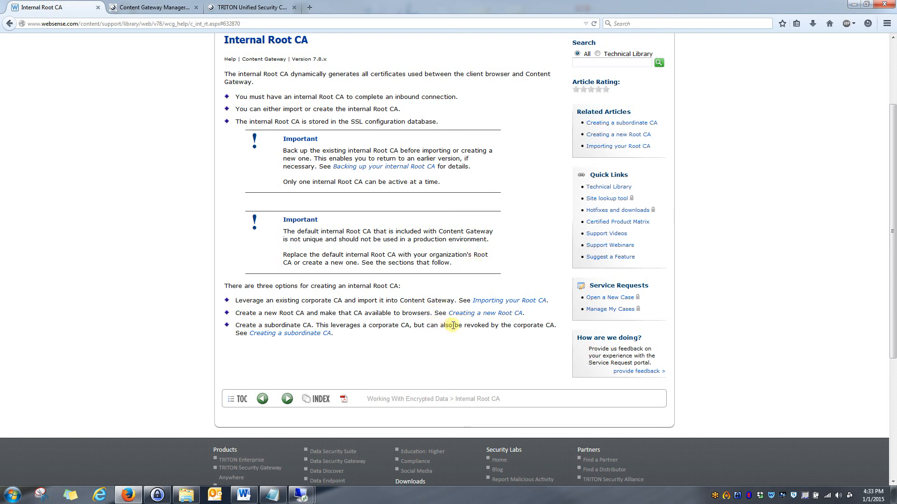
{"action": "mouse_move", "coordinate": [458, 302]}
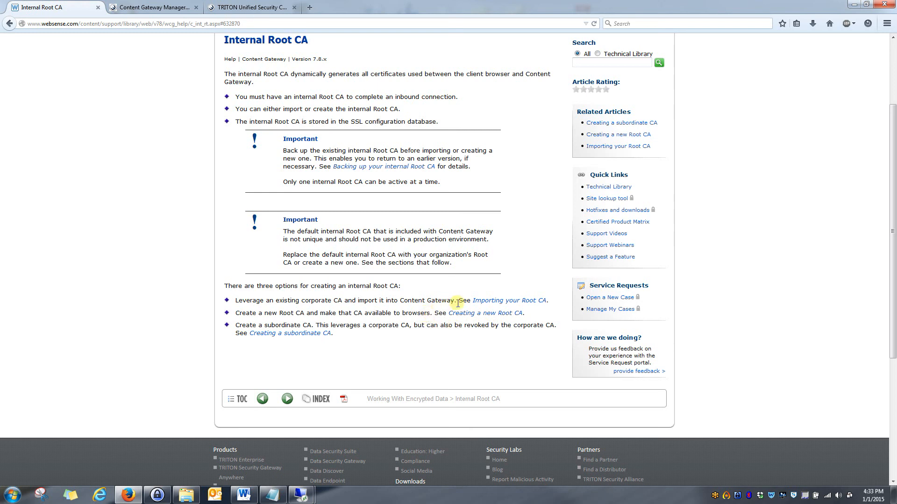
{"action": "mouse_move", "coordinate": [383, 326]}
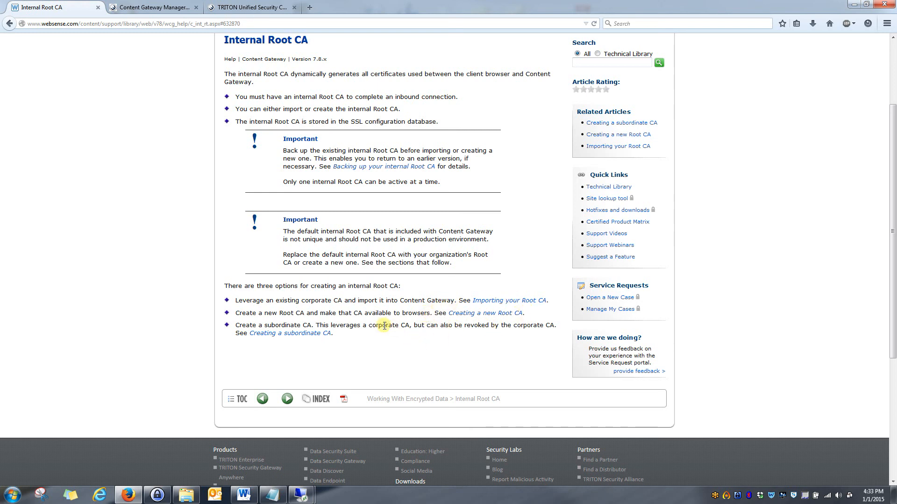
{"action": "mouse_move", "coordinate": [485, 313]}
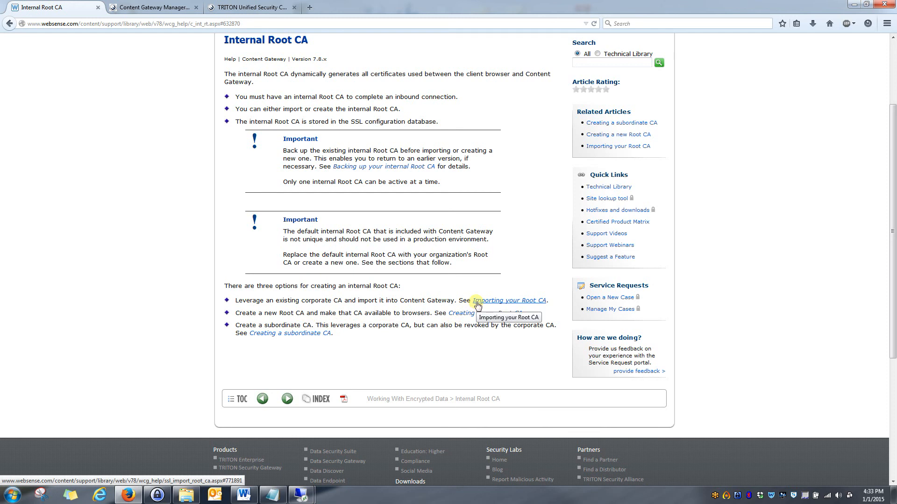
{"action": "mouse_move", "coordinate": [519, 273]}
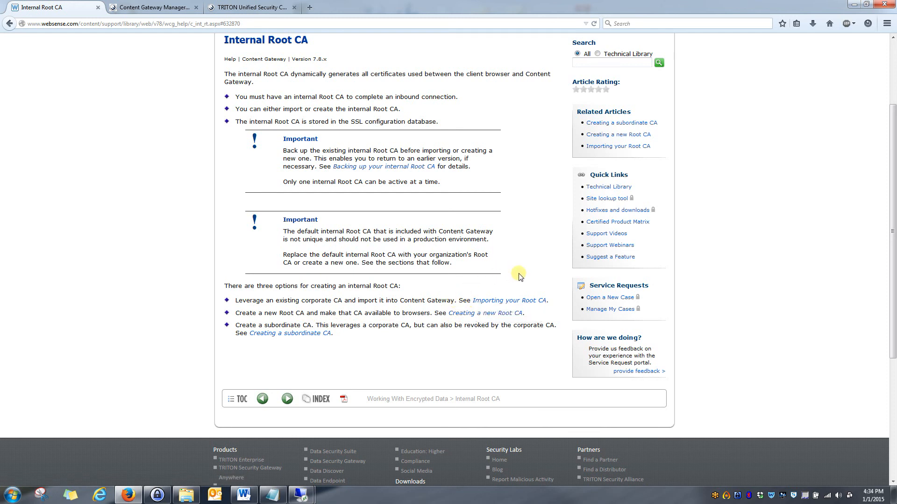
{"action": "mouse_move", "coordinate": [530, 334]}
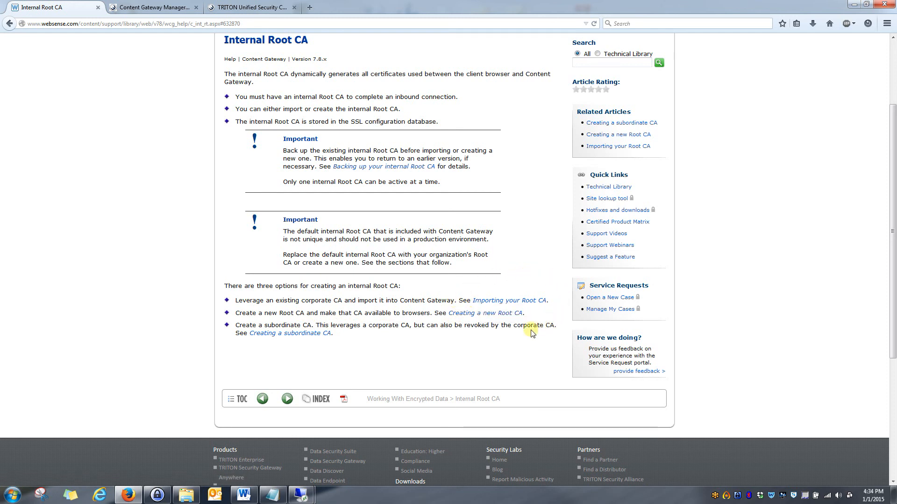
{"action": "mouse_move", "coordinate": [244, 355]}
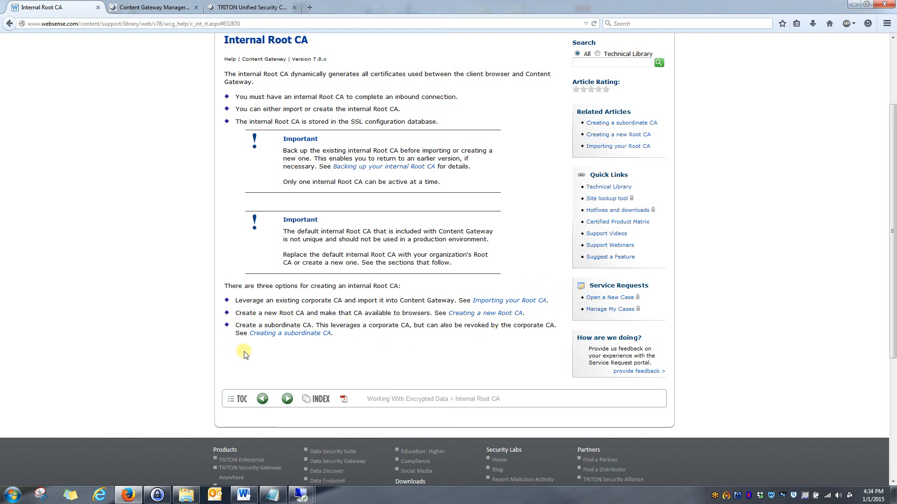
{"action": "mouse_move", "coordinate": [233, 342]}
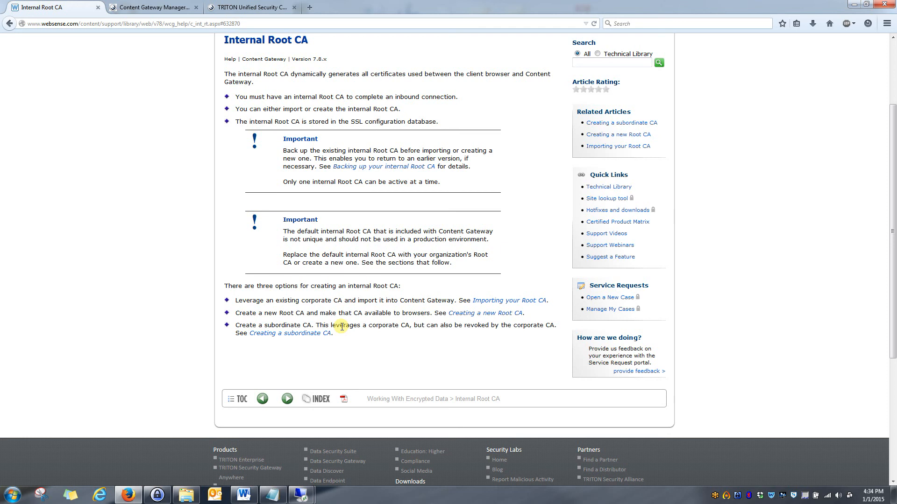
{"action": "mouse_move", "coordinate": [314, 135]}
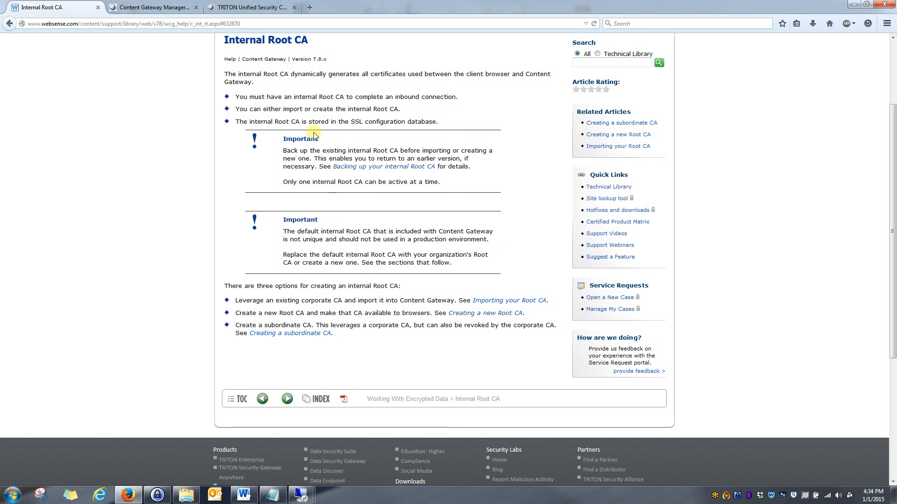
{"action": "mouse_move", "coordinate": [264, 58]}
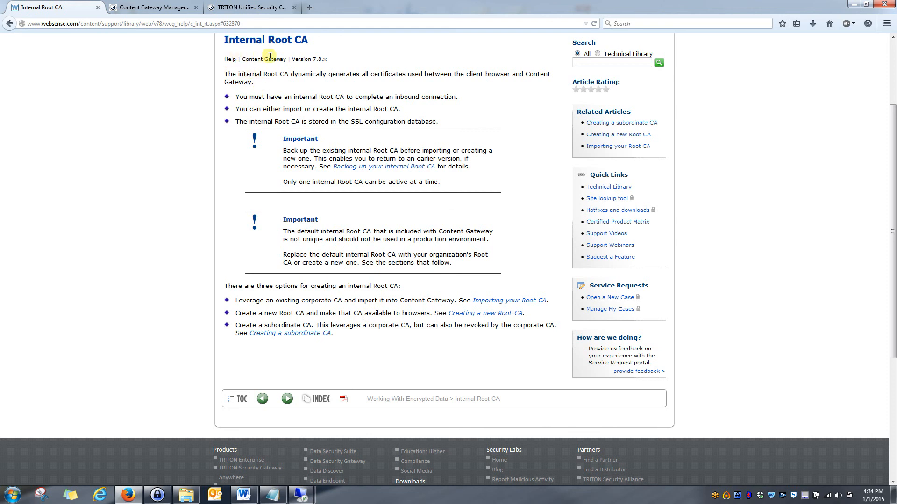
{"action": "mouse_move", "coordinate": [202, 152]}
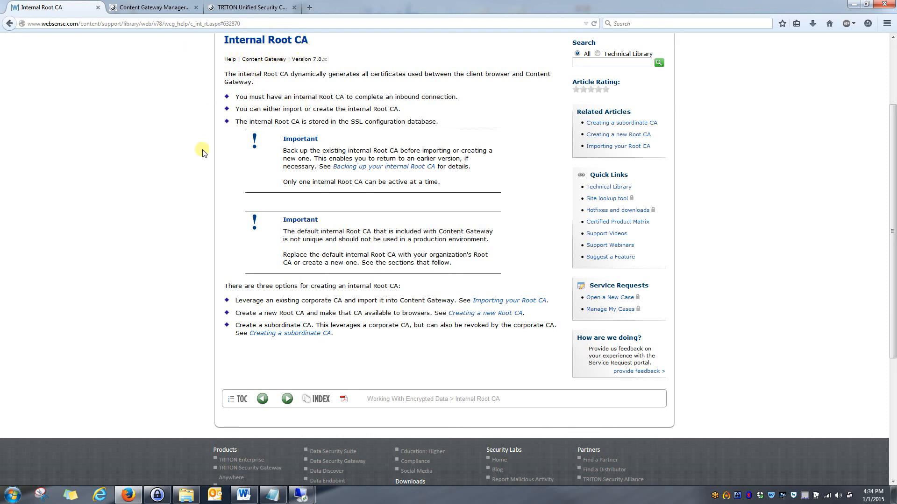
{"action": "mouse_move", "coordinate": [247, 324]}
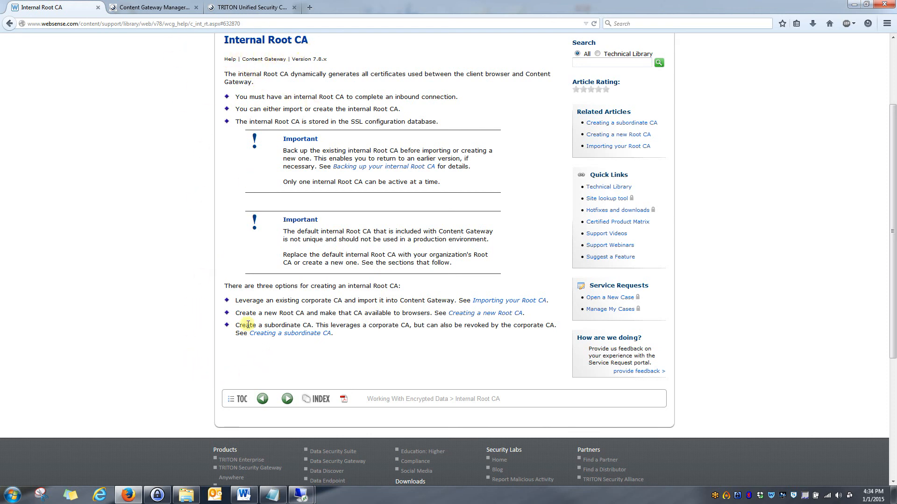
{"action": "mouse_move", "coordinate": [487, 348]}
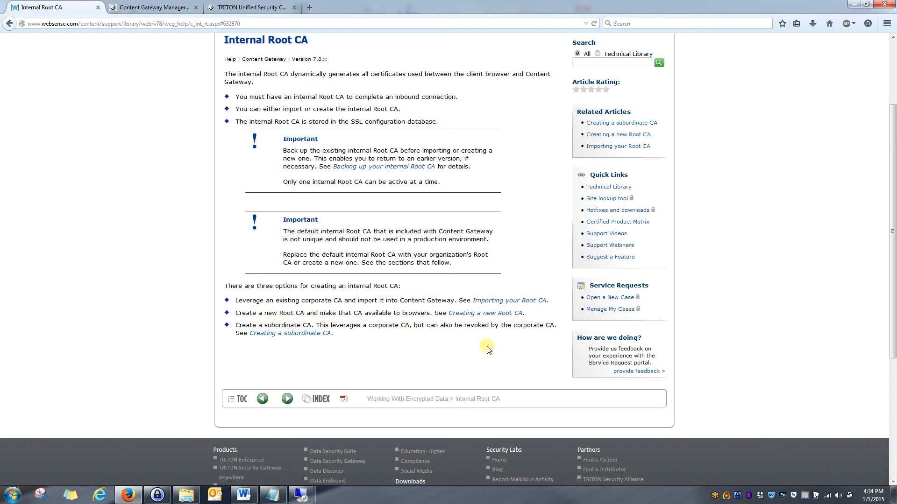
{"action": "mouse_move", "coordinate": [279, 336]}
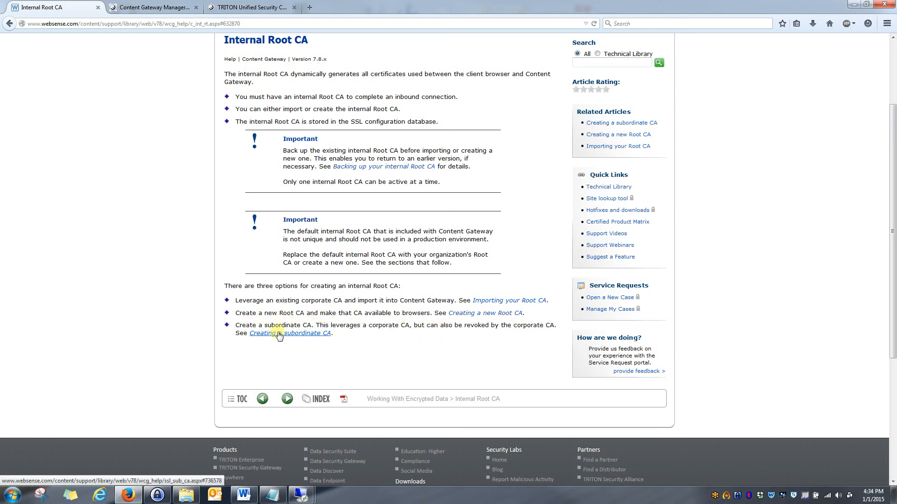
{"action": "mouse_move", "coordinate": [288, 333]}
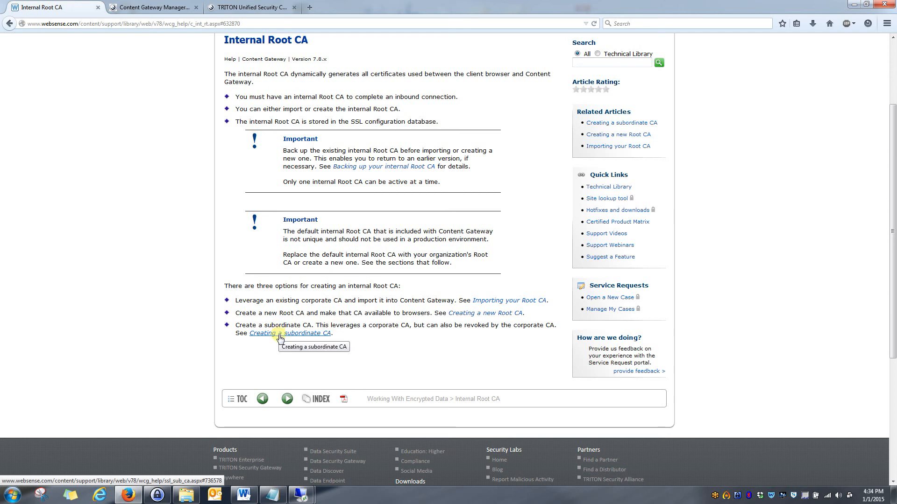
{"action": "mouse_move", "coordinate": [281, 336]}
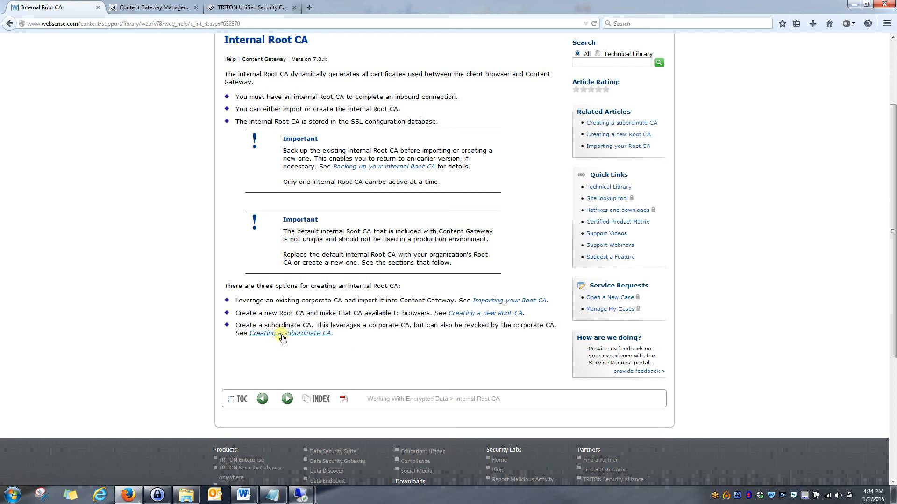
{"action": "mouse_move", "coordinate": [289, 333]}
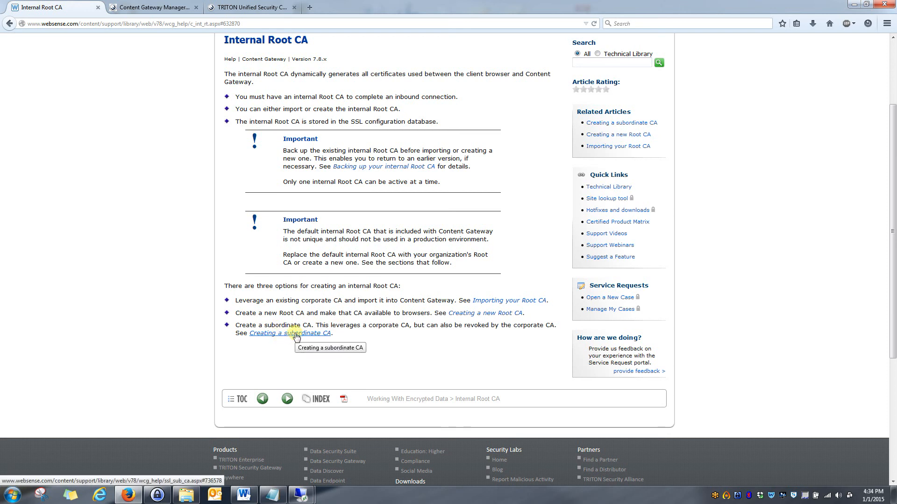
{"action": "left_click", "coordinate": [288, 333]}
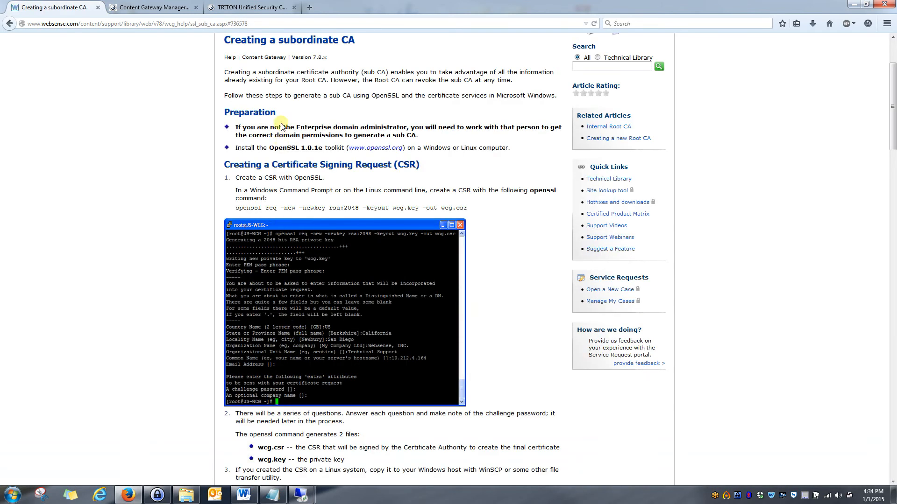
{"action": "mouse_move", "coordinate": [226, 94]}
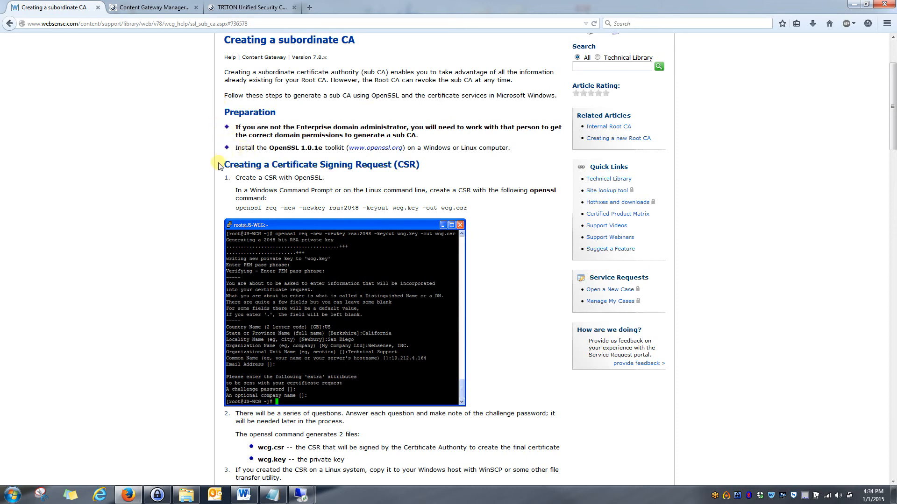
{"action": "mouse_move", "coordinate": [297, 209]}
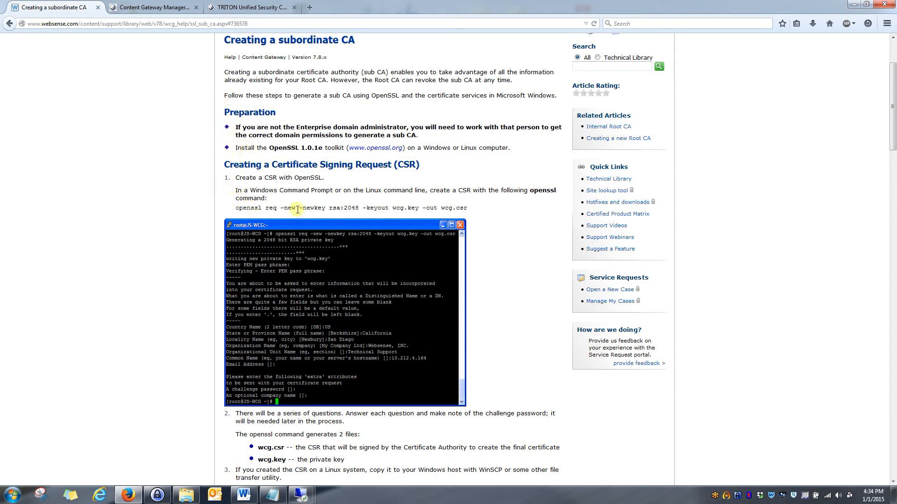
{"action": "mouse_move", "coordinate": [519, 250]}
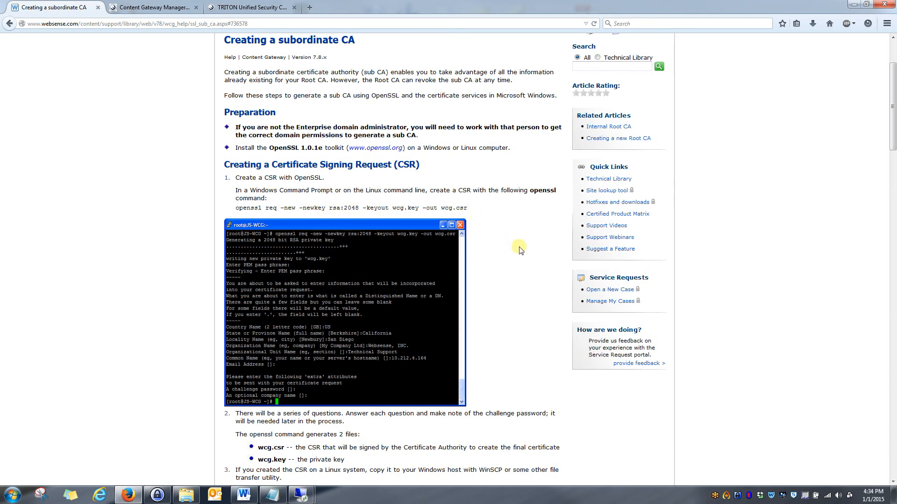
{"action": "mouse_move", "coordinate": [513, 361]}
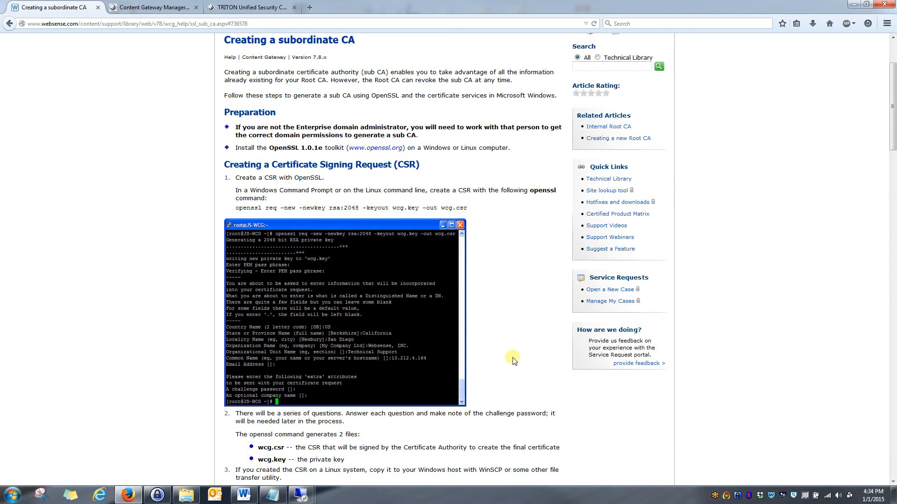
{"action": "mouse_move", "coordinate": [499, 230]}
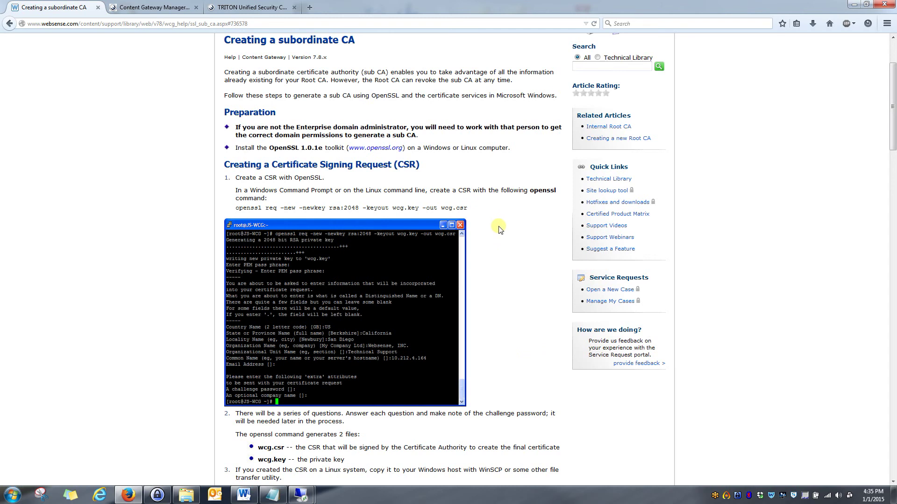
{"action": "mouse_move", "coordinate": [190, 246]}
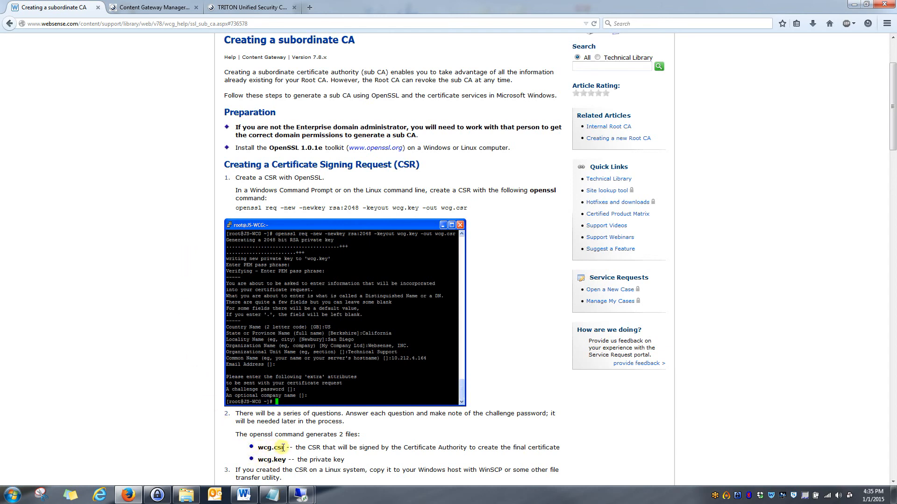
{"action": "mouse_move", "coordinate": [191, 344]}
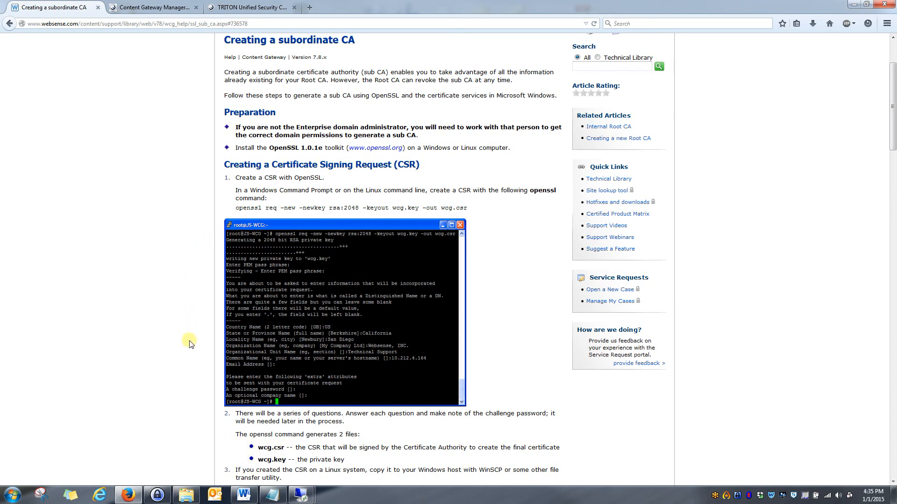
{"action": "mouse_move", "coordinate": [288, 379]}
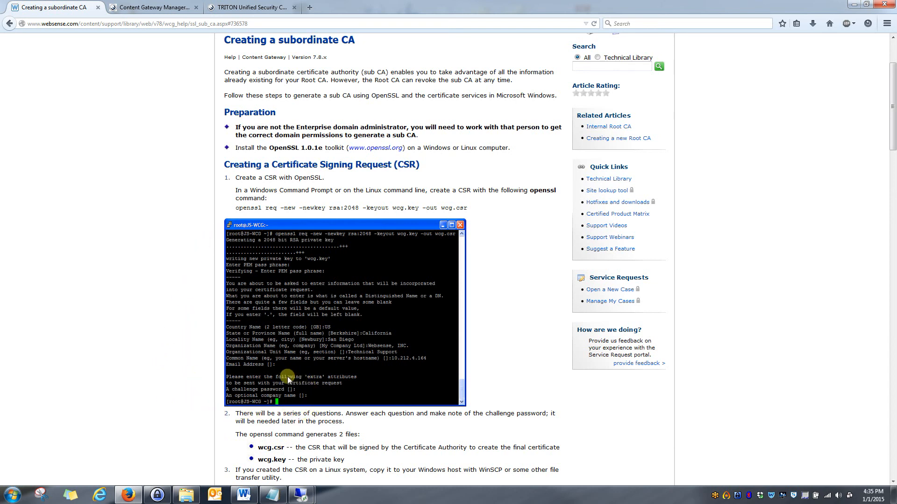
{"action": "mouse_move", "coordinate": [223, 377]}
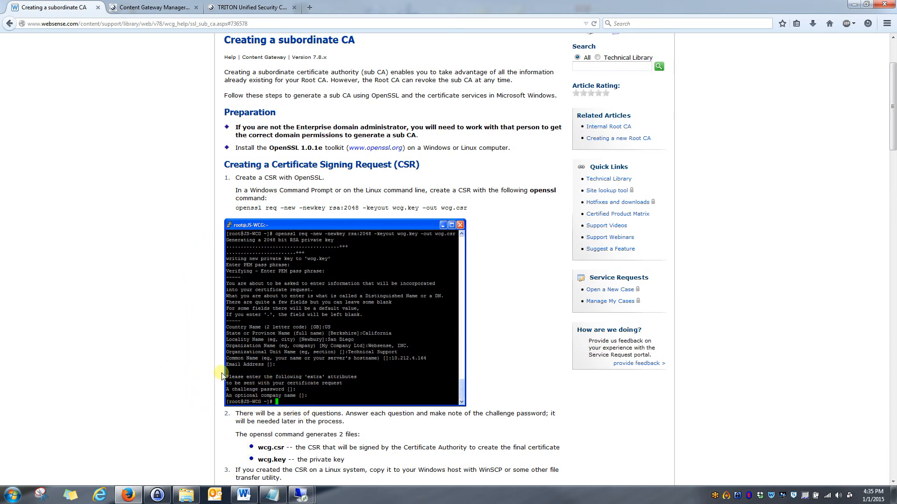
{"action": "mouse_move", "coordinate": [206, 229]}
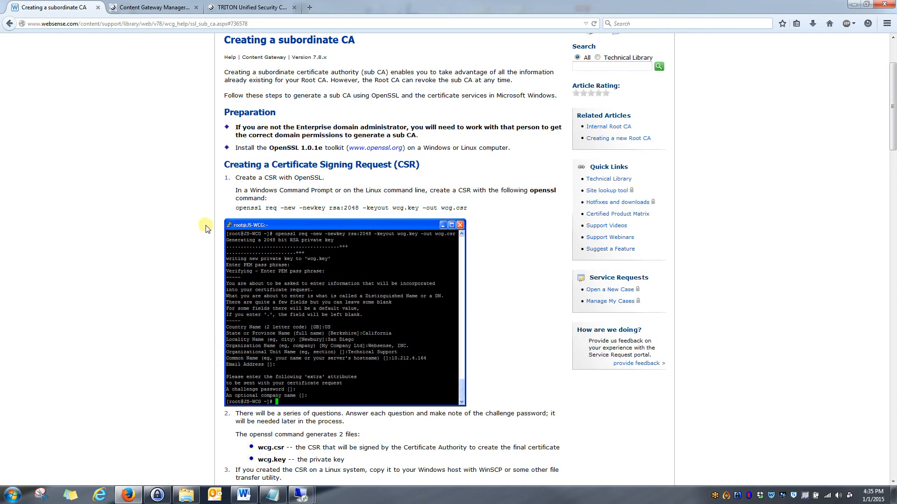
{"action": "mouse_move", "coordinate": [476, 403]}
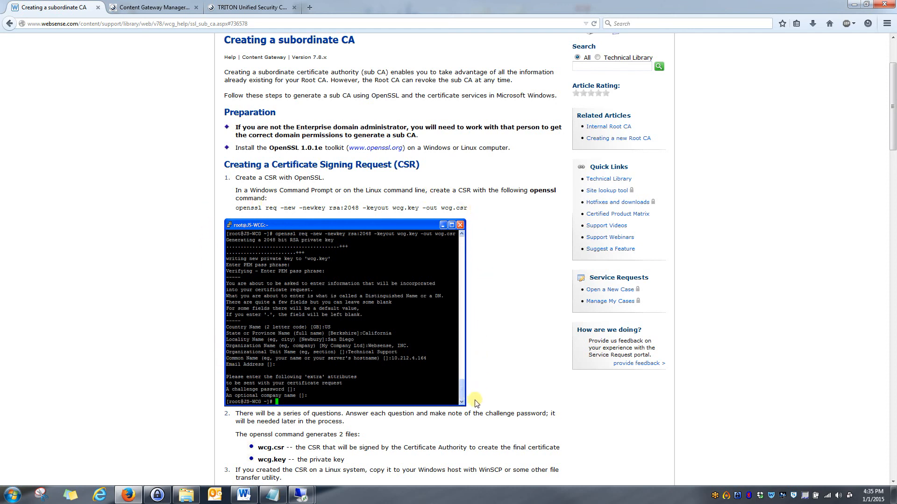
{"action": "mouse_move", "coordinate": [193, 303]}
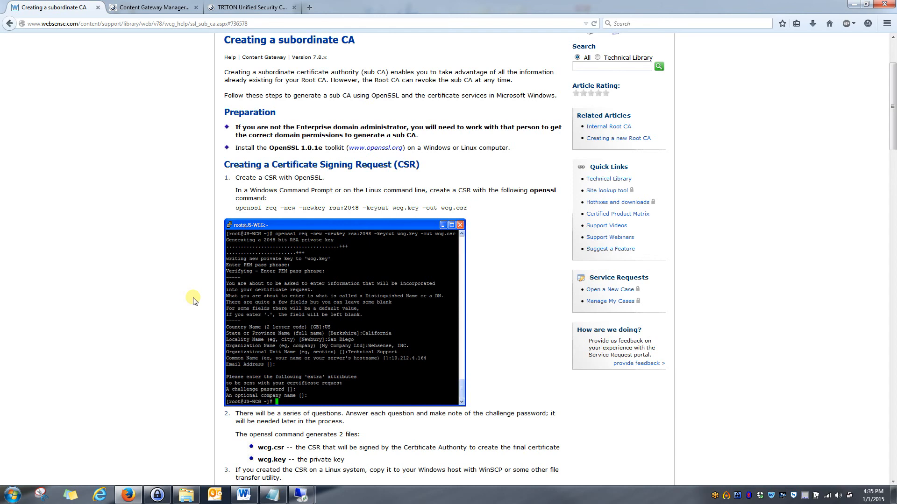
- Move down the 'Creating a subordinate CA' page and select the certsrv URL line
{"action": "scroll", "scroll_direction": "down", "scroll_amount": 3}
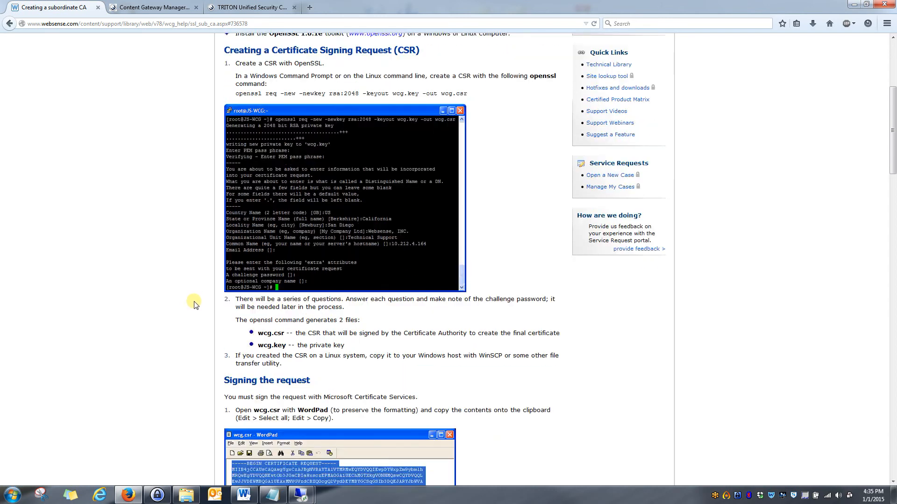
{"action": "scroll", "scroll_direction": "down", "scroll_amount": 3}
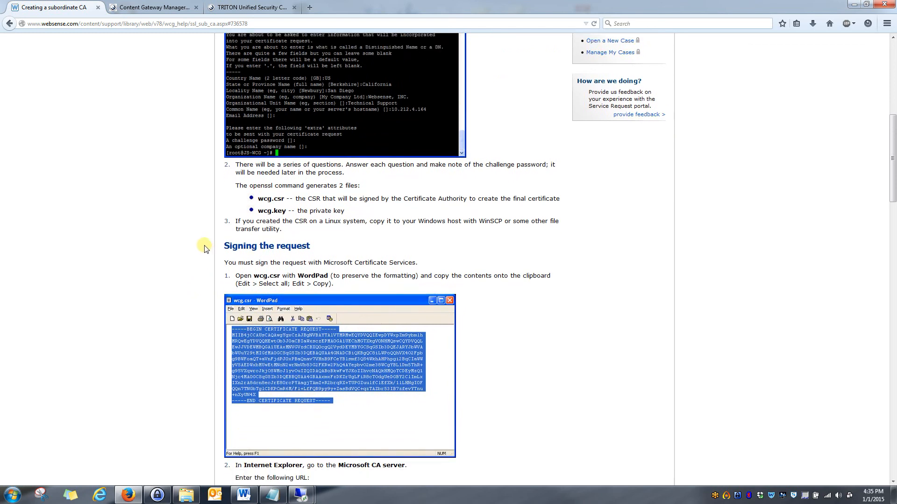
{"action": "scroll", "scroll_direction": "down", "scroll_amount": 3}
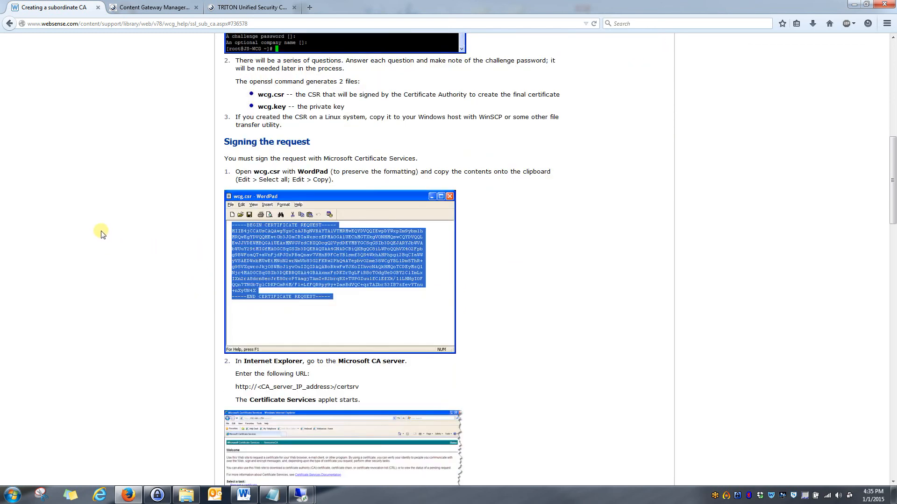
{"action": "mouse_move", "coordinate": [625, 262]}
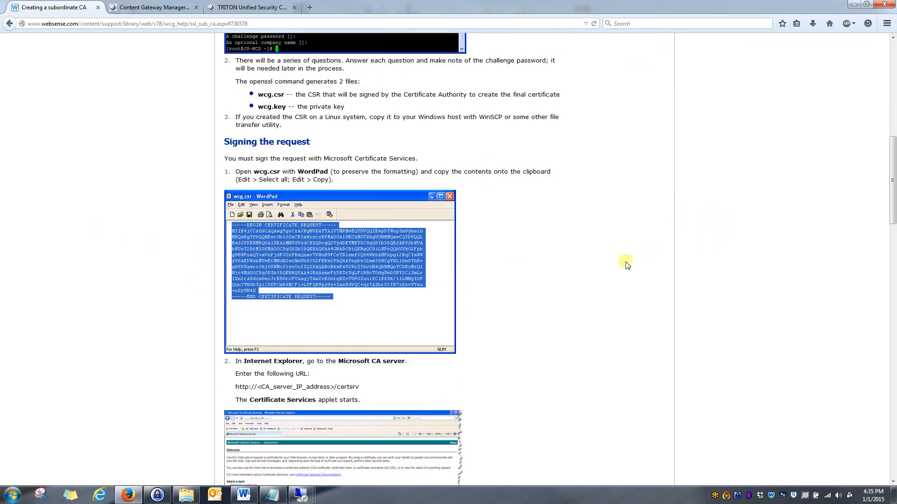
{"action": "mouse_move", "coordinate": [498, 245]}
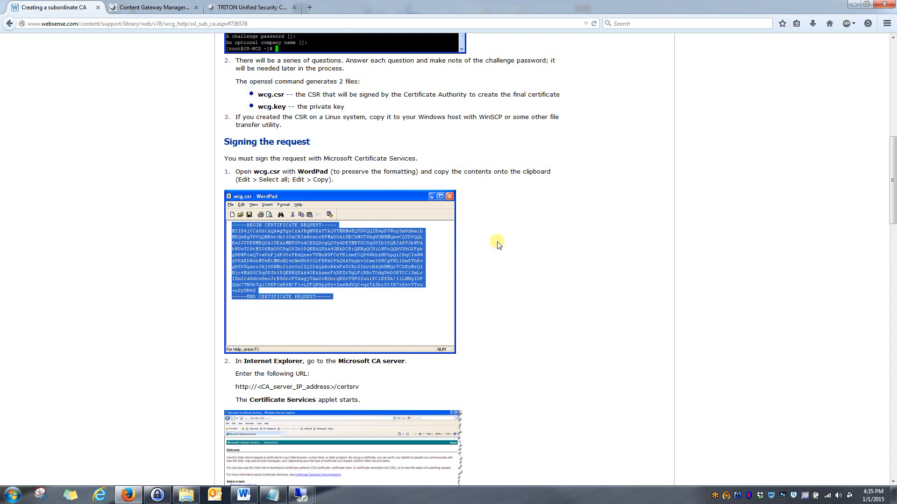
{"action": "scroll", "scroll_direction": "down", "scroll_amount": 3}
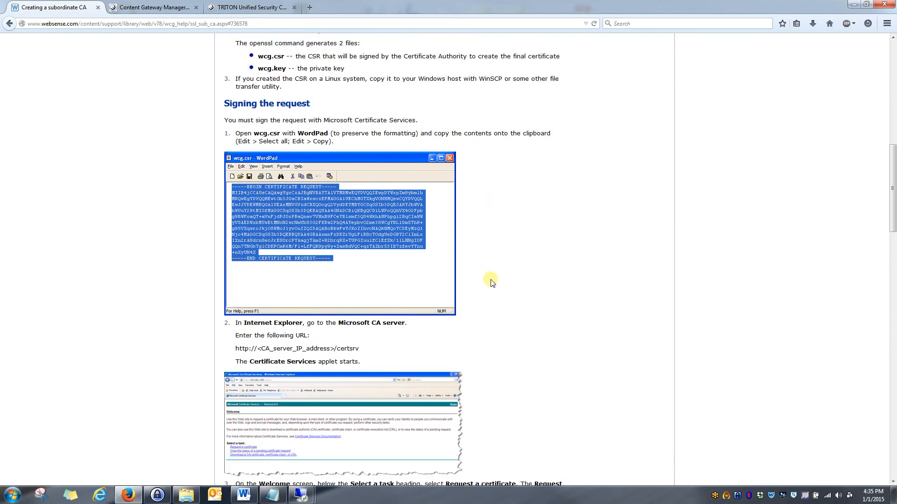
{"action": "scroll", "scroll_direction": "down", "scroll_amount": 3}
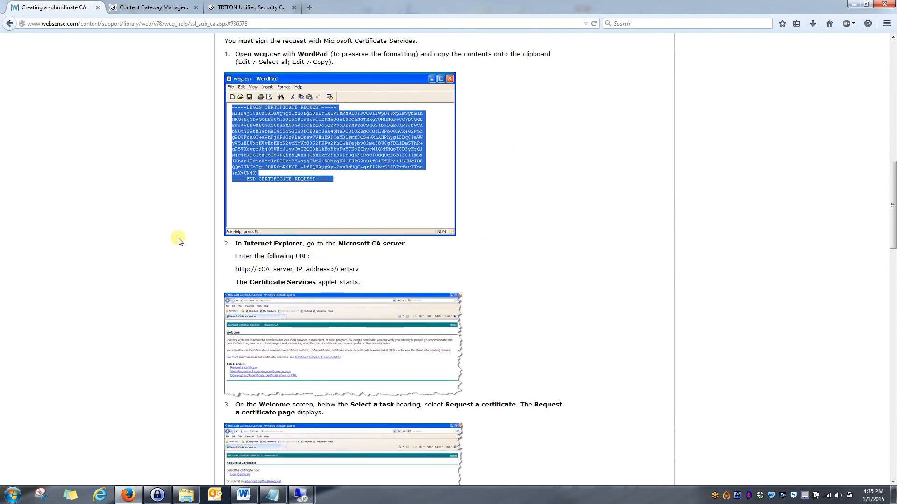
{"action": "mouse_move", "coordinate": [373, 272]}
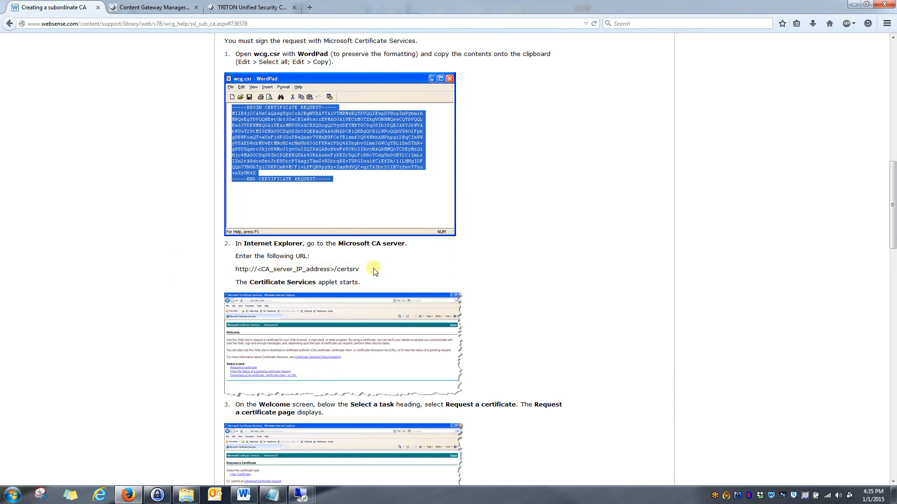
{"action": "mouse_move", "coordinate": [406, 271]}
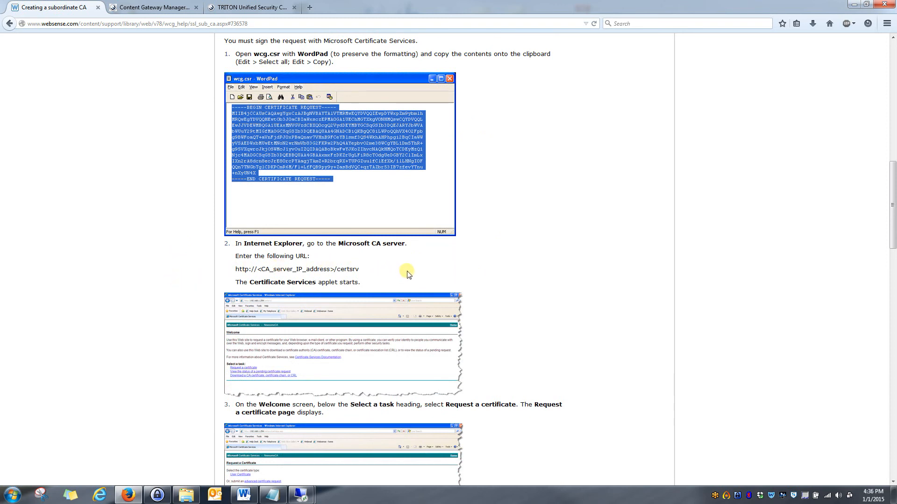
{"action": "mouse_move", "coordinate": [237, 269]}
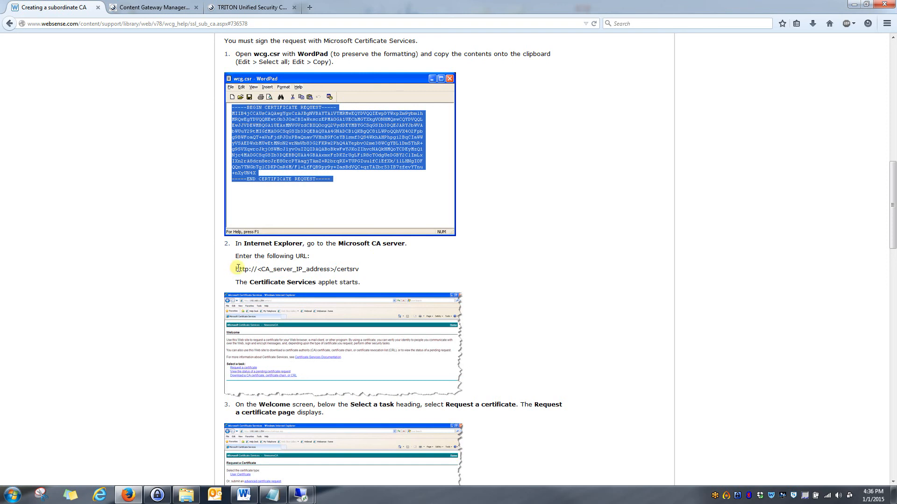
{"action": "mouse_move", "coordinate": [342, 269]}
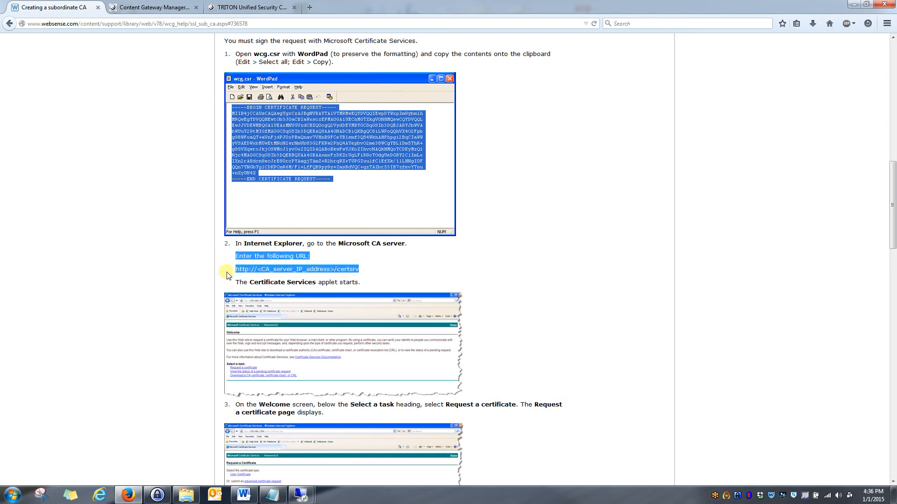
{"action": "left_click", "coordinate": [352, 269]}
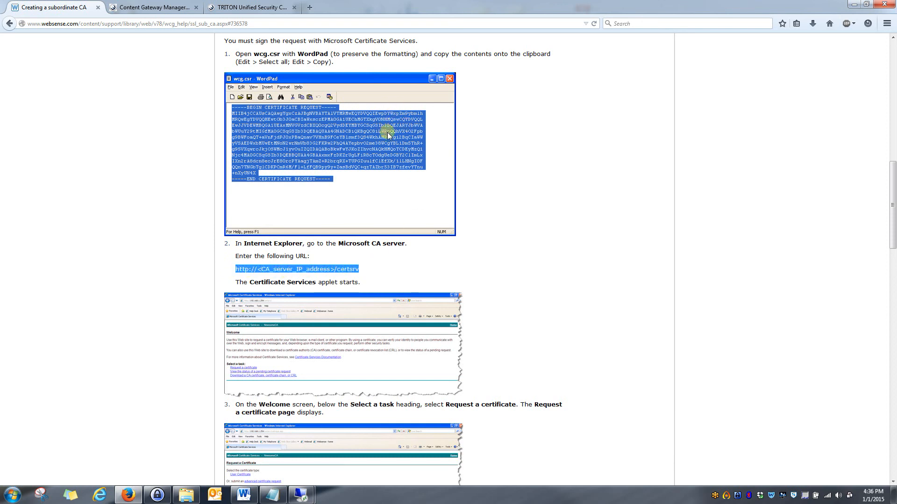
{"action": "mouse_move", "coordinate": [409, 175]}
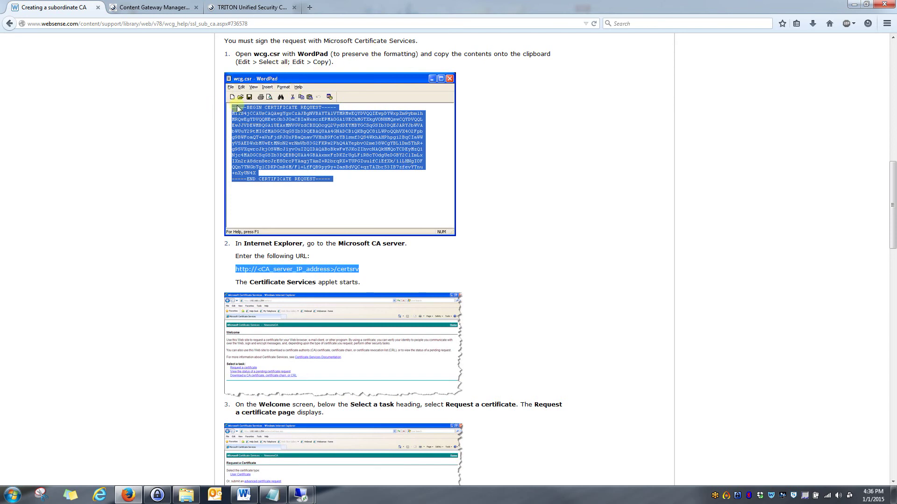
{"action": "mouse_move", "coordinate": [217, 306]}
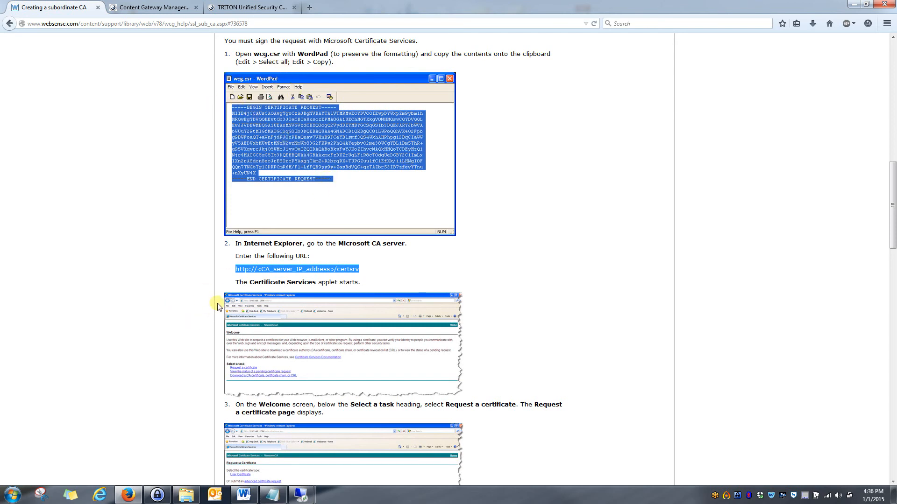
- Continue past the signing steps to 'Importing the sub-CA into Content Gateway'
{"action": "scroll", "scroll_direction": "down", "scroll_amount": 3}
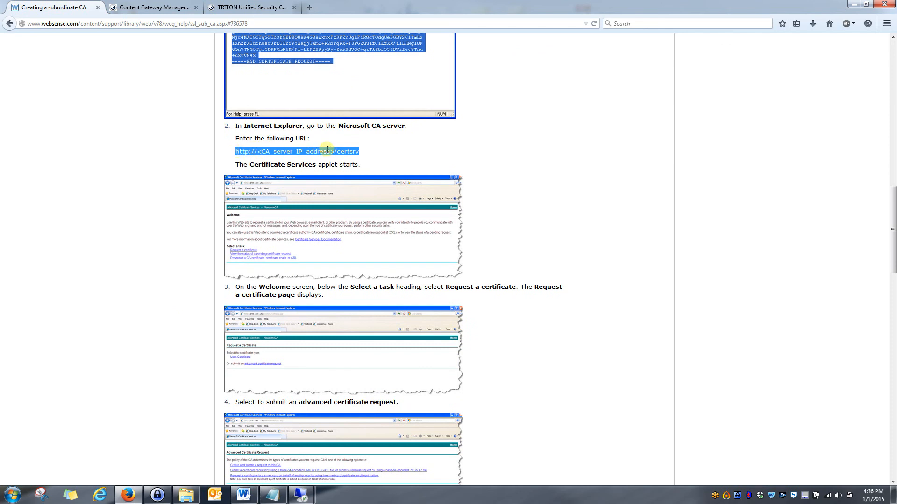
{"action": "mouse_move", "coordinate": [369, 152]}
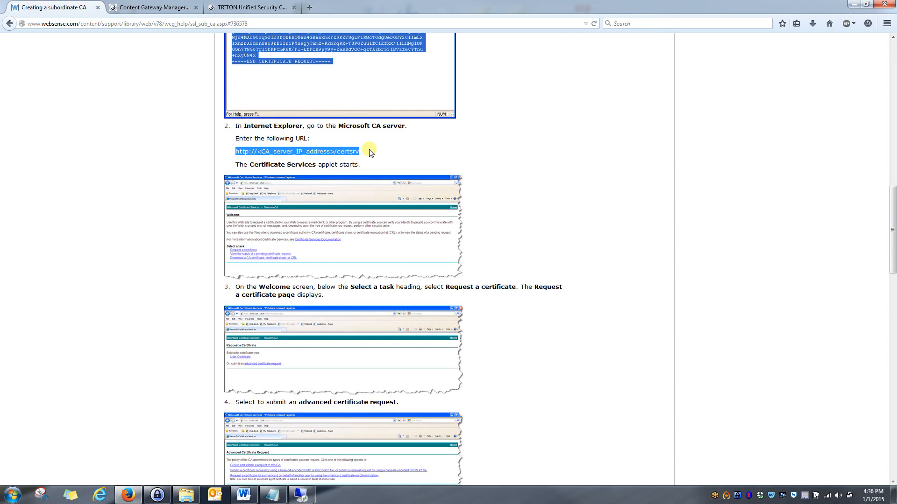
{"action": "mouse_move", "coordinate": [368, 213]}
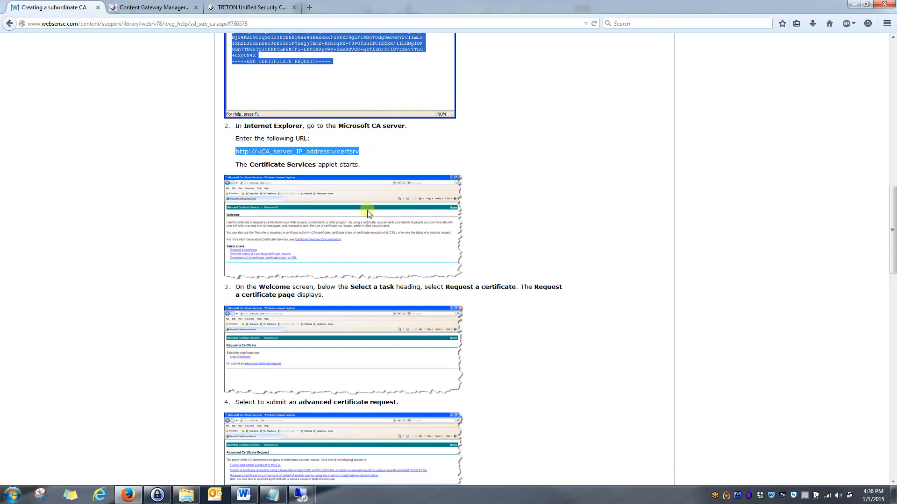
{"action": "scroll", "scroll_direction": "down", "scroll_amount": 3}
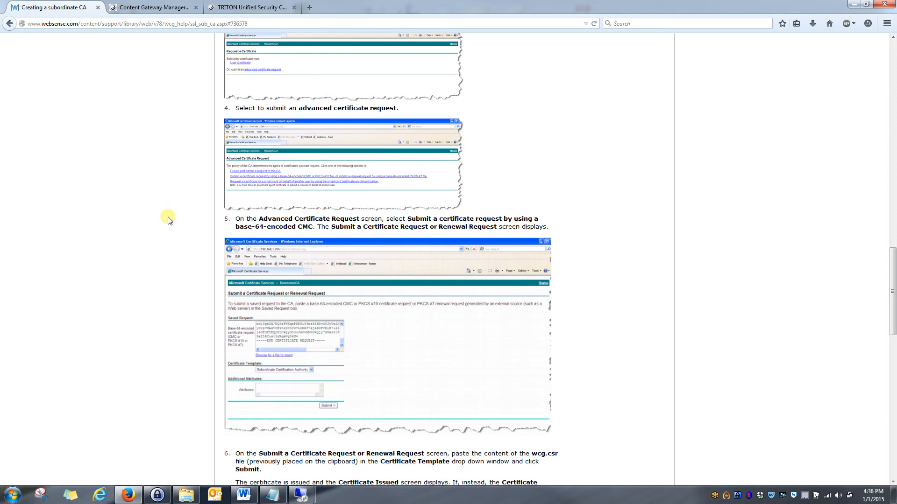
{"action": "scroll", "scroll_direction": "down", "scroll_amount": 3}
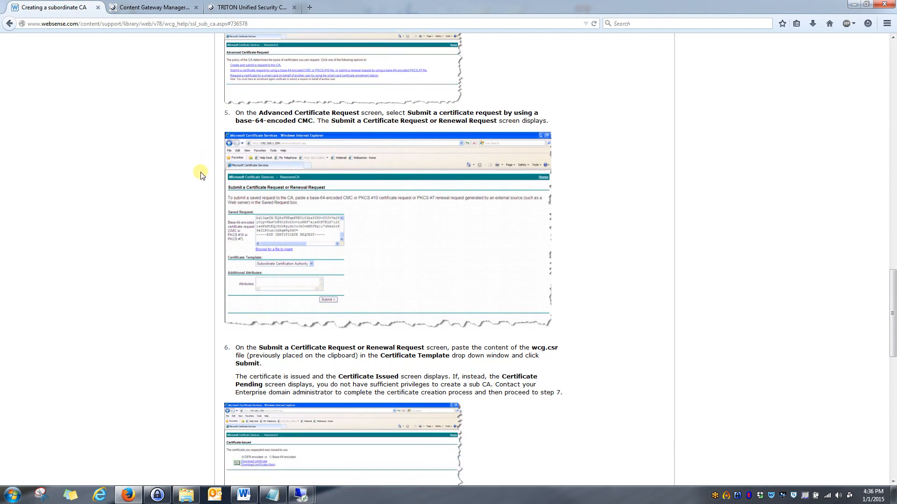
{"action": "scroll", "scroll_direction": "down", "scroll_amount": 3}
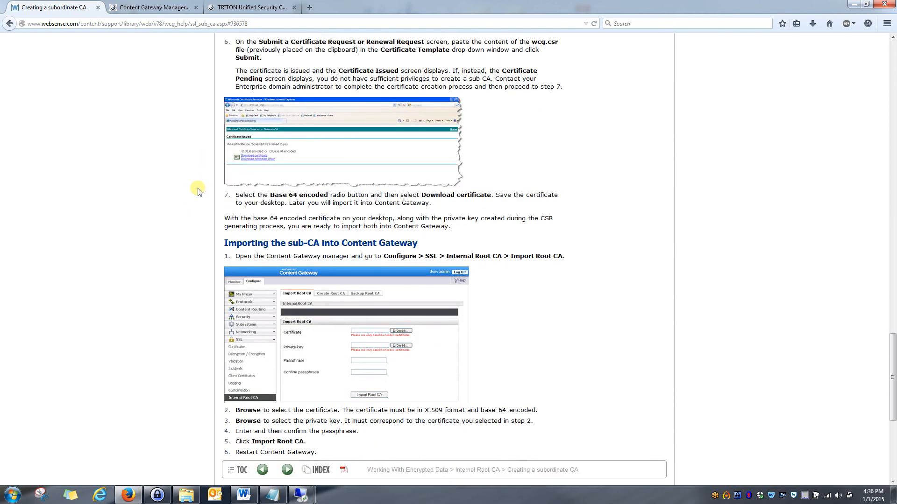
{"action": "mouse_move", "coordinate": [233, 153]}
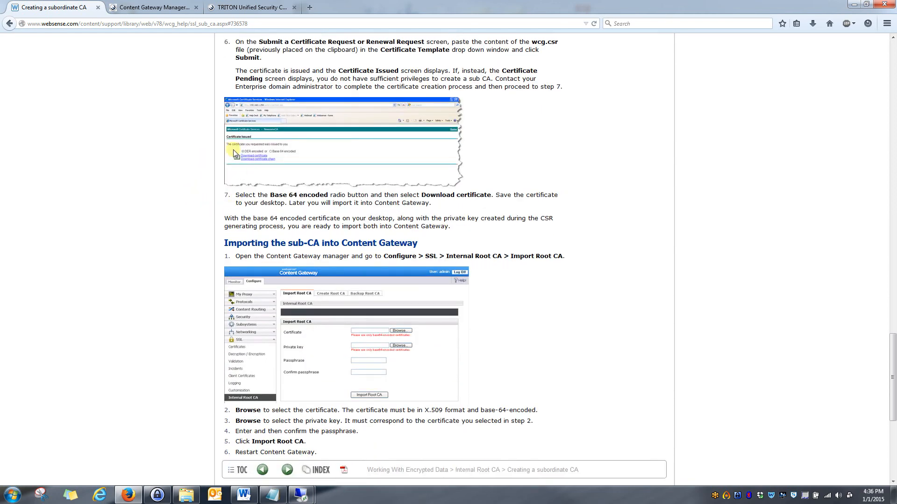
{"action": "scroll", "scroll_direction": "up", "scroll_amount": 3}
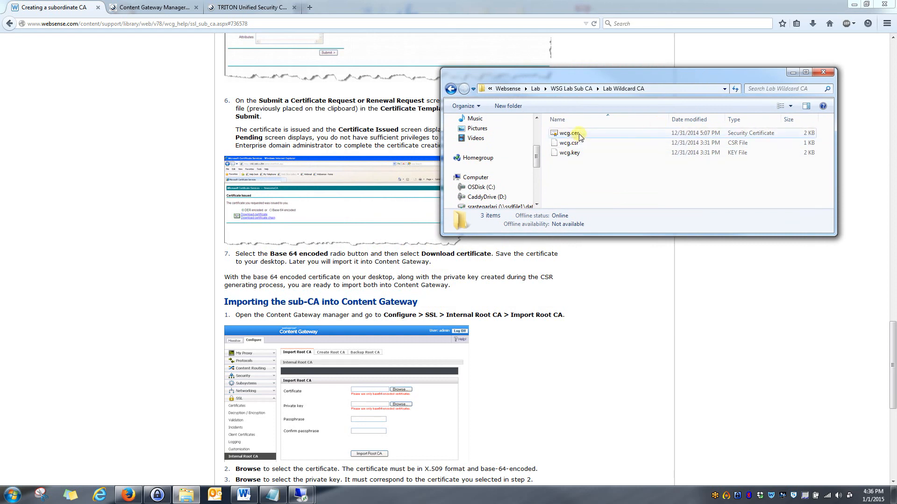
{"action": "mouse_move", "coordinate": [569, 132]}
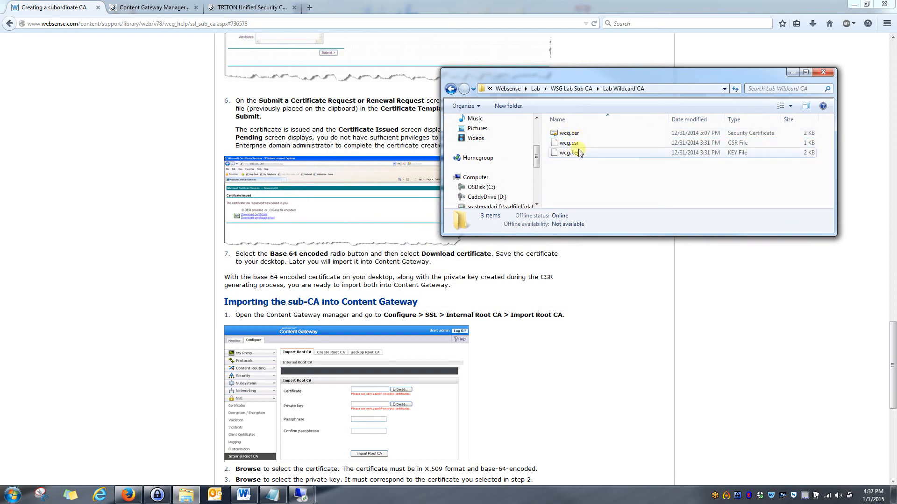
{"action": "mouse_move", "coordinate": [571, 154]}
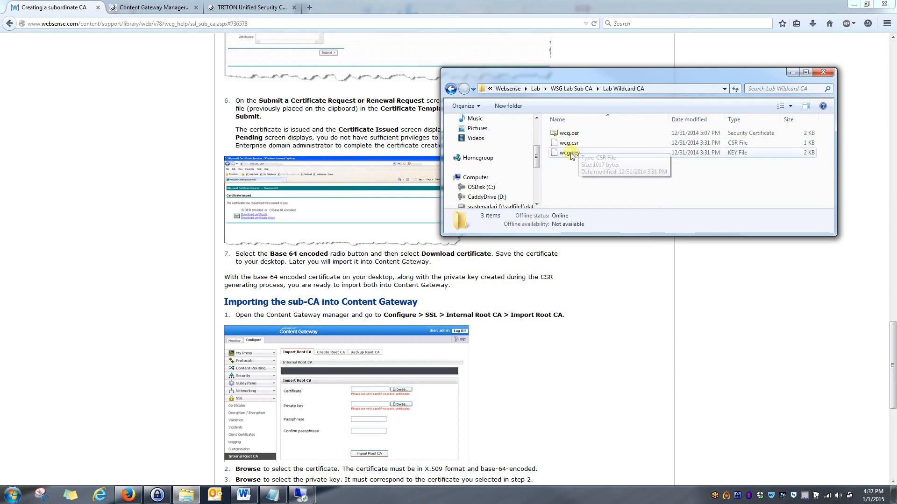
{"action": "mouse_move", "coordinate": [572, 153]}
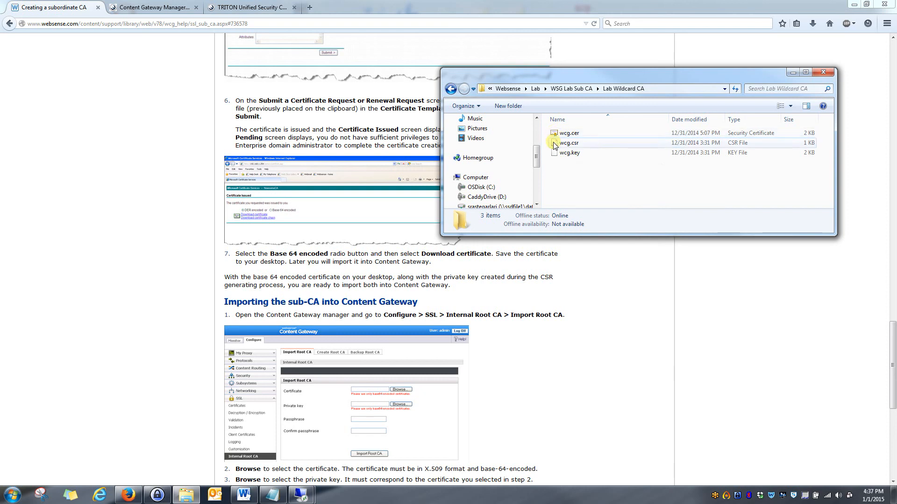
{"action": "mouse_move", "coordinate": [562, 152]}
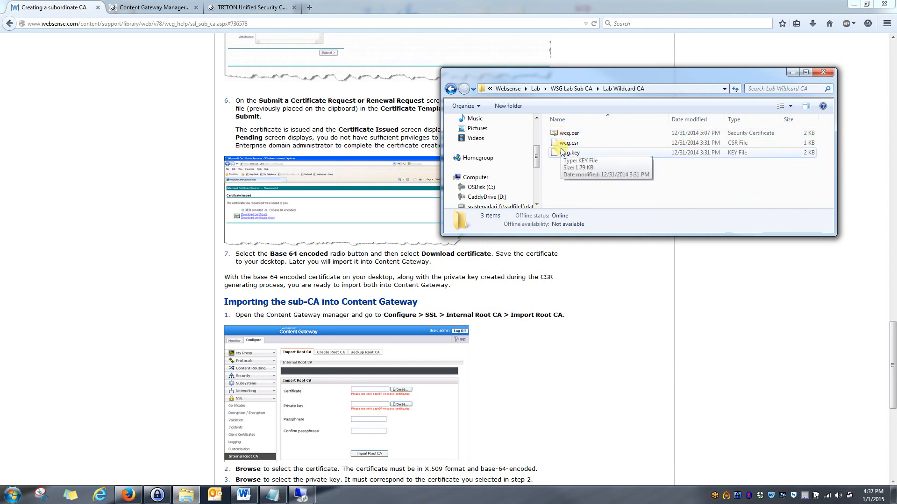
{"action": "mouse_move", "coordinate": [567, 132]}
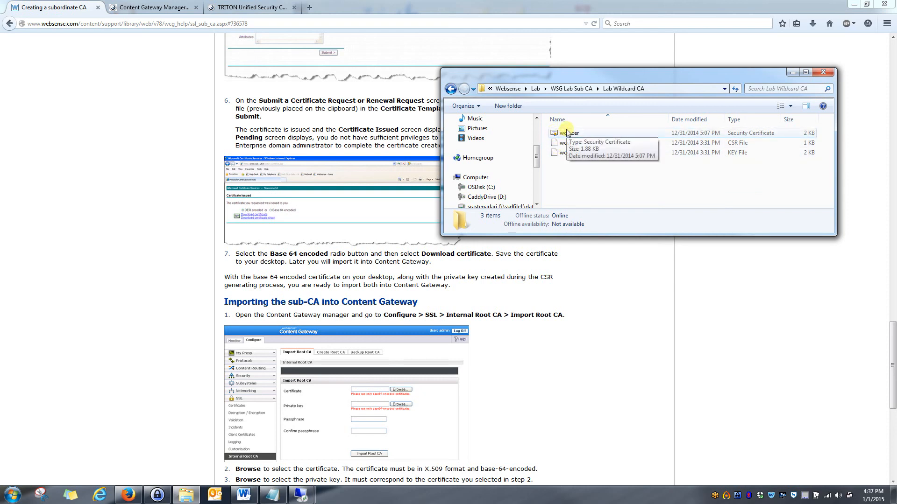
{"action": "double_click", "coordinate": [570, 133]}
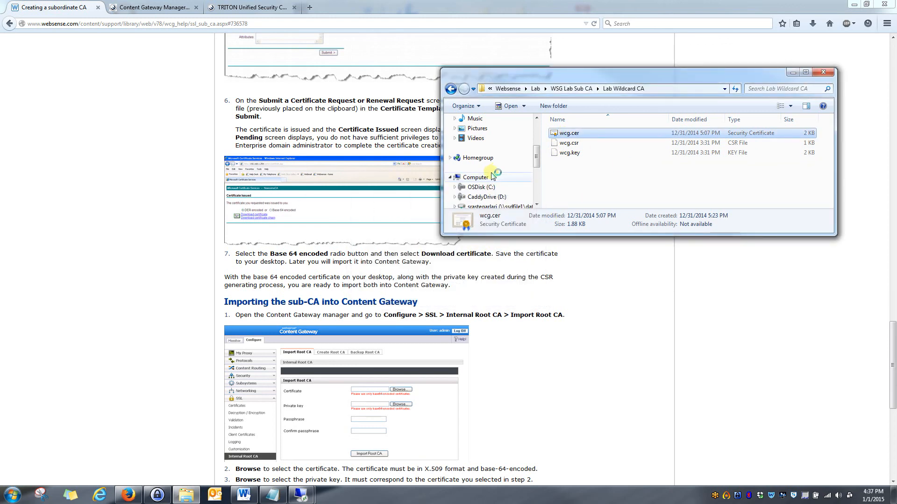
{"action": "mouse_move", "coordinate": [474, 157]}
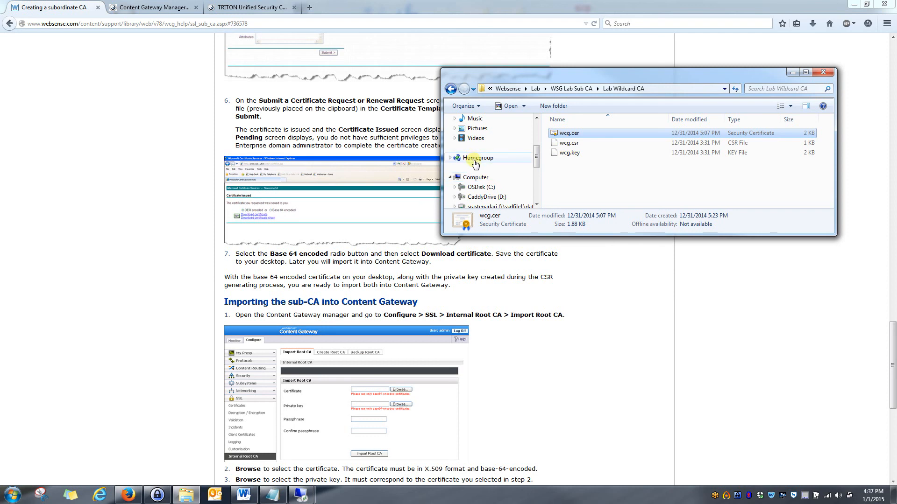
{"action": "double_click", "coordinate": [568, 133]}
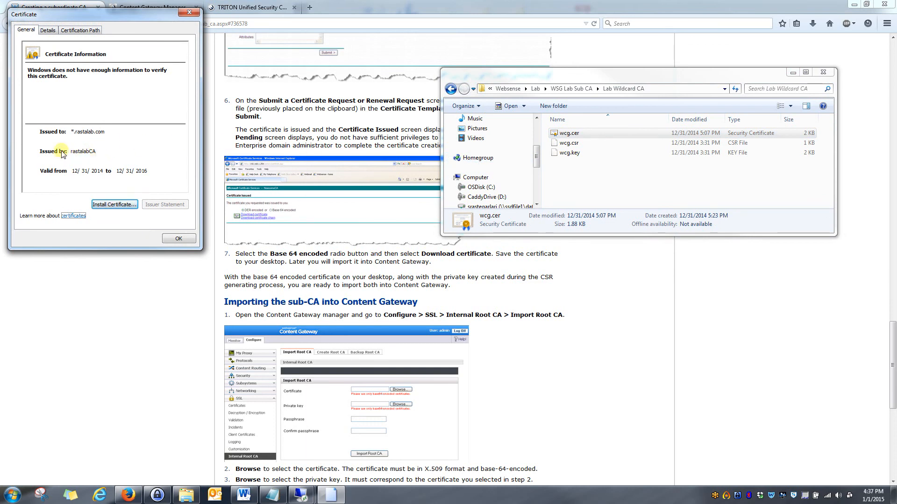
{"action": "mouse_move", "coordinate": [107, 135]}
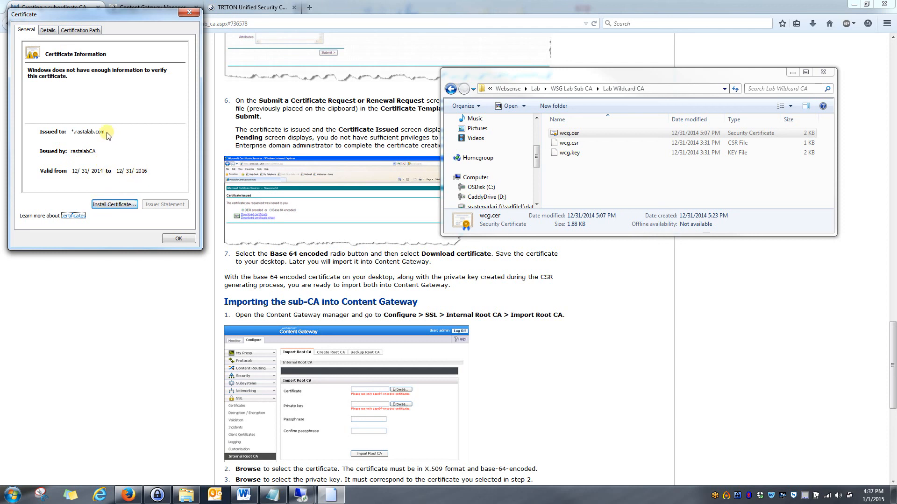
{"action": "mouse_move", "coordinate": [83, 127]}
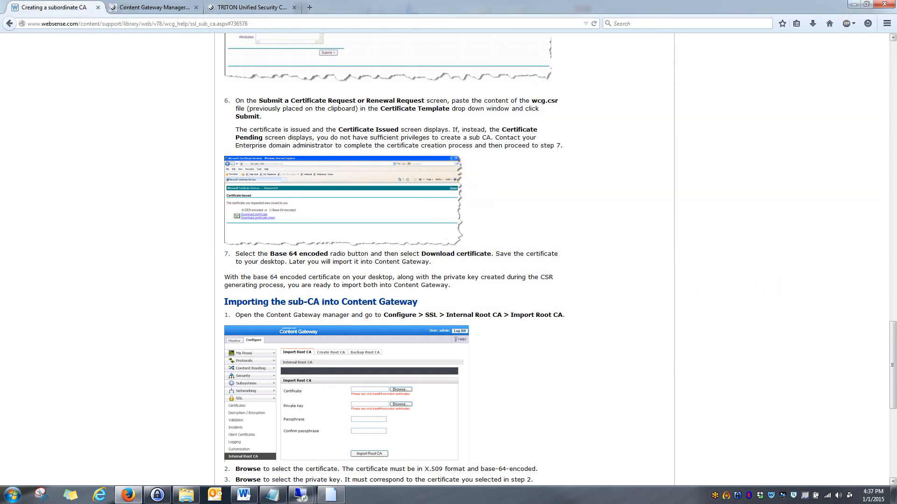
- Scroll back up to the 'Creating a Certificate Signing Request (CSR)' openssl example
{"action": "scroll", "scroll_direction": "up", "scroll_amount": 3}
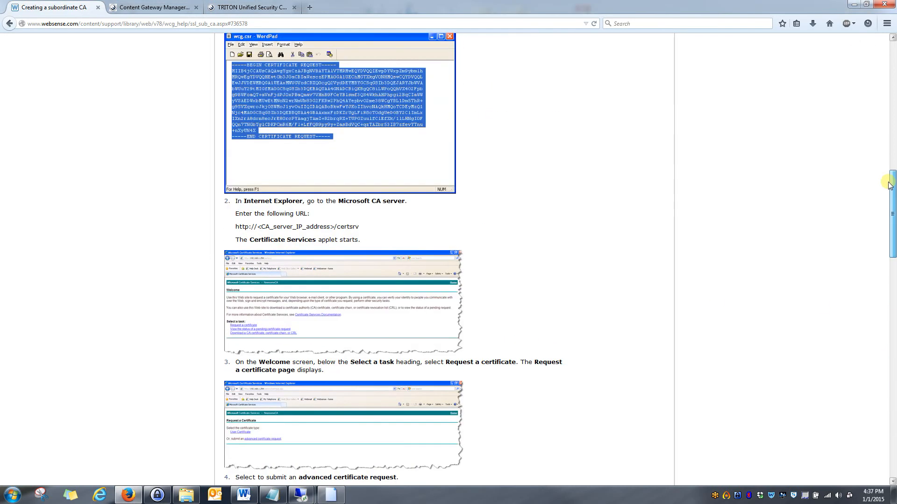
{"action": "scroll", "scroll_direction": "up", "scroll_amount": 3}
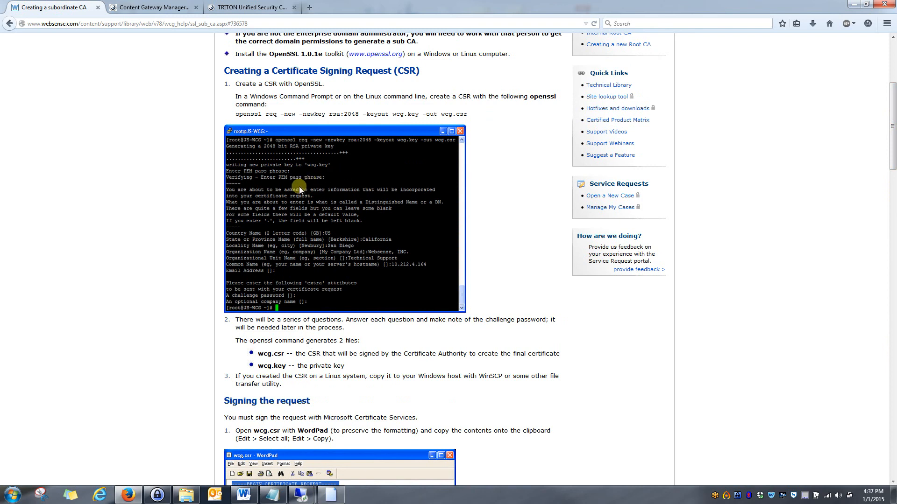
{"action": "mouse_move", "coordinate": [324, 269]}
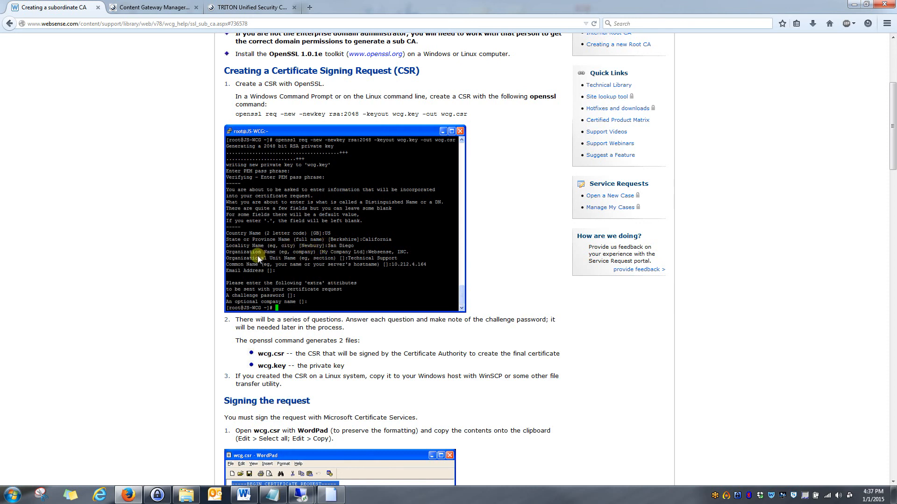
{"action": "mouse_move", "coordinate": [319, 258]}
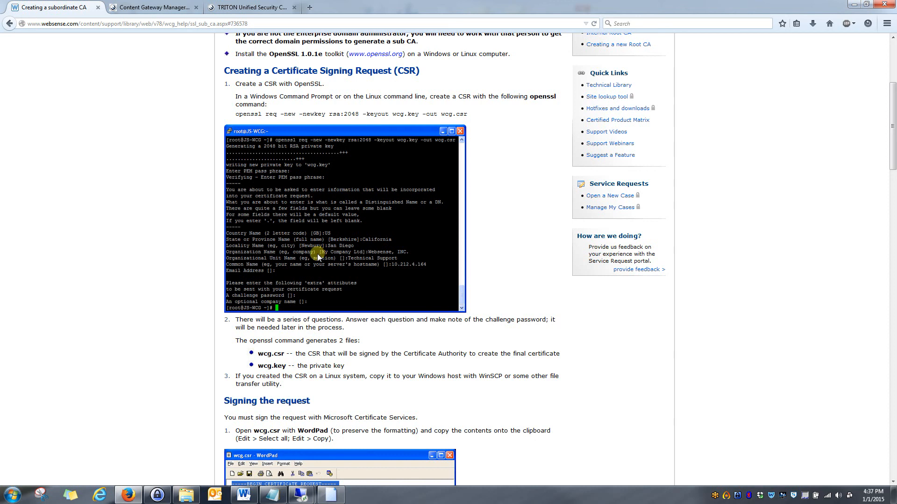
{"action": "mouse_move", "coordinate": [302, 260]}
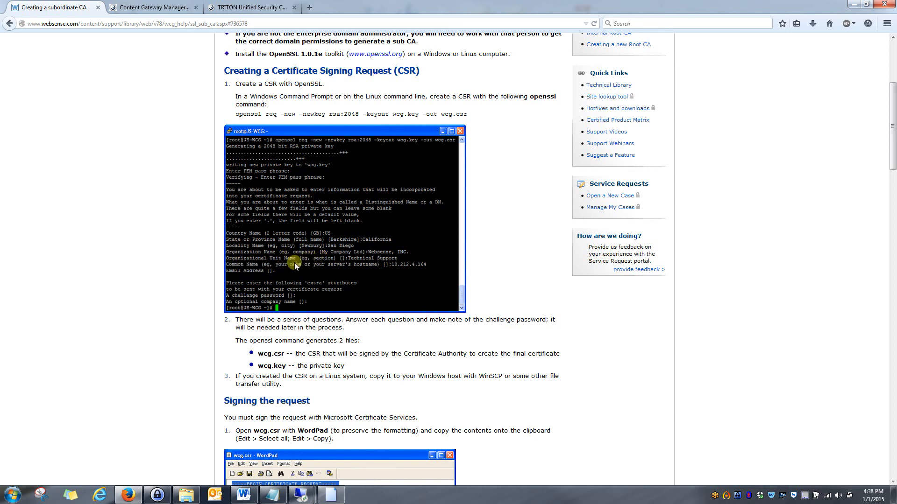
{"action": "mouse_move", "coordinate": [371, 270]}
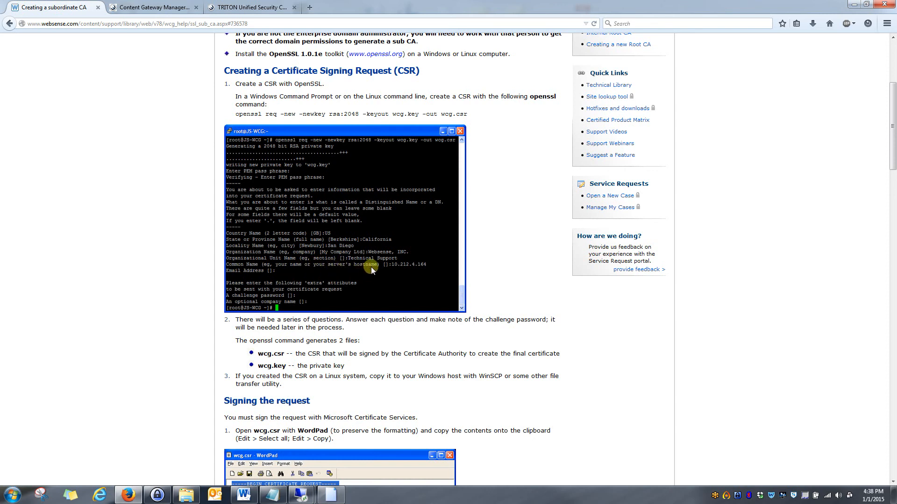
{"action": "mouse_move", "coordinate": [394, 266]}
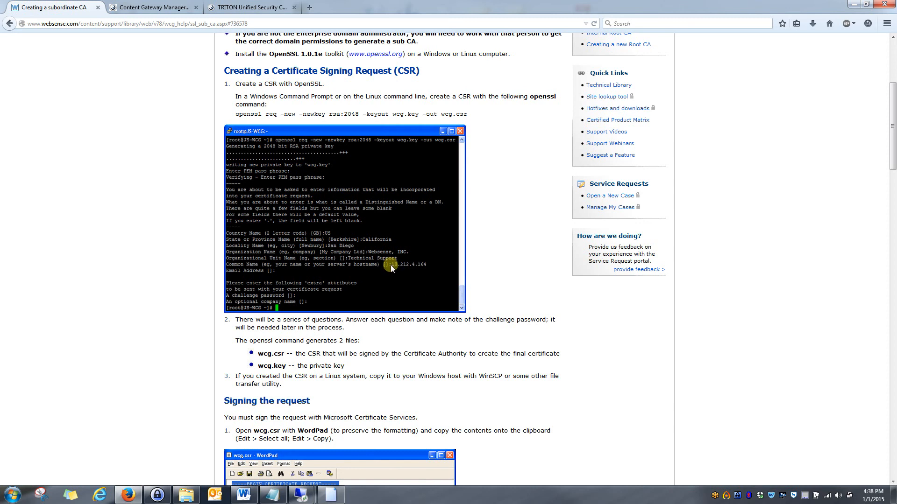
{"action": "mouse_move", "coordinate": [432, 267]}
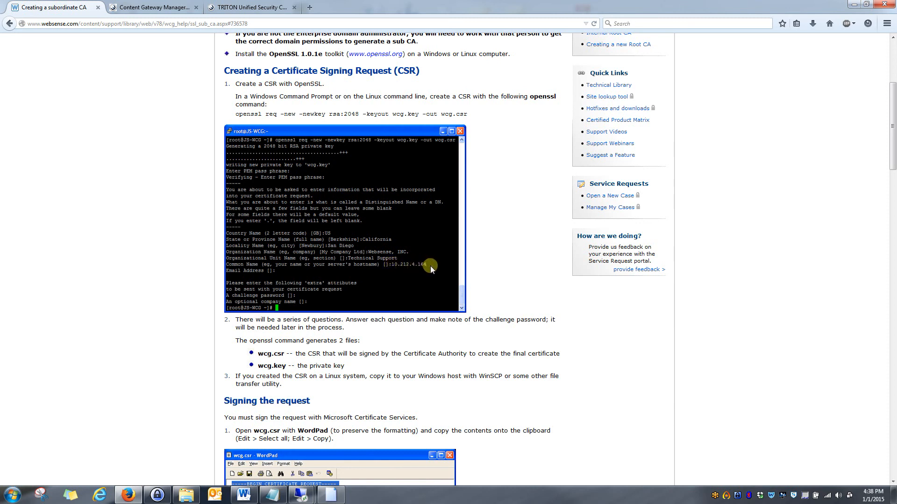
{"action": "mouse_move", "coordinate": [413, 254]}
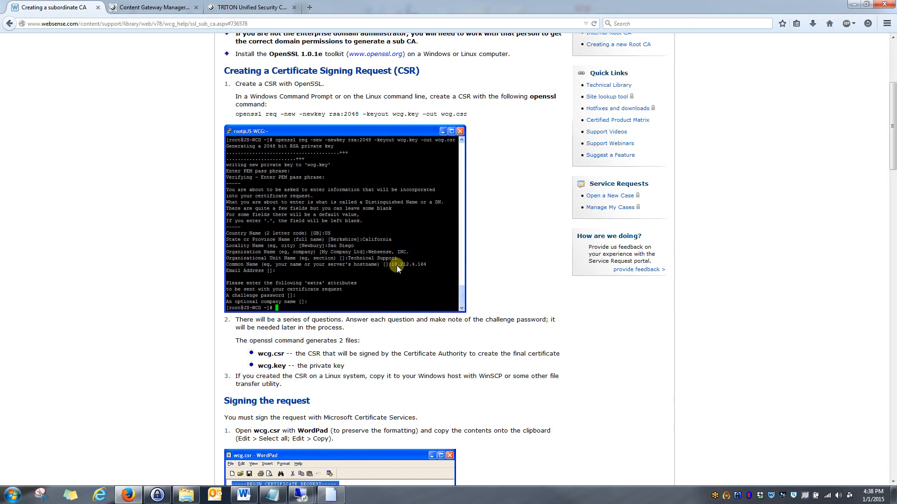
{"action": "mouse_move", "coordinate": [388, 264]}
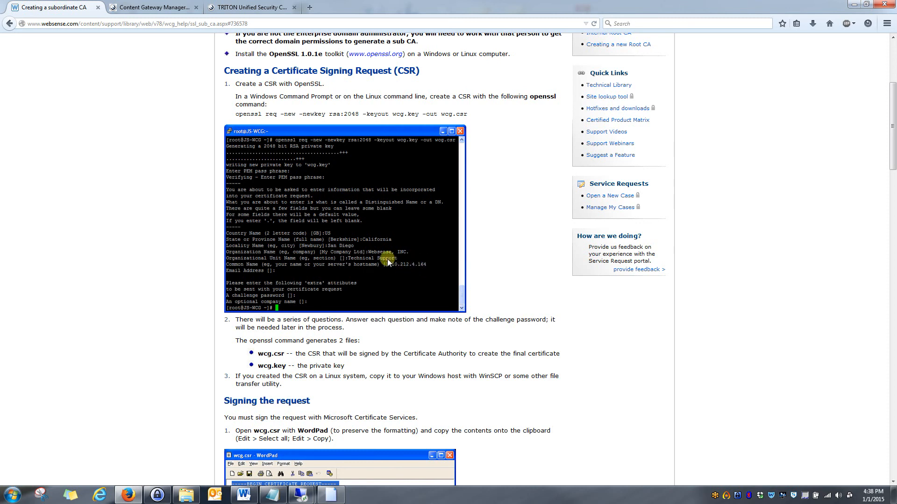
{"action": "mouse_move", "coordinate": [407, 272]}
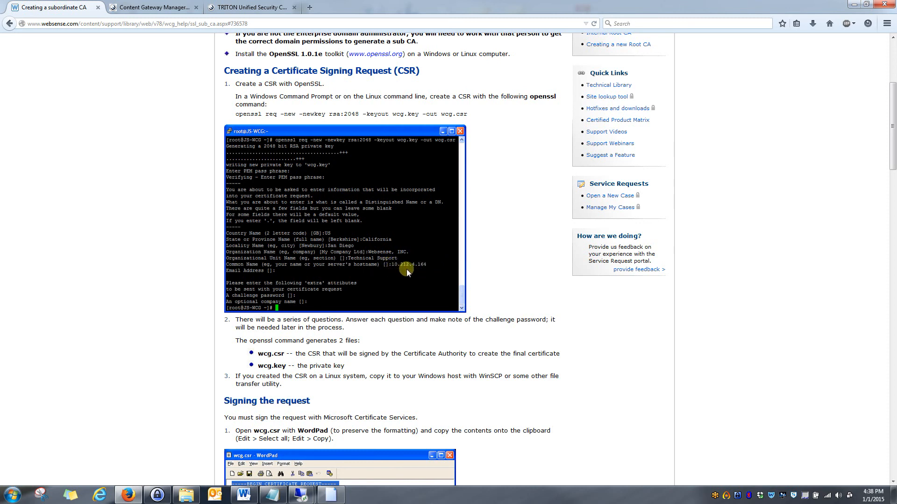
{"action": "mouse_move", "coordinate": [423, 269]}
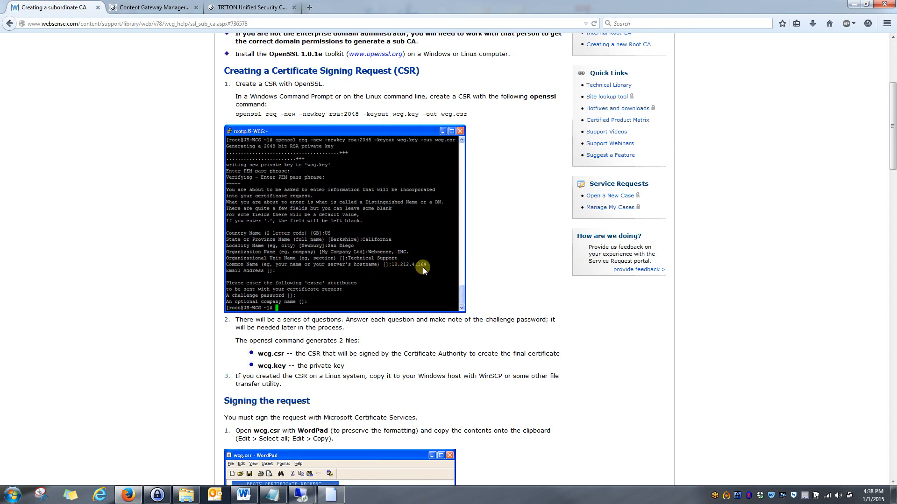
{"action": "mouse_move", "coordinate": [383, 269]}
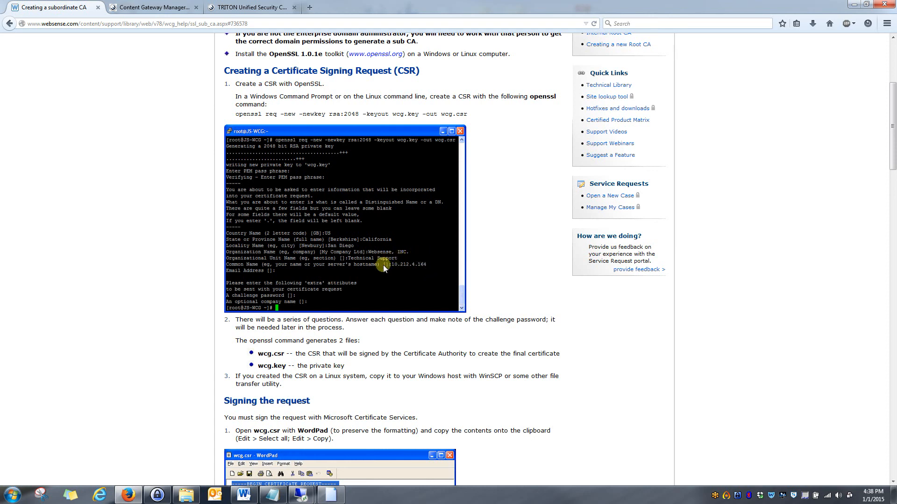
{"action": "mouse_move", "coordinate": [534, 277]}
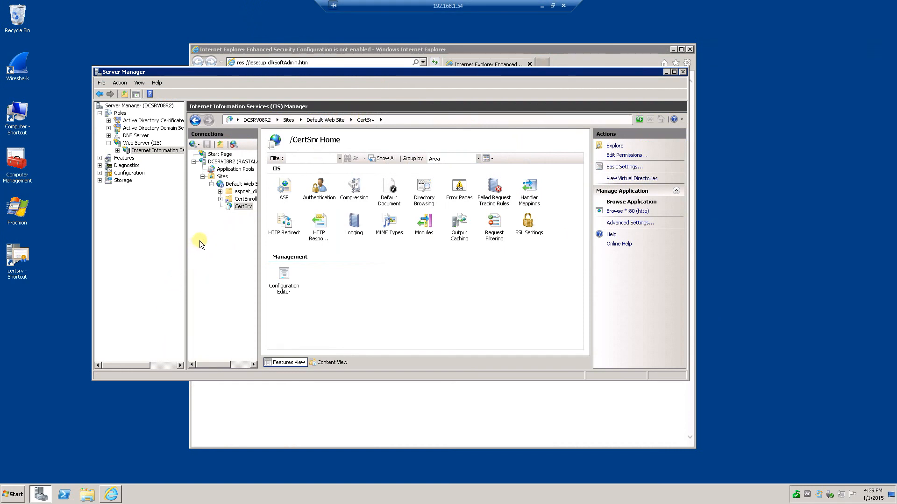
{"action": "mouse_move", "coordinate": [232, 231]}
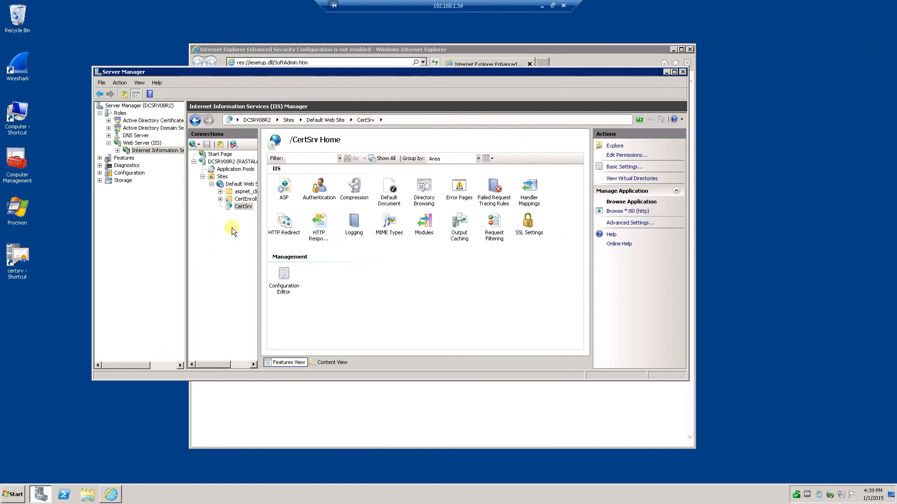
{"action": "mouse_move", "coordinate": [529, 63]}
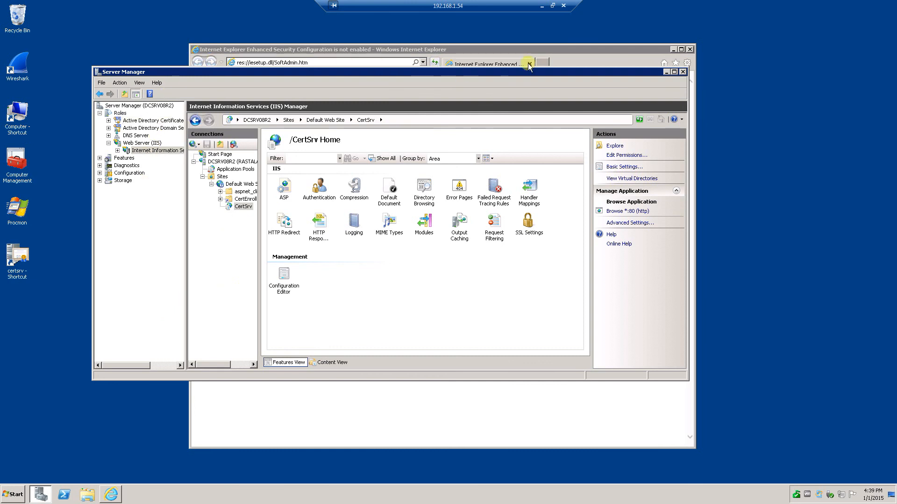
{"action": "mouse_move", "coordinate": [520, 76]}
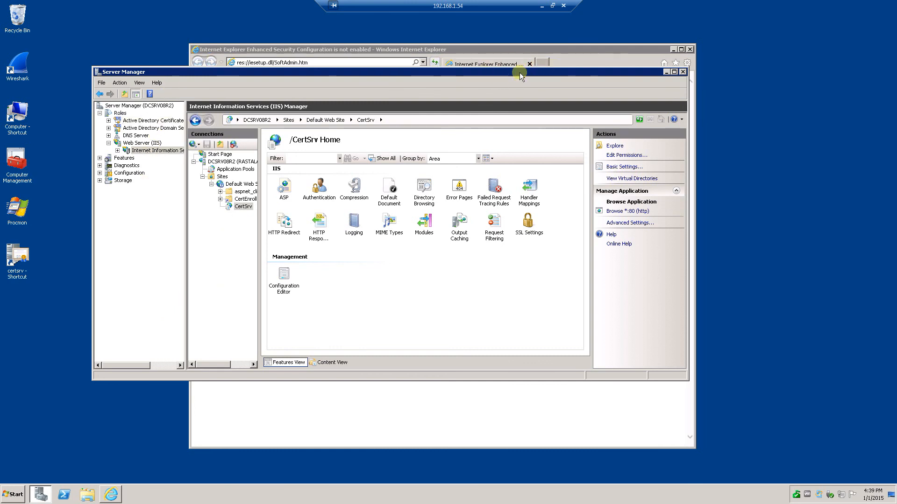
{"action": "mouse_move", "coordinate": [326, 120]}
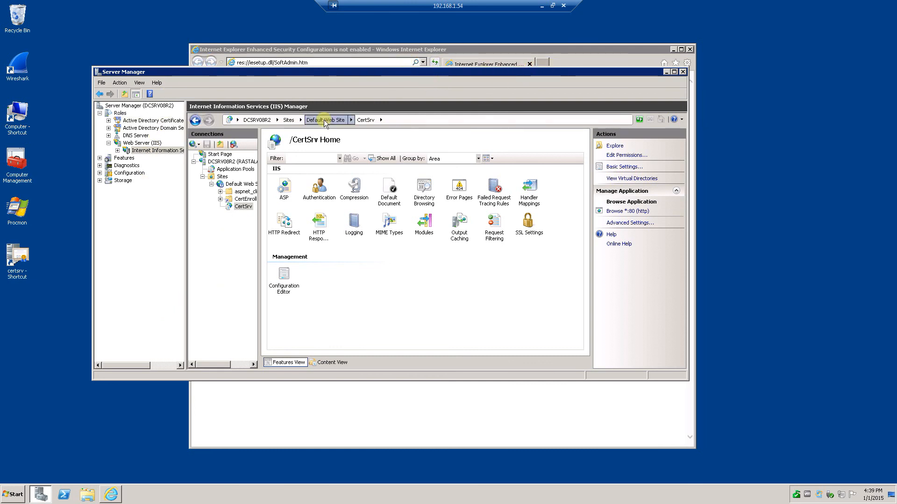
{"action": "left_click", "coordinate": [243, 206]}
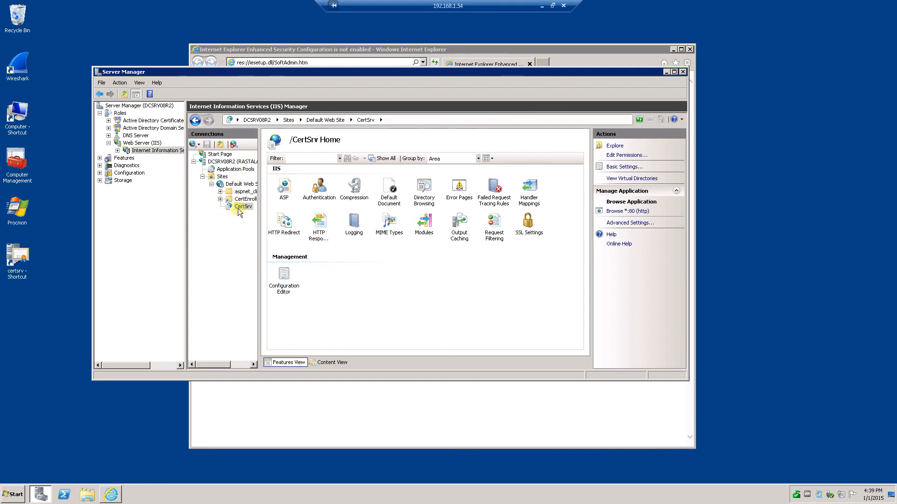
{"action": "mouse_move", "coordinate": [240, 208]}
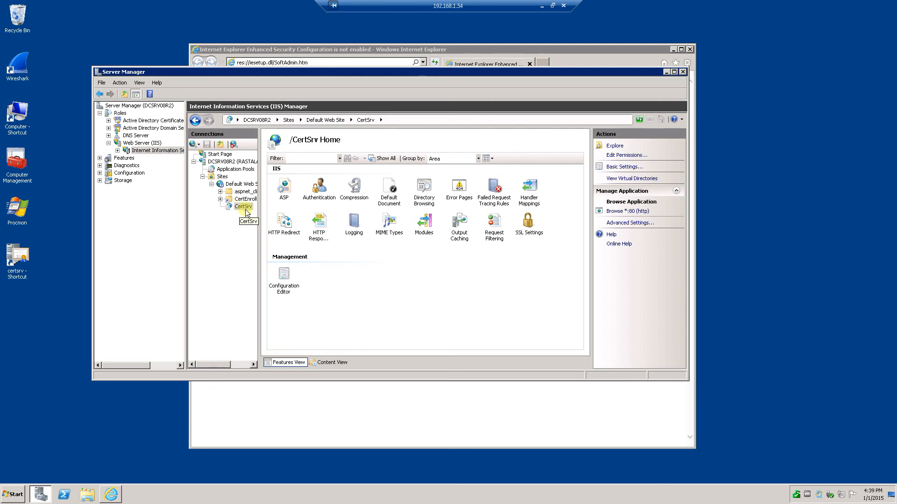
{"action": "mouse_move", "coordinate": [240, 205]}
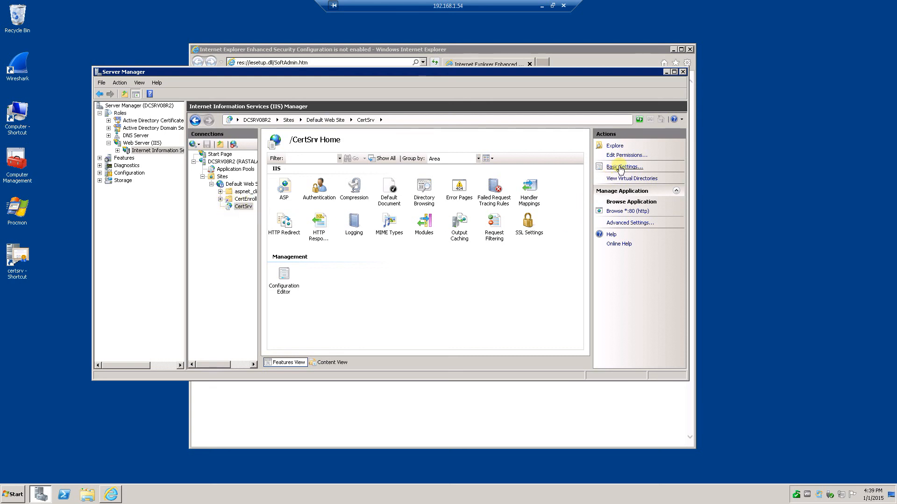
{"action": "left_click", "coordinate": [623, 166]}
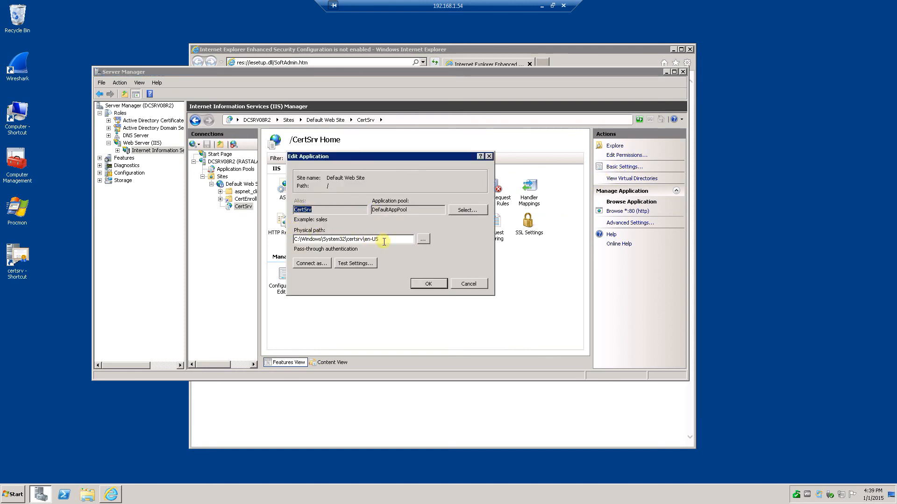
{"action": "mouse_move", "coordinate": [345, 239]}
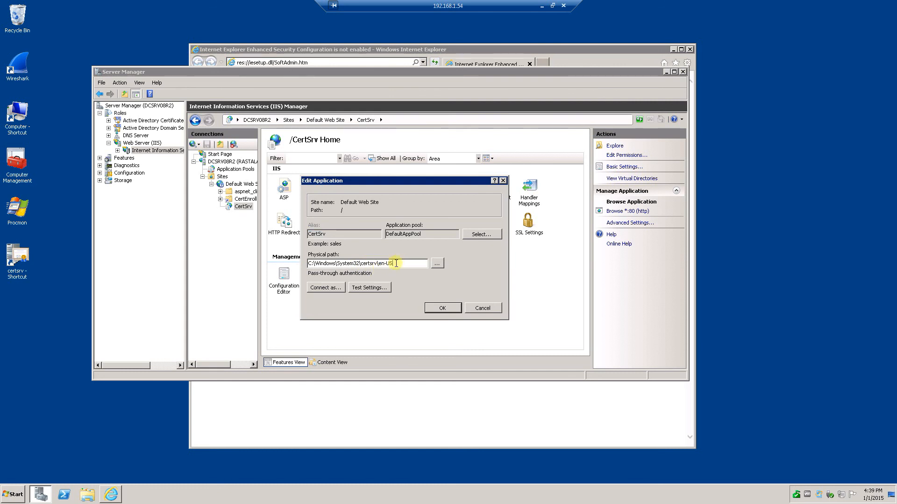
{"action": "double_click", "coordinate": [388, 263]}
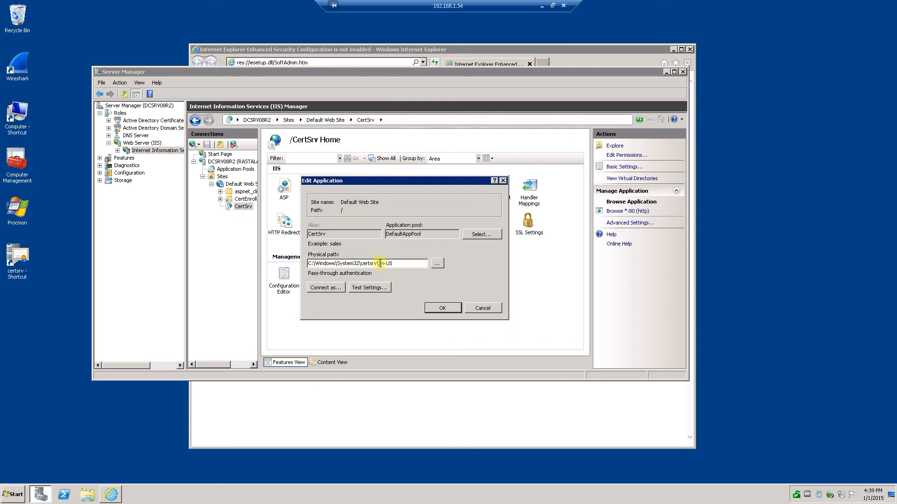
{"action": "double_click", "coordinate": [383, 264]}
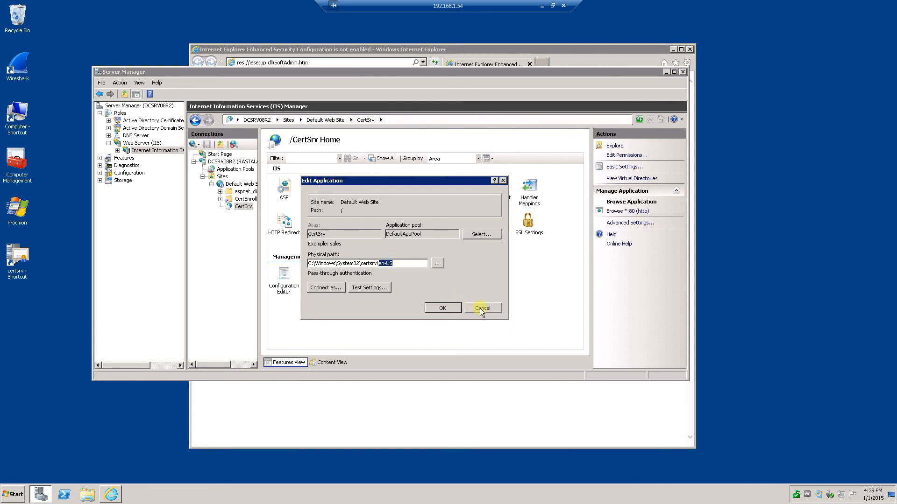
{"action": "left_click", "coordinate": [482, 308]}
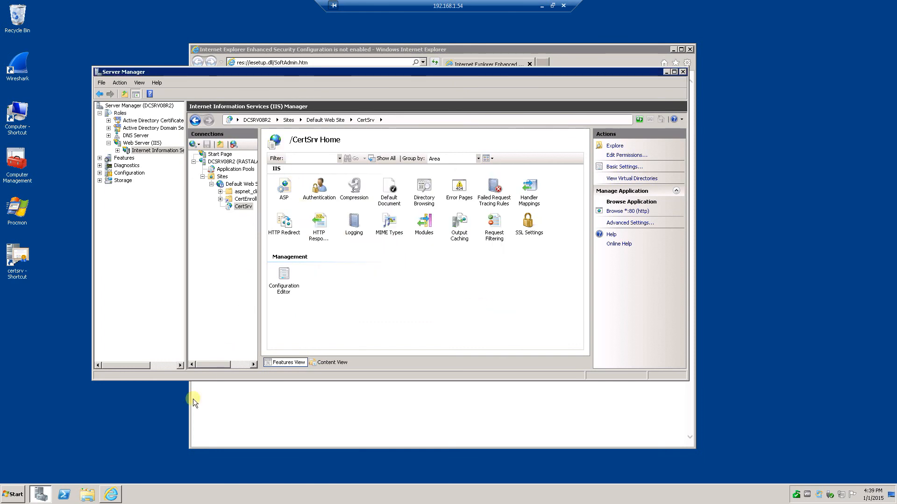
{"action": "mouse_move", "coordinate": [111, 493]}
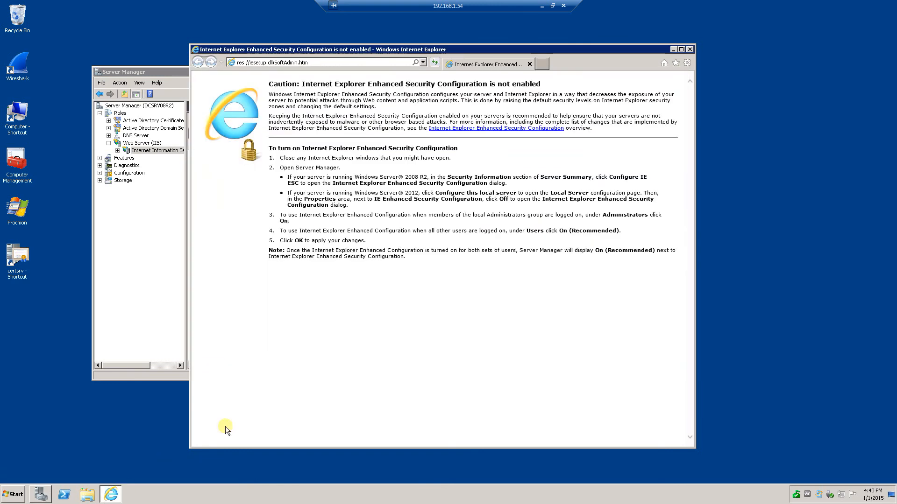
{"action": "left_click", "coordinate": [675, 62]}
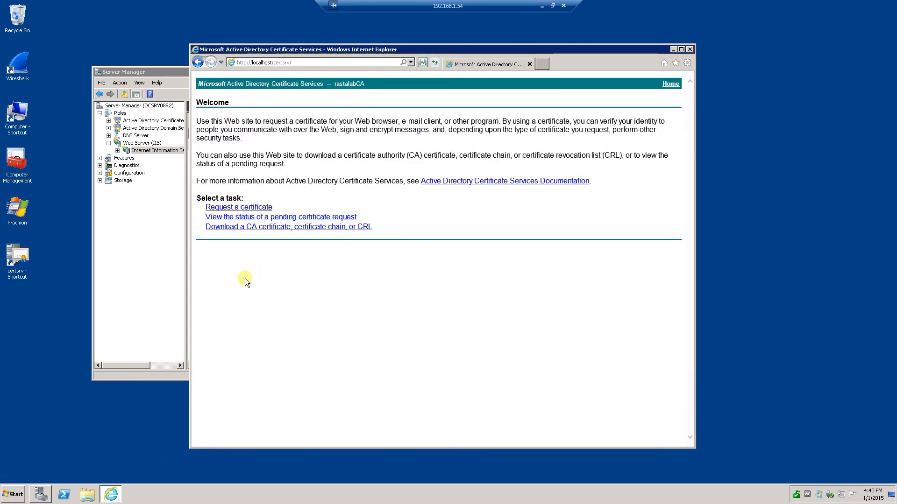
{"action": "mouse_move", "coordinate": [269, 120]}
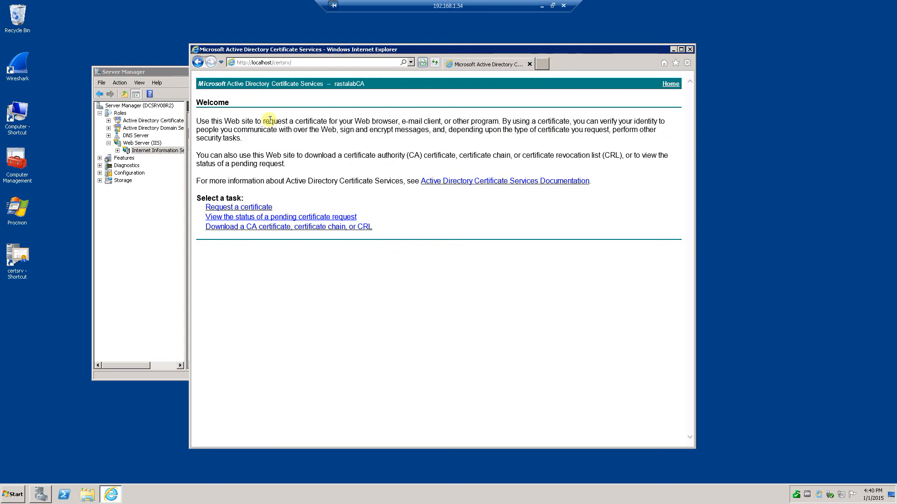
{"action": "mouse_move", "coordinate": [425, 103]}
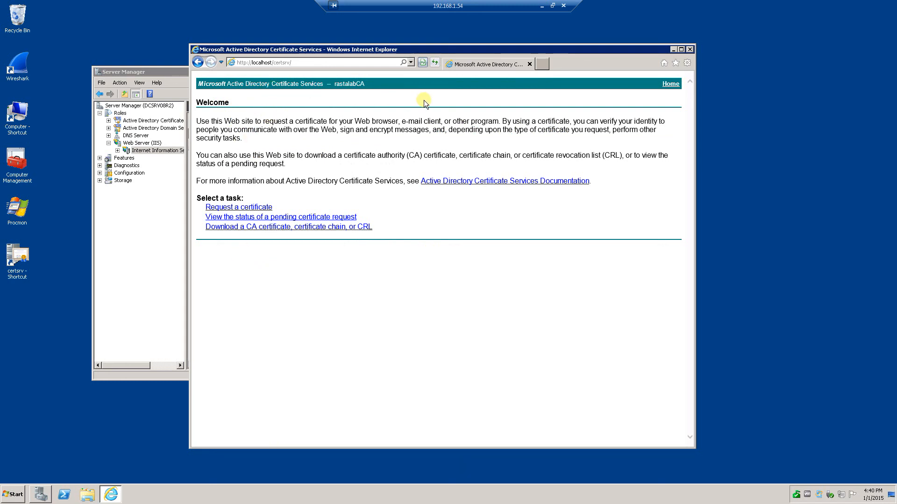
{"action": "mouse_move", "coordinate": [456, 10]}
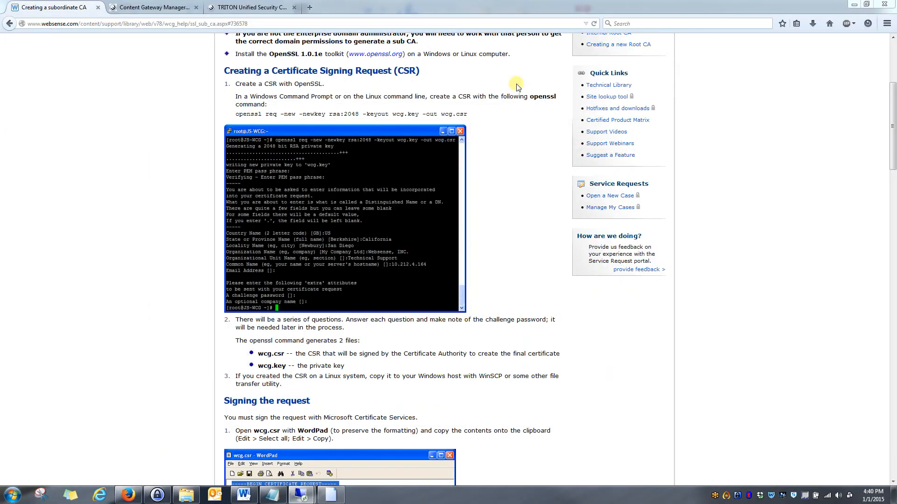
{"action": "mouse_move", "coordinate": [435, 241]}
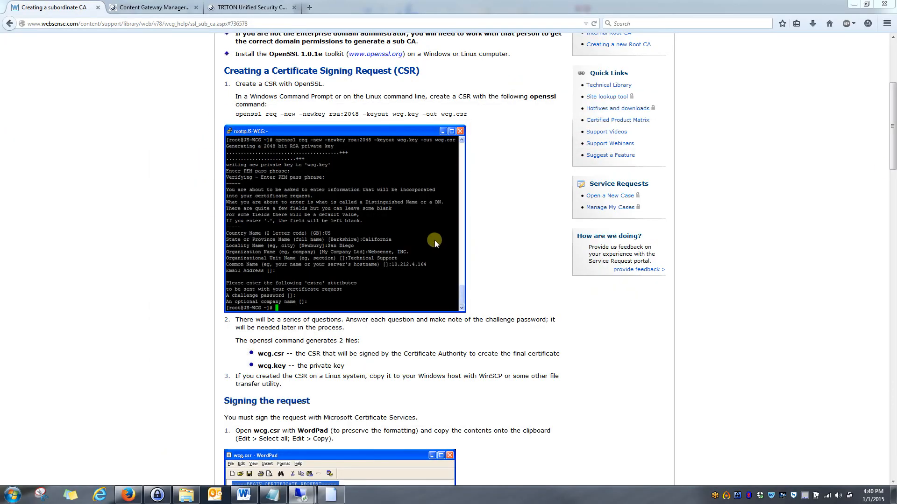
- Scroll the subordinate CA article down to 'Importing the sub-CA into Content Gateway'
{"action": "scroll", "scroll_direction": "down", "scroll_amount": 3}
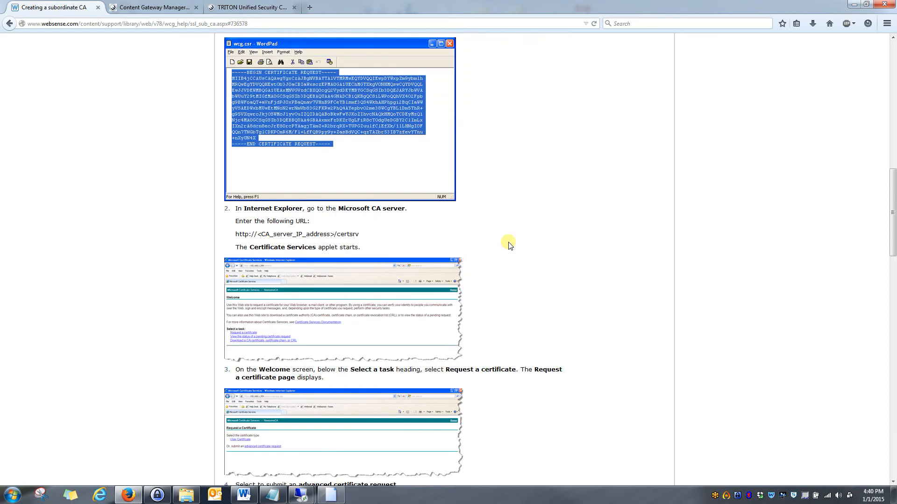
{"action": "scroll", "scroll_direction": "down", "scroll_amount": 3}
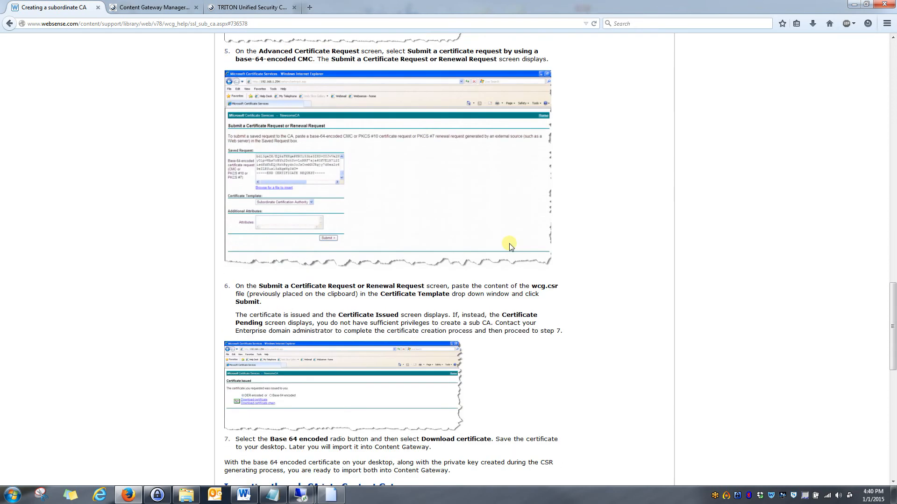
{"action": "scroll", "scroll_direction": "down", "scroll_amount": 3}
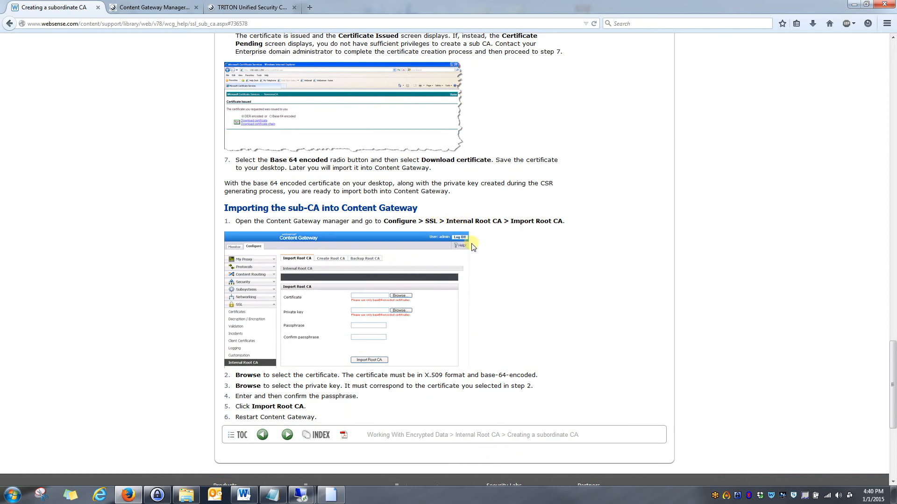
{"action": "mouse_move", "coordinate": [146, 48]}
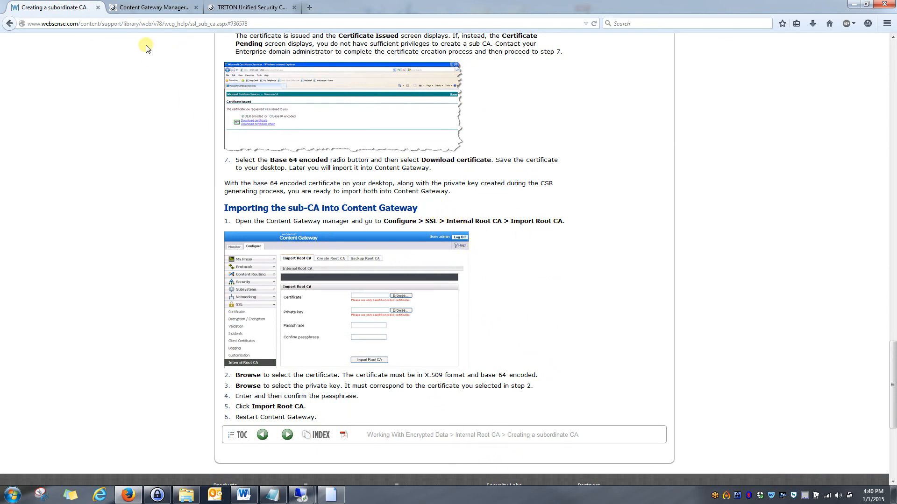
{"action": "mouse_move", "coordinate": [153, 7]}
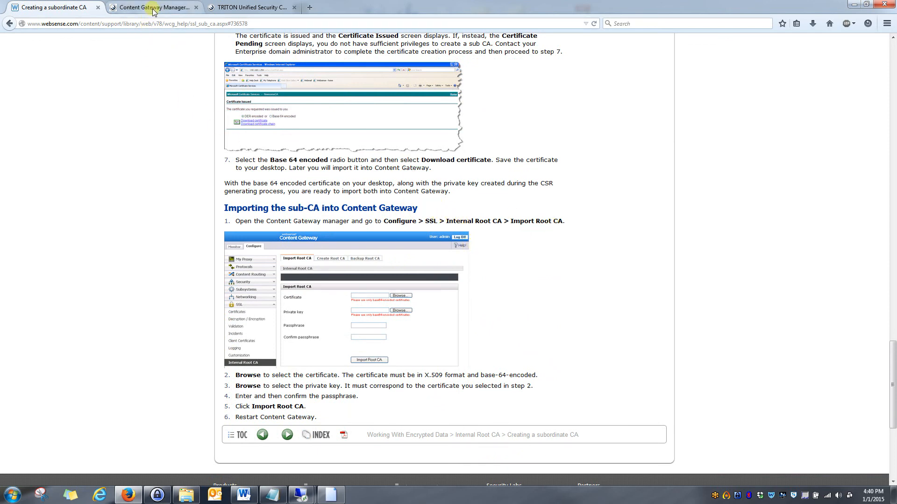
- Set HTTPS to On under My Proxy > Basic, apply it, and restart Content Gateway
{"action": "left_click", "coordinate": [153, 7]}
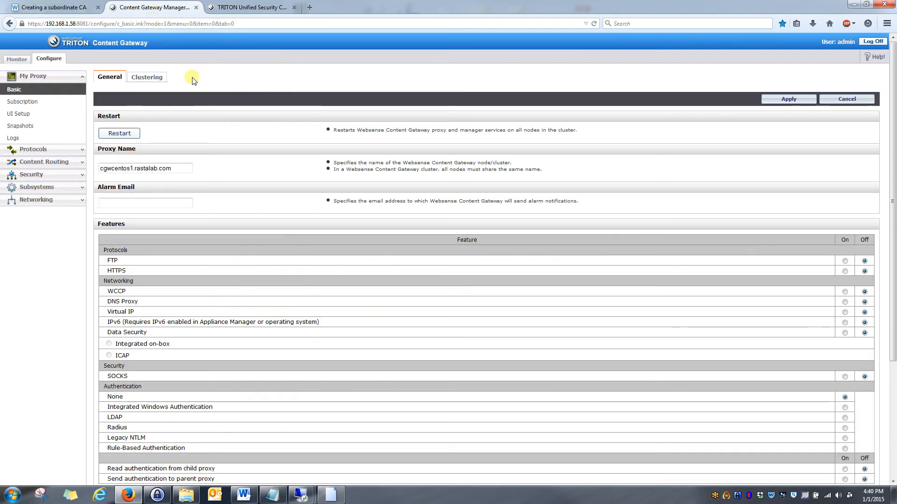
{"action": "mouse_move", "coordinate": [378, 219]}
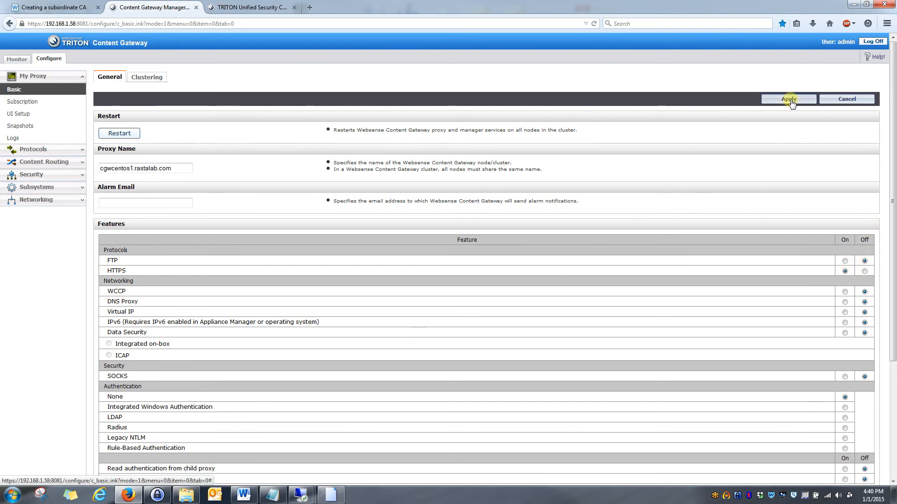
{"action": "left_click", "coordinate": [788, 99]}
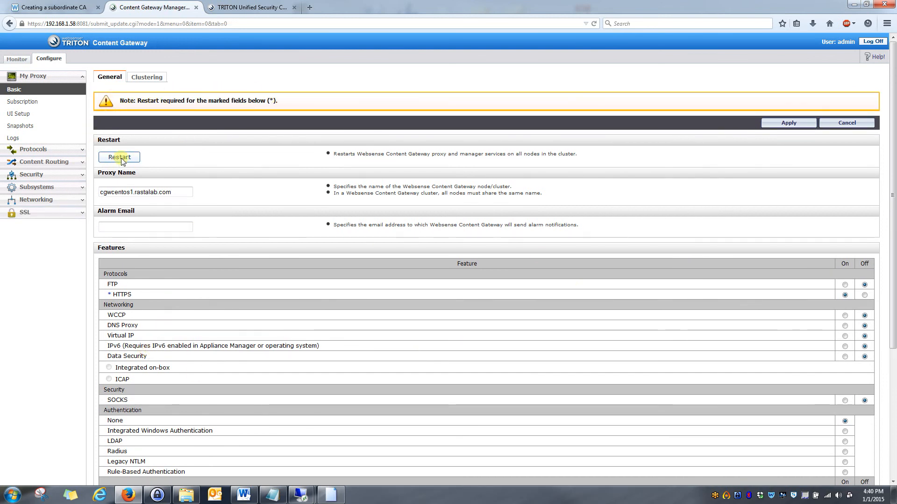
{"action": "left_click", "coordinate": [119, 157]}
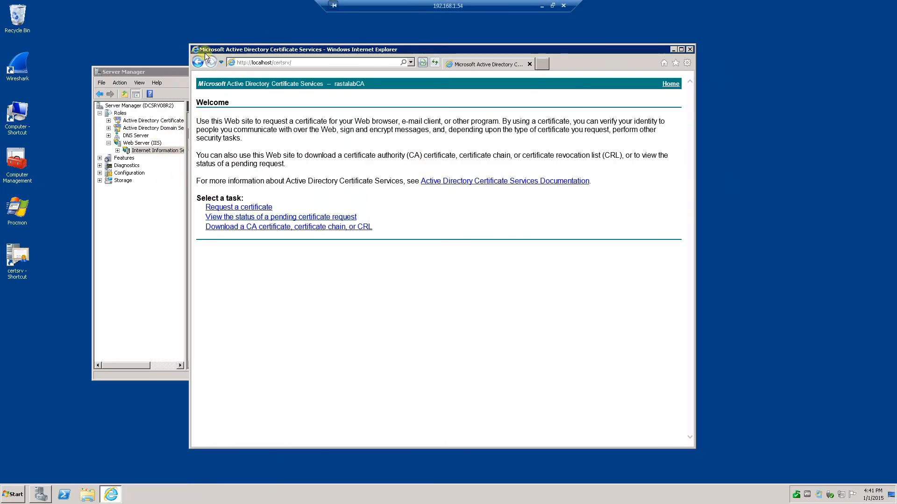
{"action": "mouse_move", "coordinate": [735, 137]}
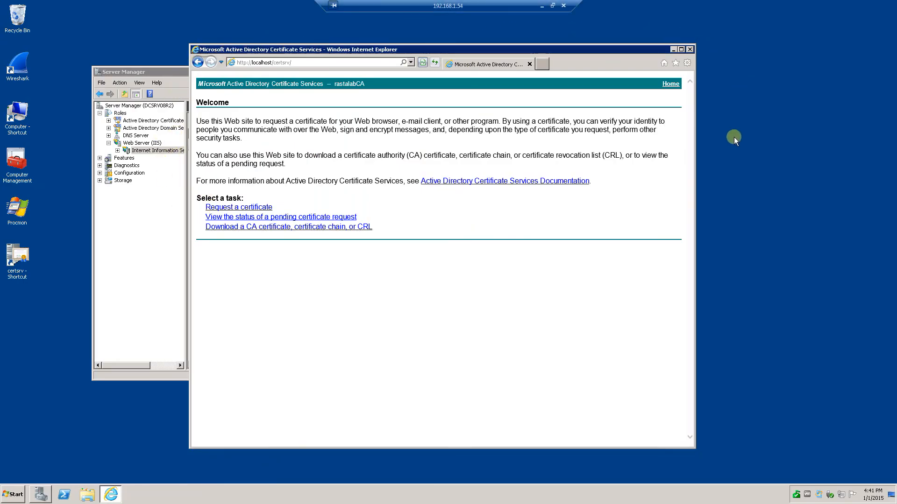
{"action": "mouse_move", "coordinate": [152, 220]}
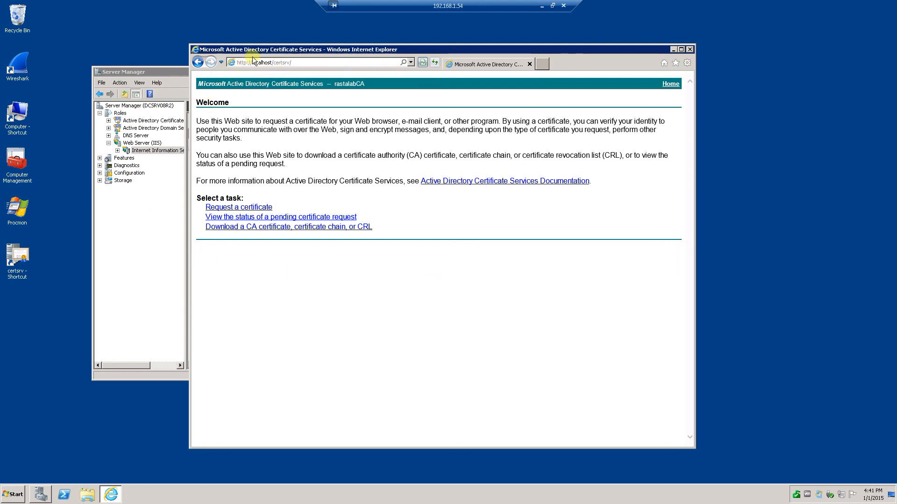
{"action": "mouse_move", "coordinate": [261, 75]}
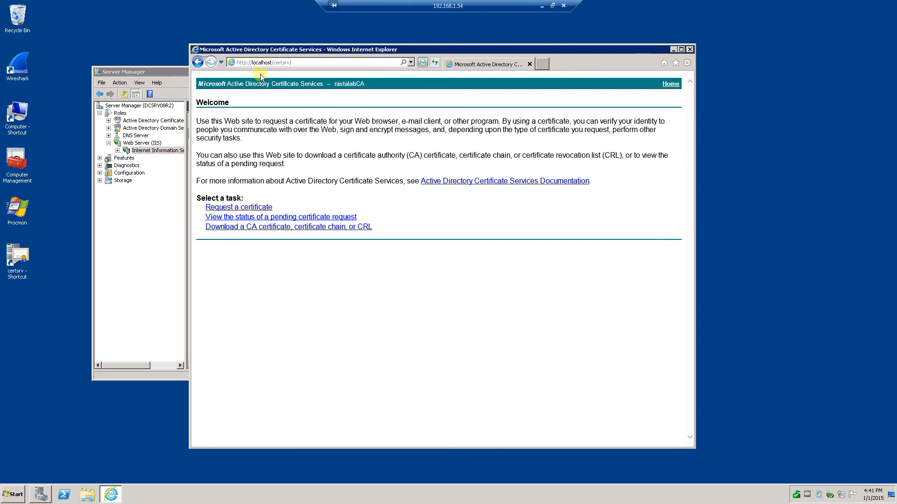
{"action": "mouse_move", "coordinate": [414, 55]}
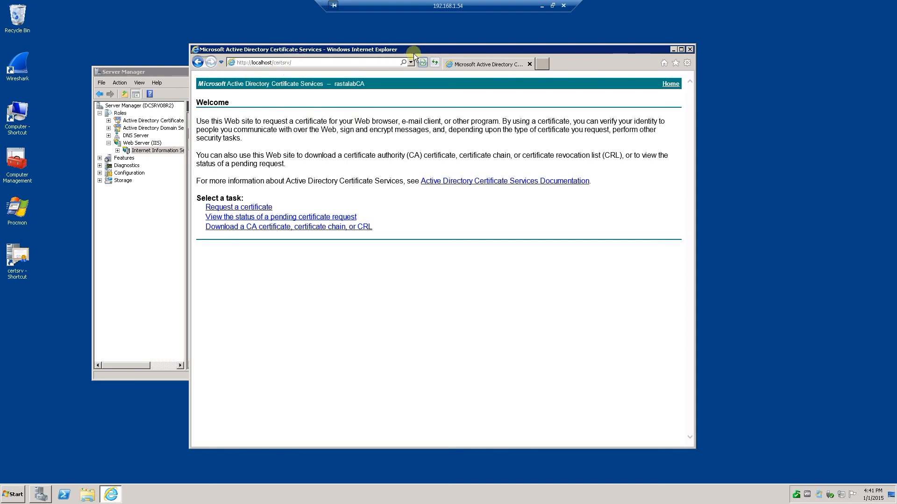
{"action": "mouse_move", "coordinate": [505, 53]}
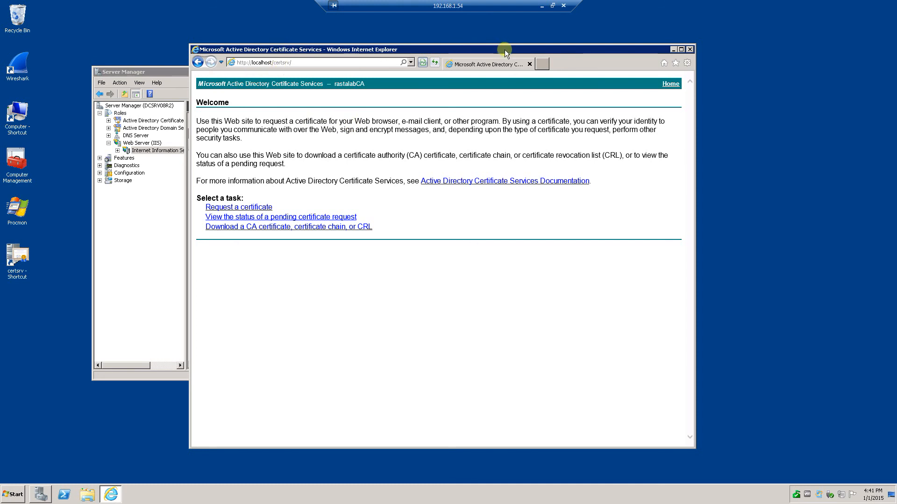
{"action": "mouse_move", "coordinate": [362, 107]}
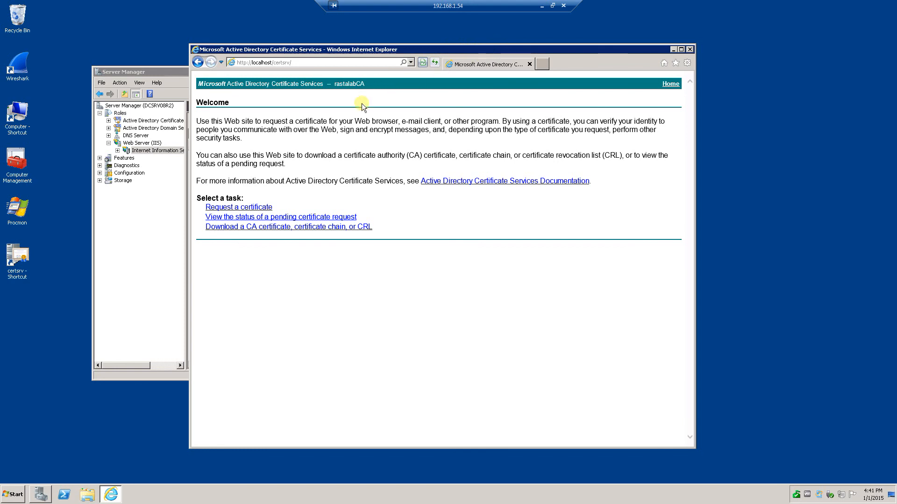
{"action": "mouse_move", "coordinate": [203, 253]}
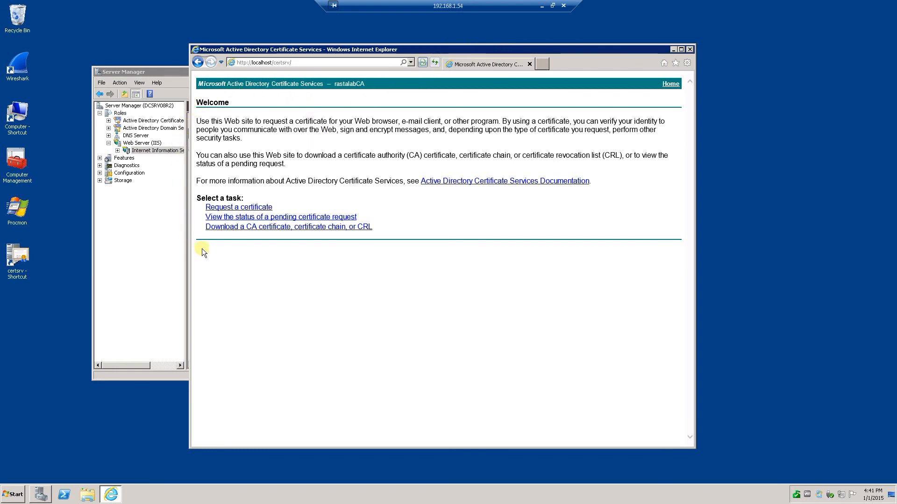
{"action": "mouse_move", "coordinate": [275, 268]}
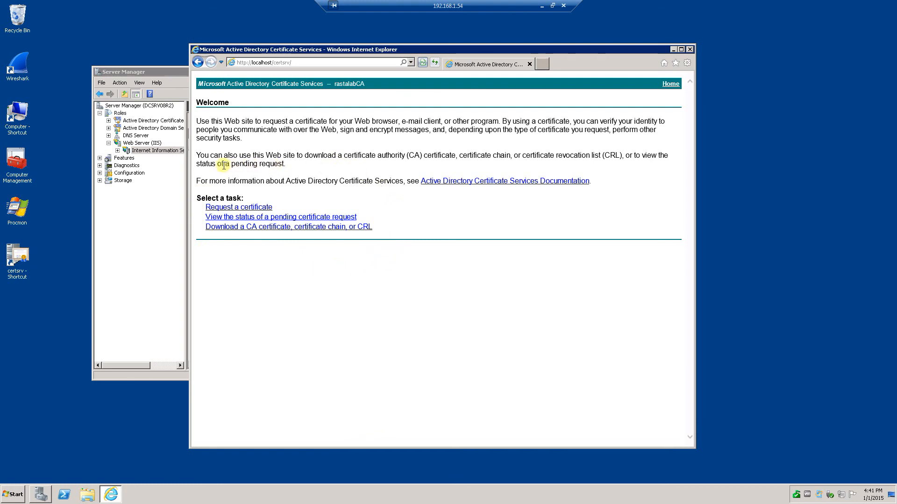
{"action": "mouse_move", "coordinate": [281, 149]}
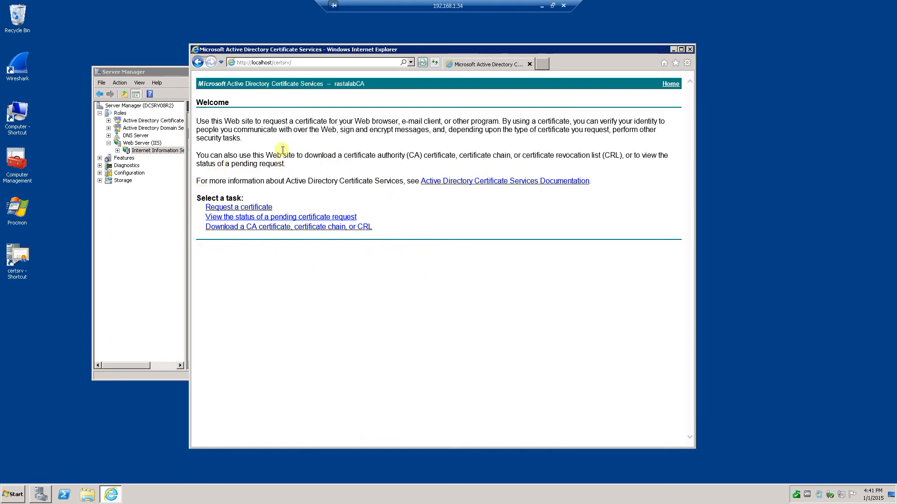
{"action": "mouse_move", "coordinate": [690, 50]}
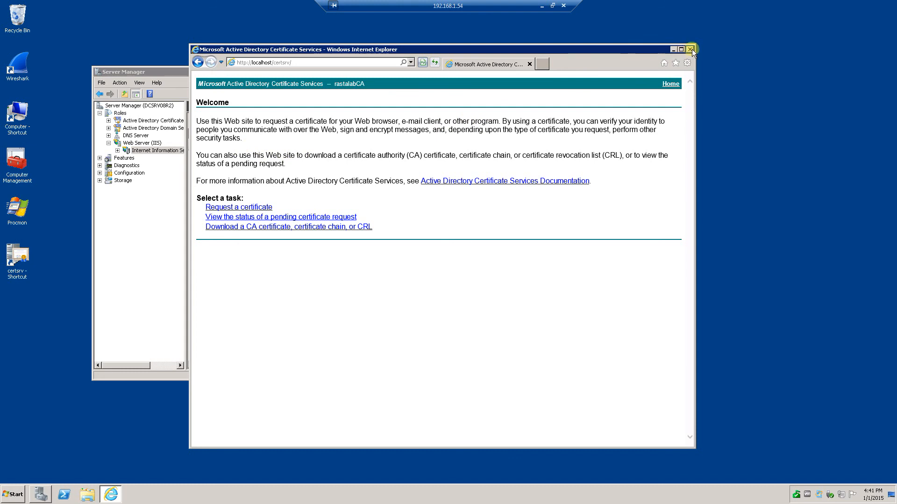
- Close the Internet Explorer window showing the certsrv welcome page
{"action": "left_click", "coordinate": [691, 49]}
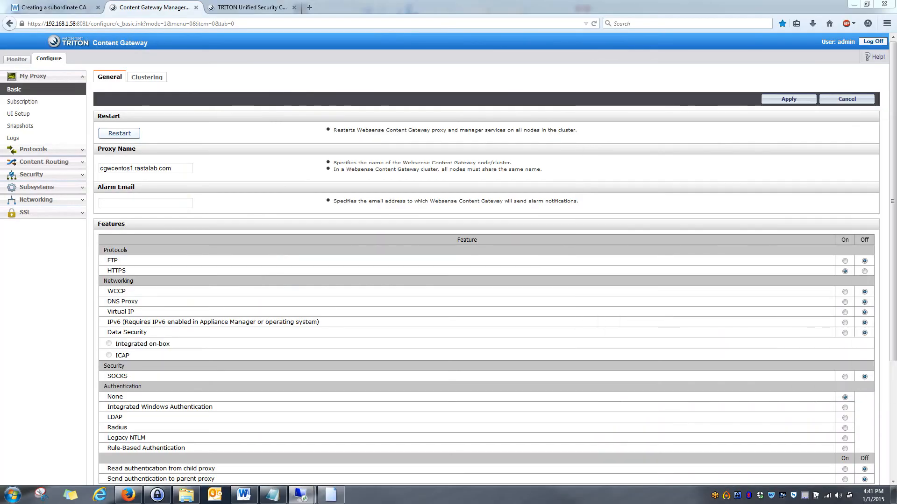
{"action": "mouse_move", "coordinate": [159, 96]}
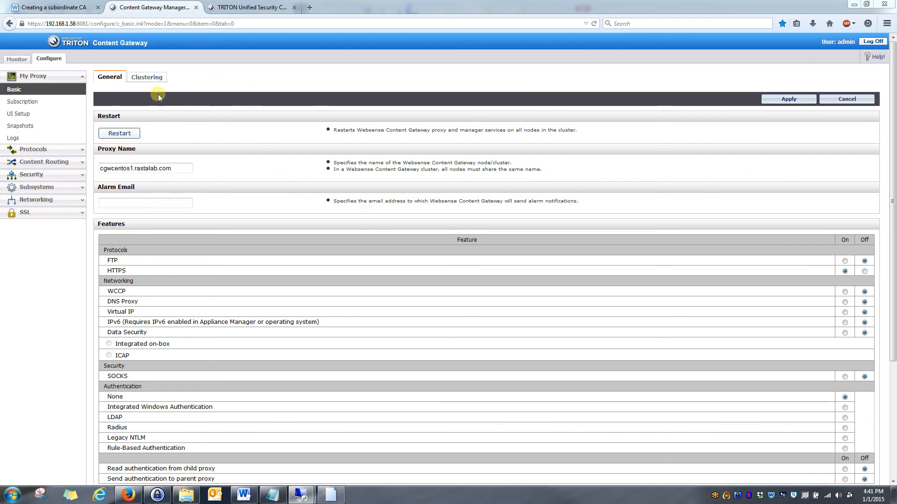
{"action": "mouse_move", "coordinate": [449, 270]}
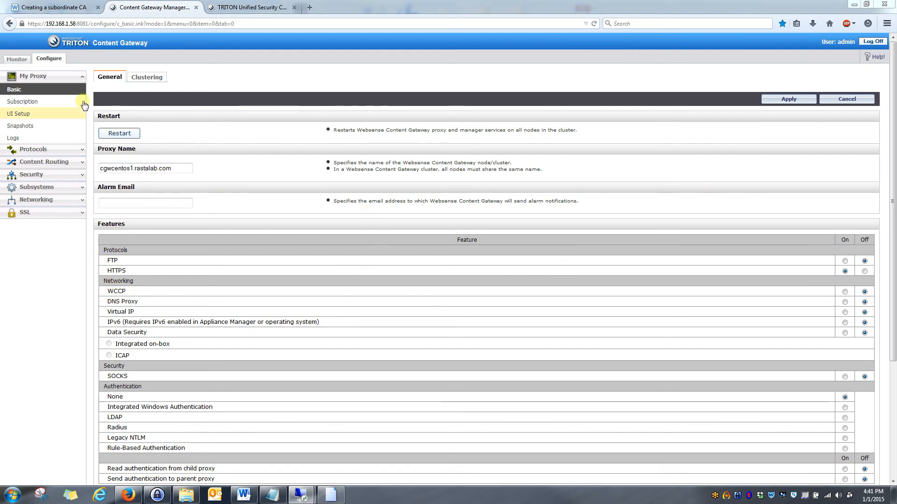
{"action": "mouse_move", "coordinate": [82, 218]}
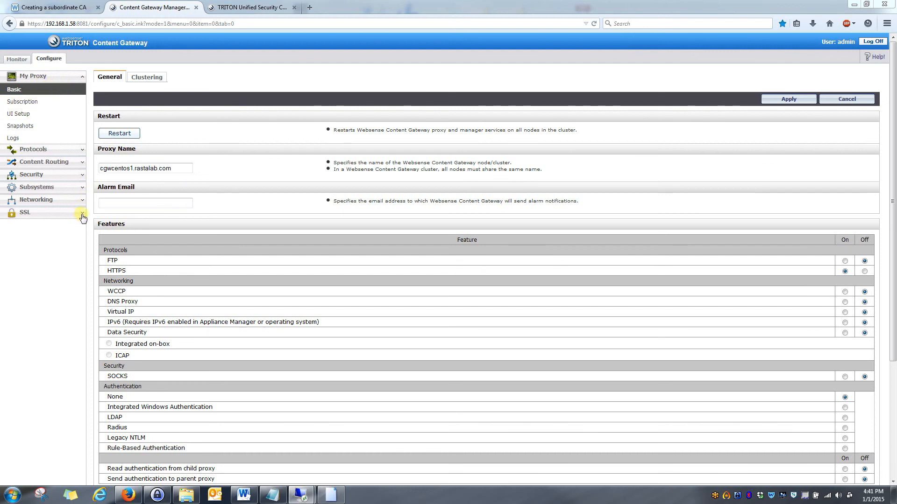
- Expand SSL in the Configure menu and go to its Internal Root CA page
{"action": "left_click", "coordinate": [24, 212]}
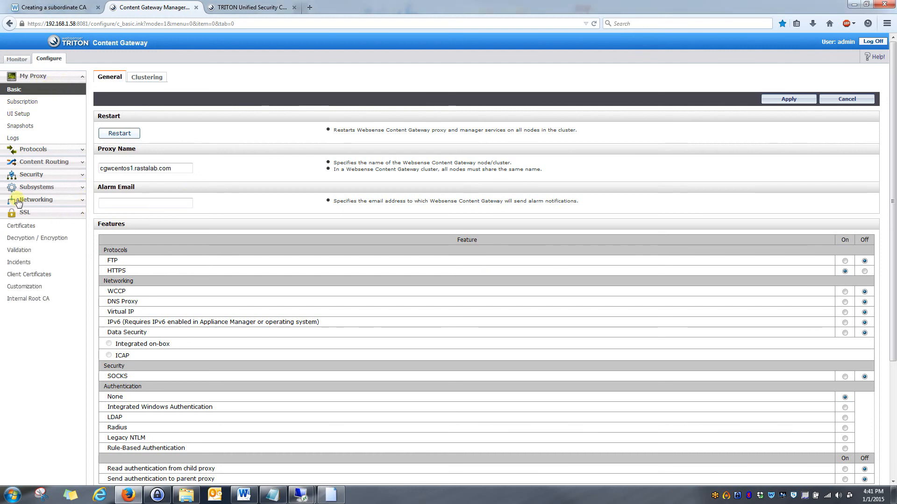
{"action": "mouse_move", "coordinate": [68, 219]}
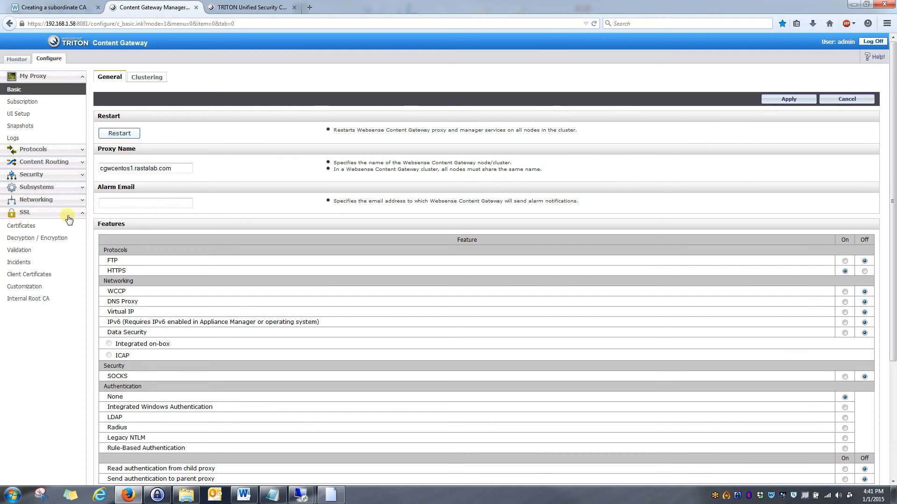
{"action": "mouse_move", "coordinate": [83, 233]}
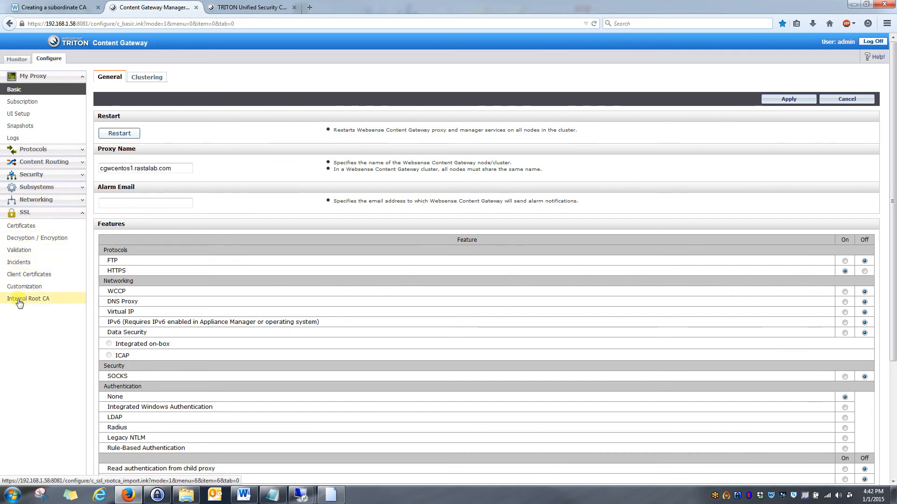
{"action": "left_click", "coordinate": [27, 299]}
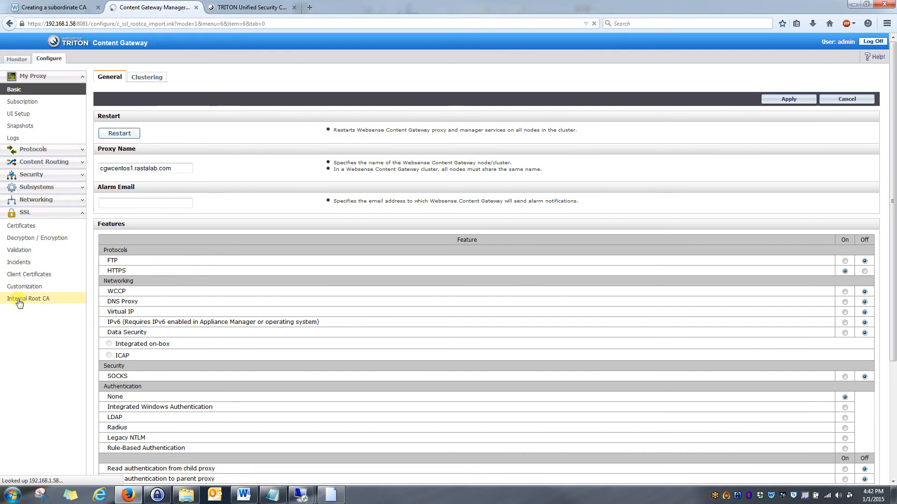
{"action": "left_click", "coordinate": [27, 298]}
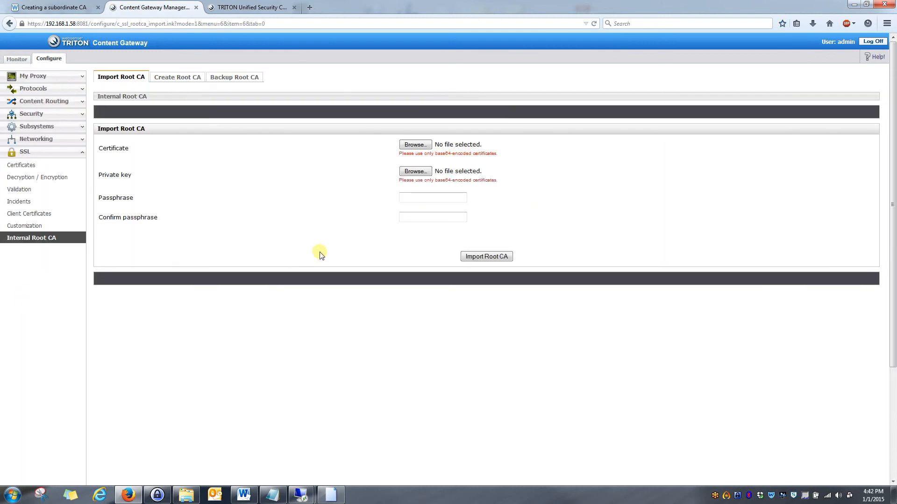
{"action": "mouse_move", "coordinate": [376, 176]}
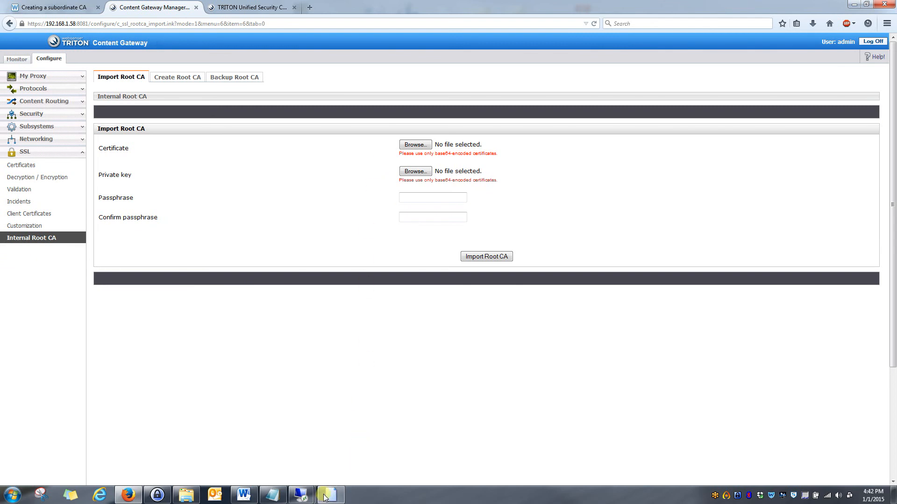
{"action": "left_click", "coordinate": [414, 144]}
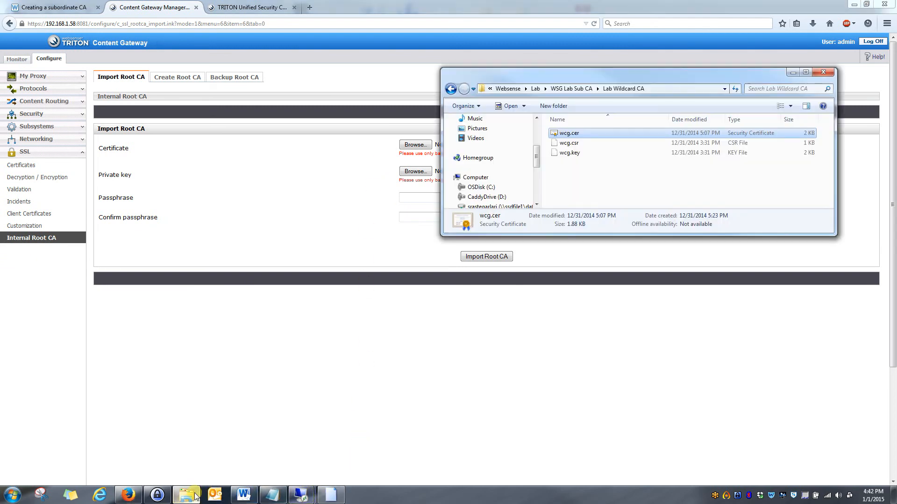
{"action": "mouse_move", "coordinate": [597, 136]}
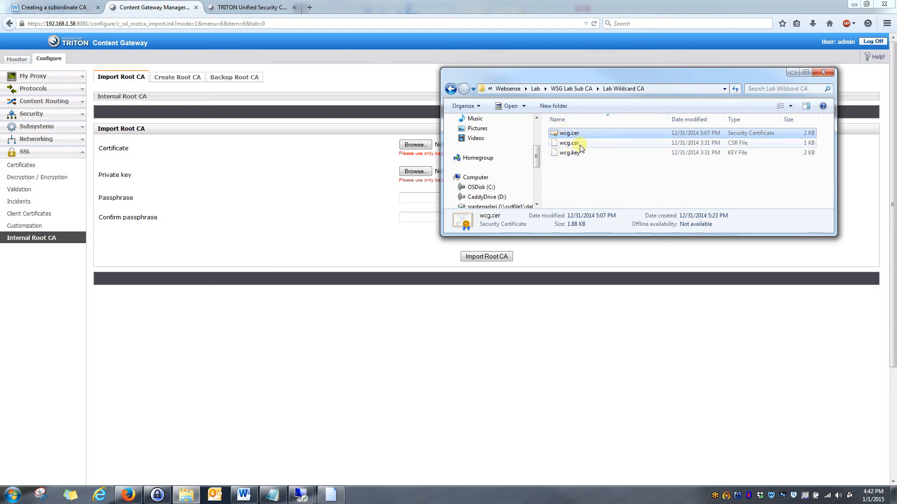
{"action": "mouse_move", "coordinate": [570, 152]}
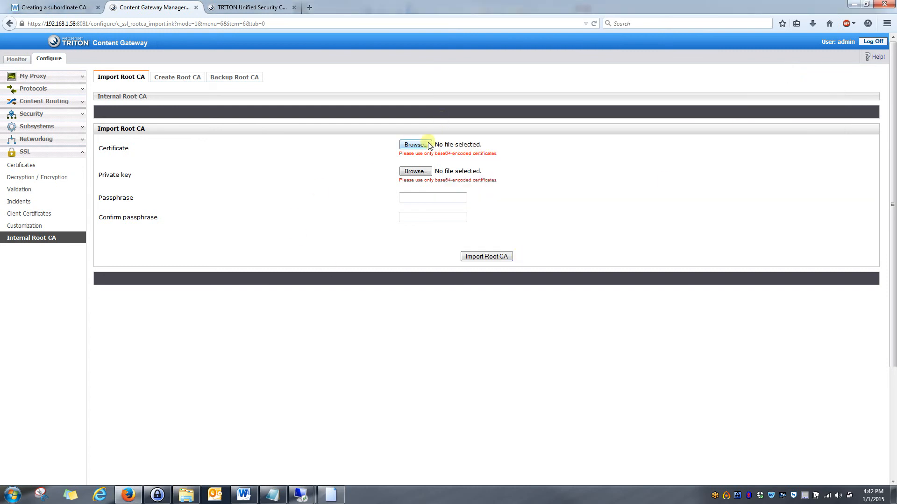
- Select wcg.cer as the root CA certificate file for import
{"action": "left_click", "coordinate": [414, 144]}
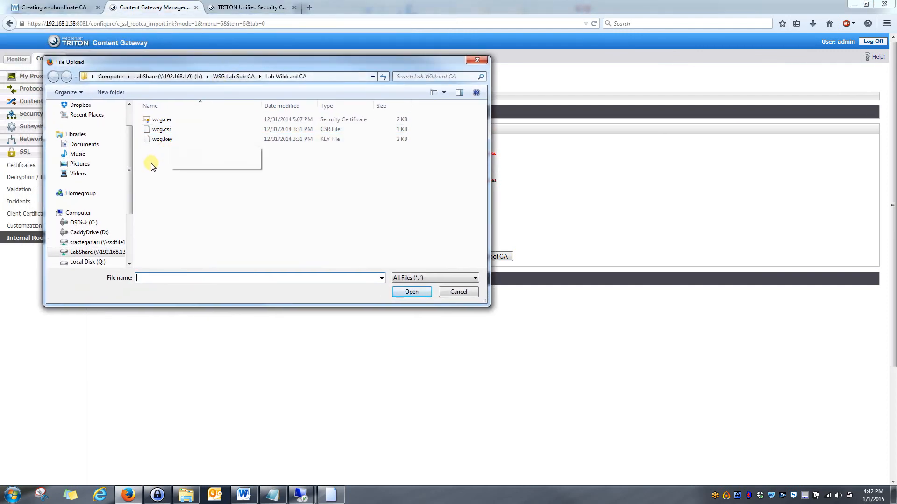
{"action": "left_click", "coordinate": [161, 119]}
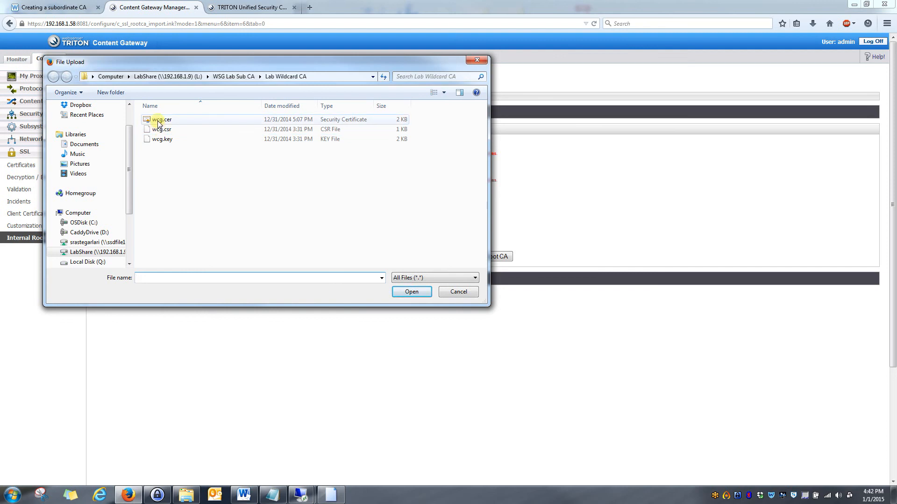
{"action": "left_click", "coordinate": [411, 292]}
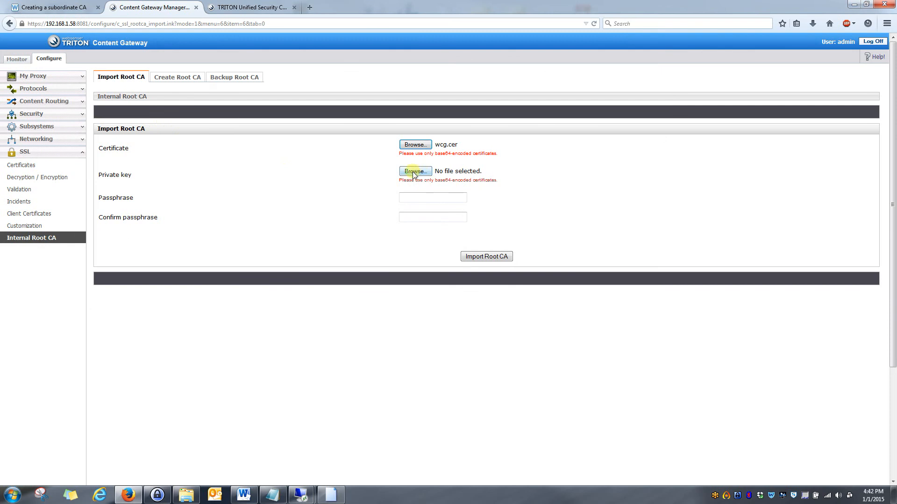
- Select wcg.key as the private key file for the root CA
{"action": "left_click", "coordinate": [413, 171]}
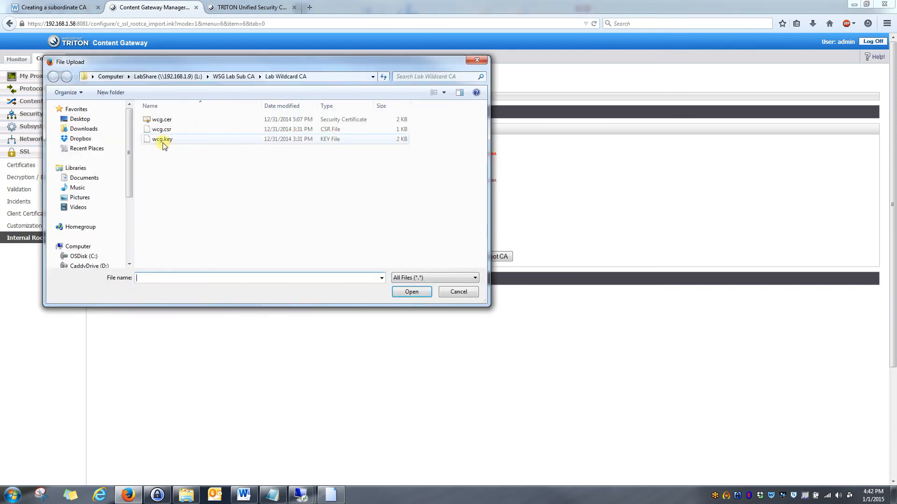
{"action": "left_click", "coordinate": [163, 139]}
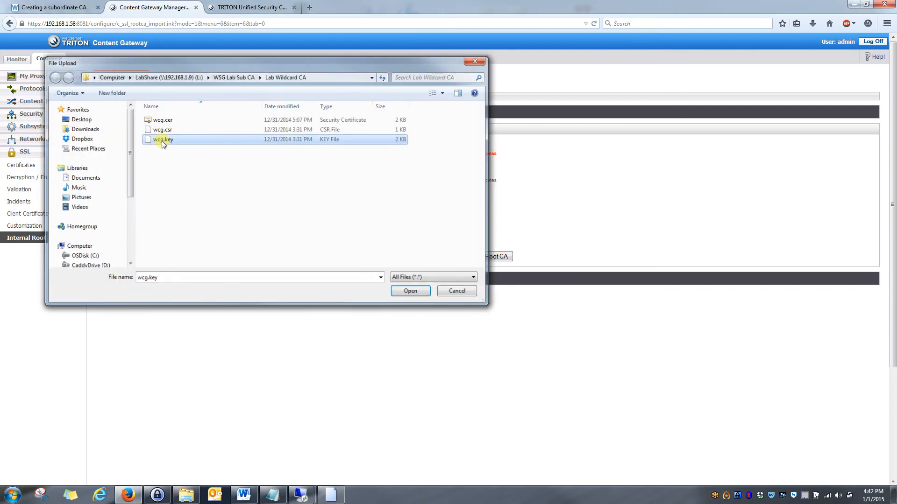
{"action": "left_click", "coordinate": [410, 291]}
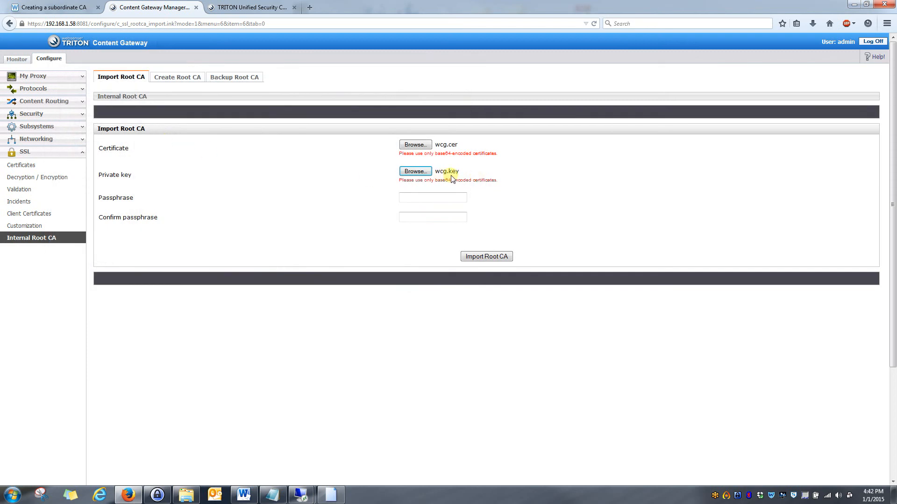
{"action": "mouse_move", "coordinate": [411, 197]}
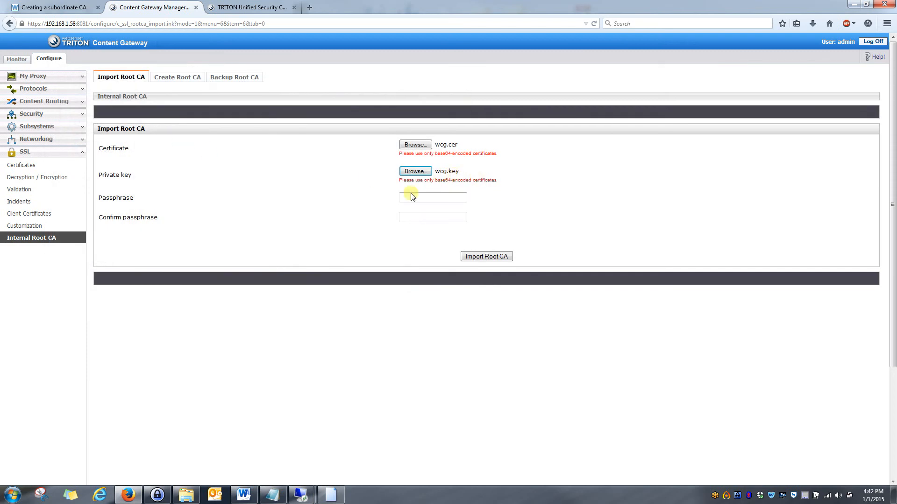
{"action": "mouse_move", "coordinate": [867, 226]}
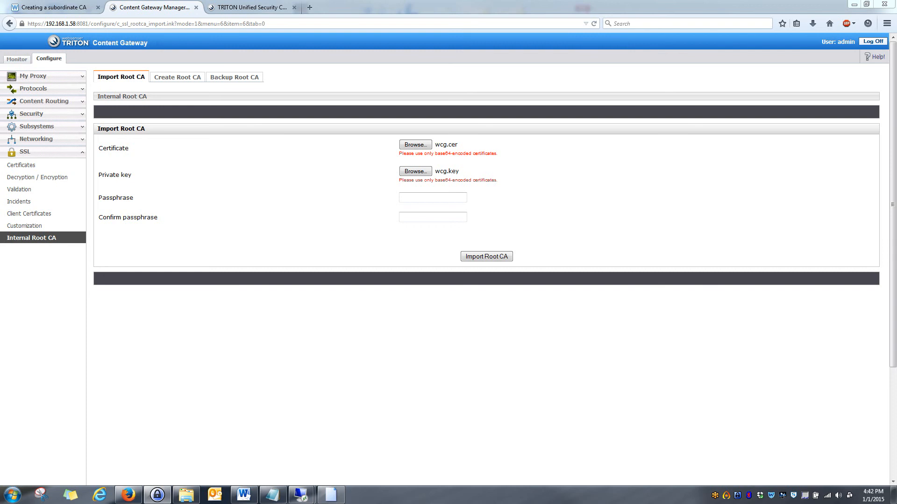
{"action": "mouse_move", "coordinate": [199, 221]}
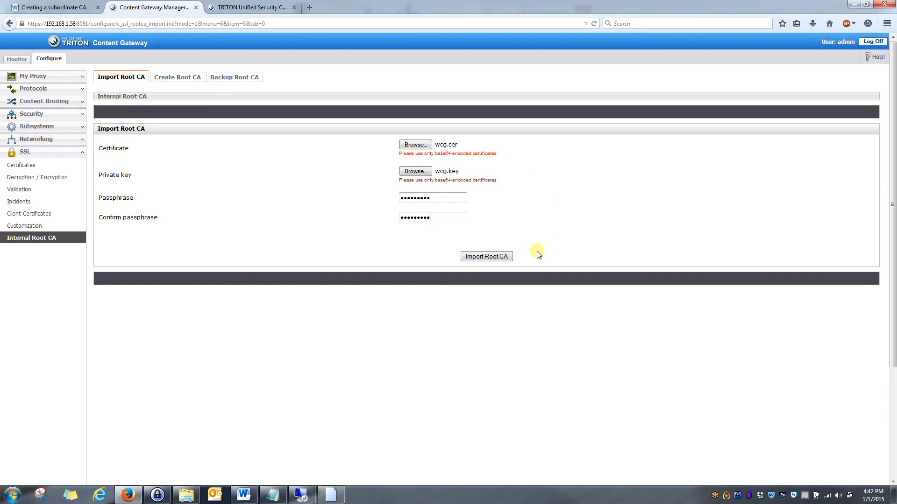
{"action": "mouse_move", "coordinate": [486, 256]}
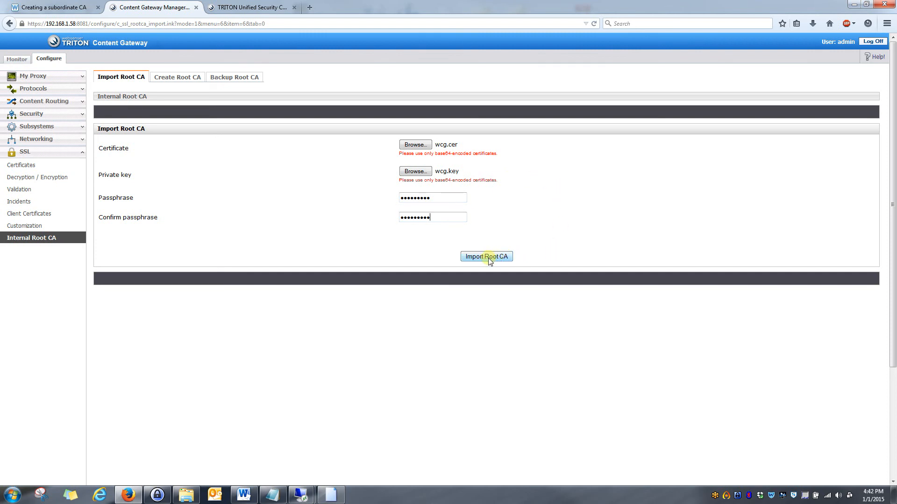
- Import the root CA, getting the success and restart notice, and decline saving the password
{"action": "left_click", "coordinate": [485, 256]}
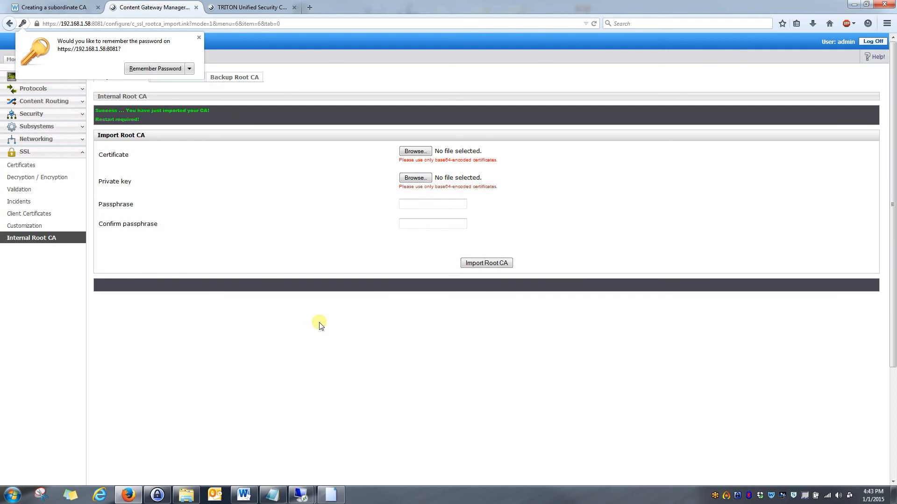
{"action": "mouse_move", "coordinate": [140, 119]}
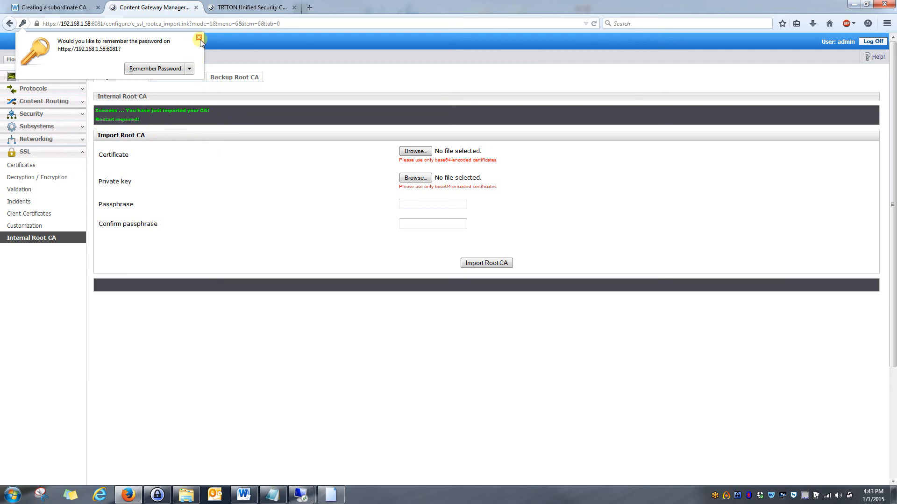
{"action": "left_click", "coordinate": [200, 39]}
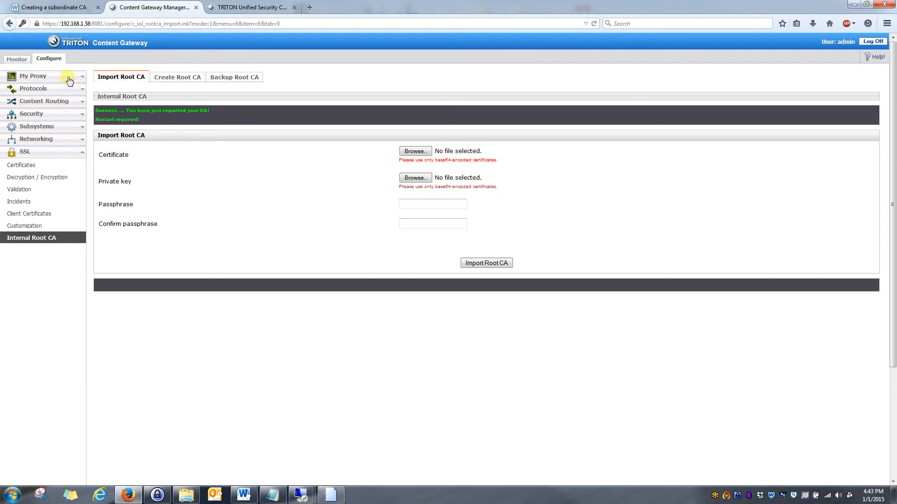
- Show the My Proxy Basic settings page with the HTTPS feature enabled
{"action": "left_click", "coordinate": [34, 76]}
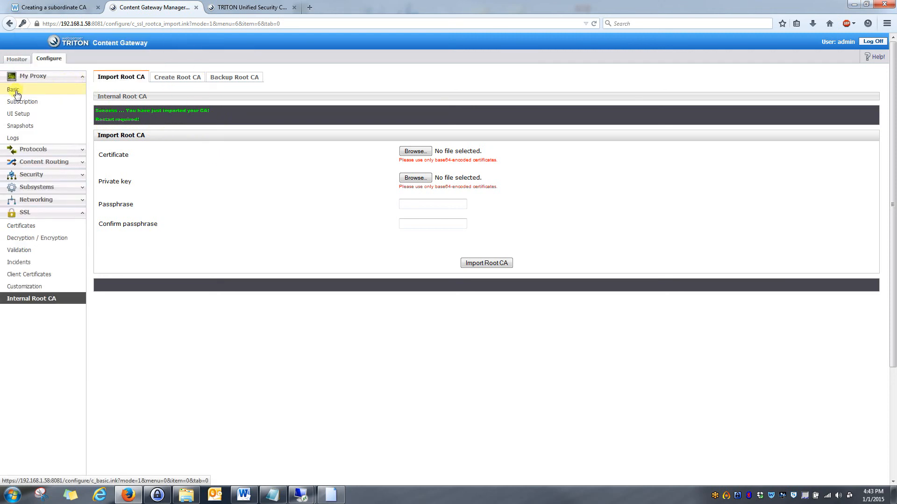
{"action": "left_click", "coordinate": [13, 89]}
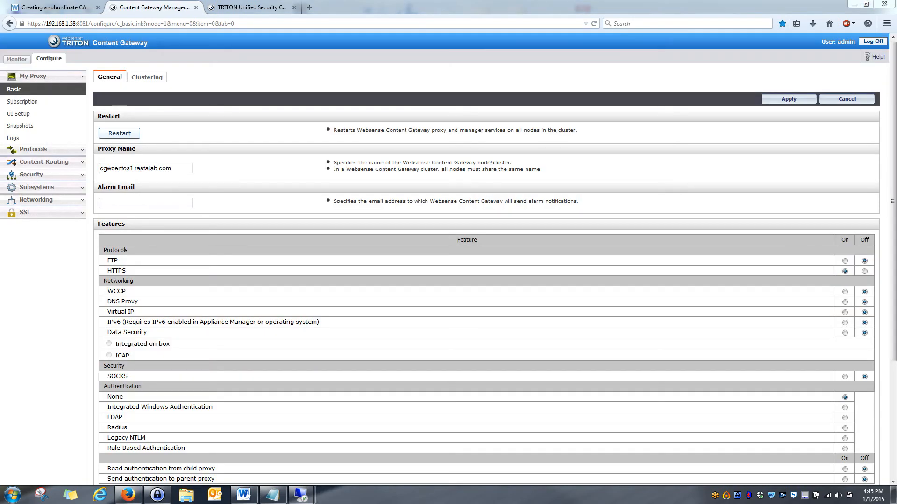
{"action": "mouse_move", "coordinate": [425, 252]}
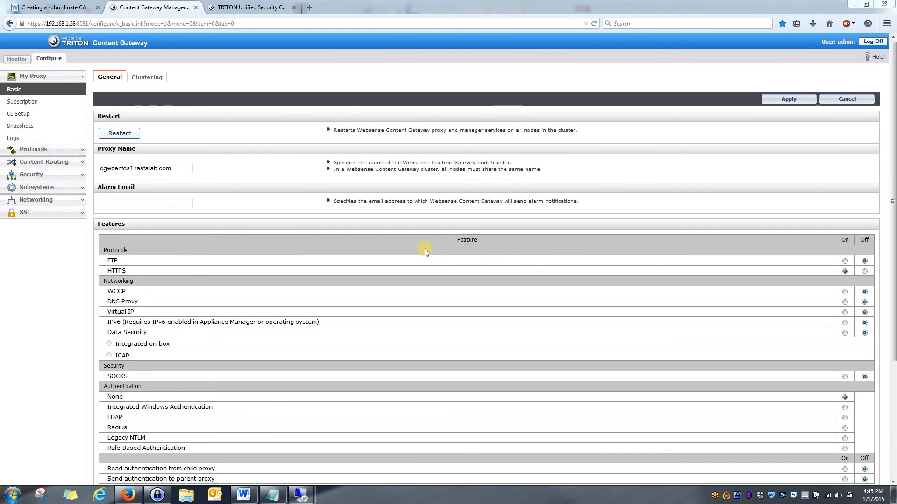
{"action": "mouse_move", "coordinate": [309, 249]}
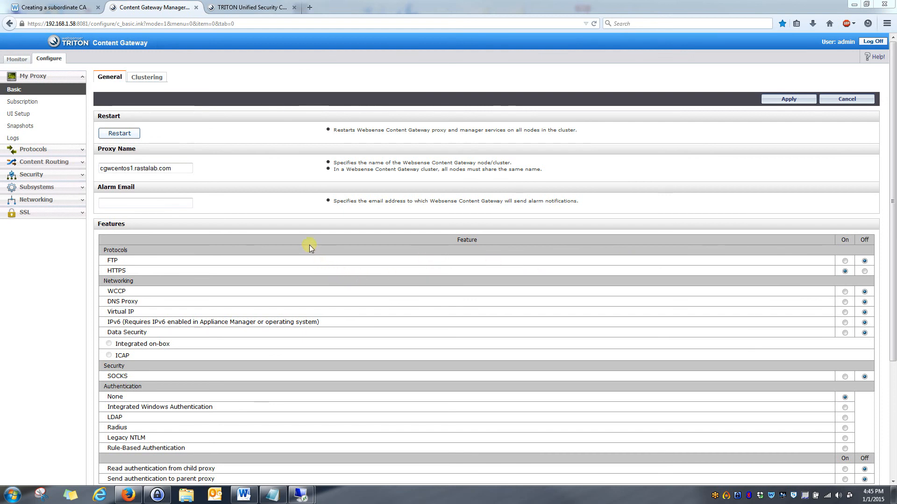
{"action": "mouse_move", "coordinate": [308, 110]}
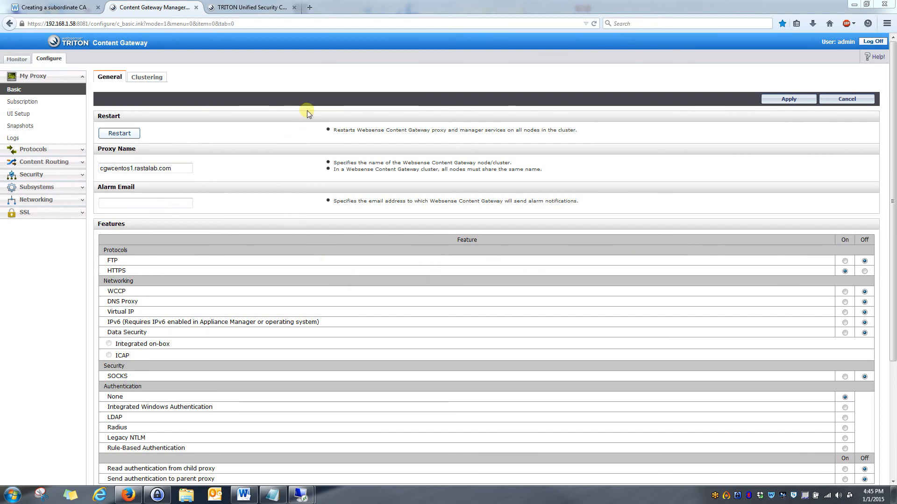
{"action": "mouse_move", "coordinate": [429, 258]}
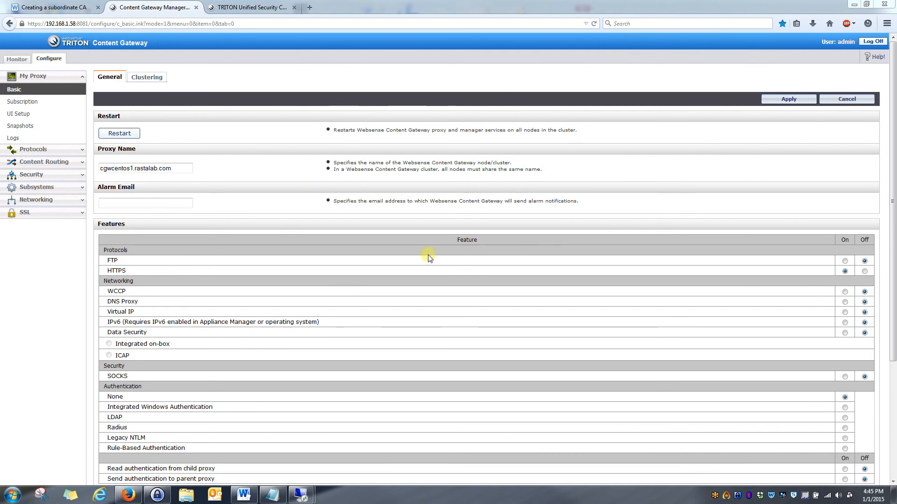
{"action": "mouse_move", "coordinate": [614, 203]}
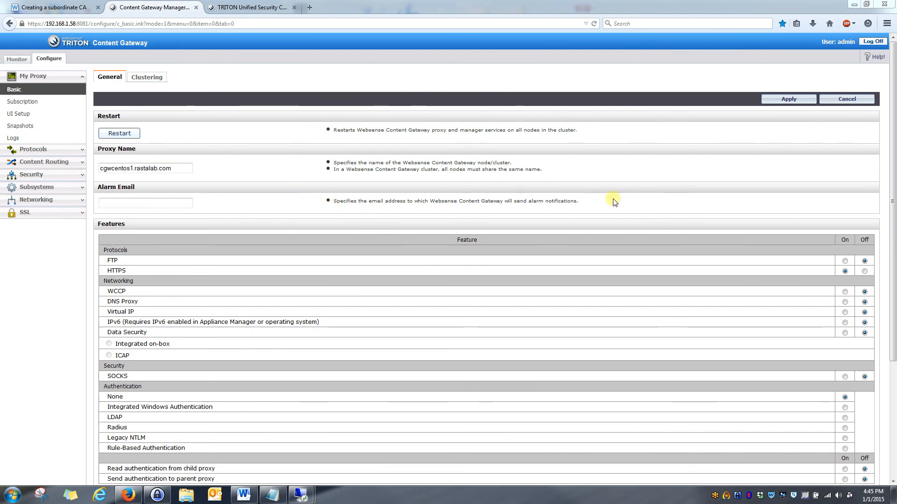
{"action": "mouse_move", "coordinate": [304, 110]}
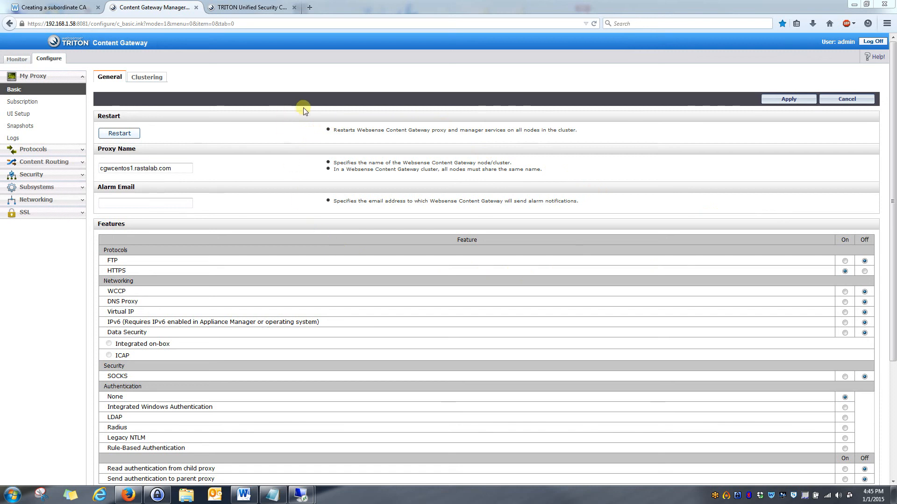
{"action": "mouse_move", "coordinate": [304, 110]}
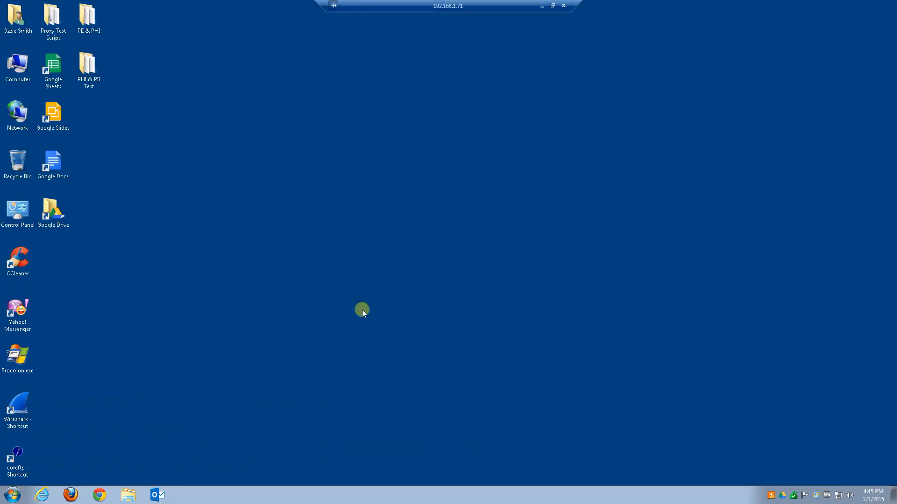
{"action": "mouse_move", "coordinate": [105, 417]}
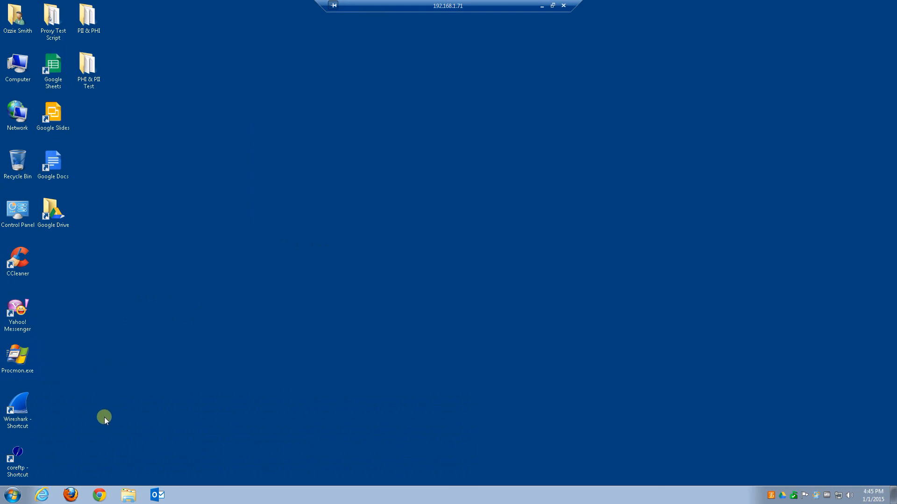
{"action": "mouse_move", "coordinate": [89, 419]}
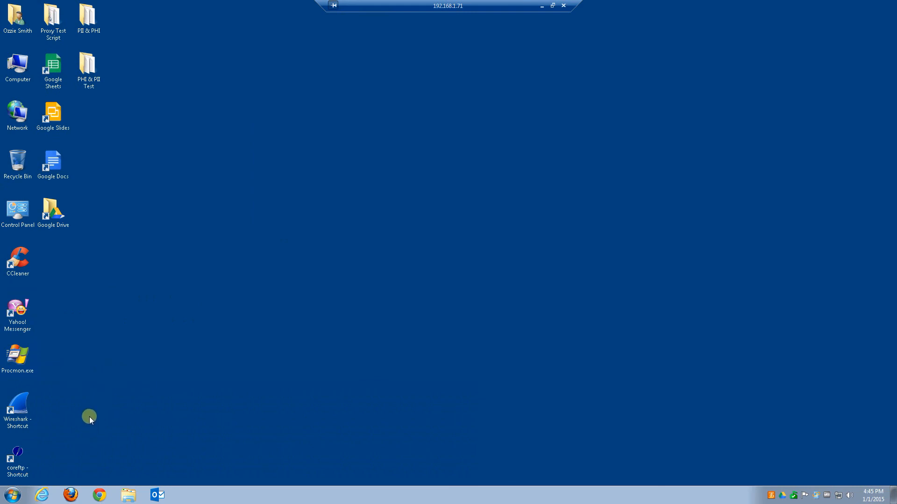
{"action": "mouse_move", "coordinate": [42, 495]}
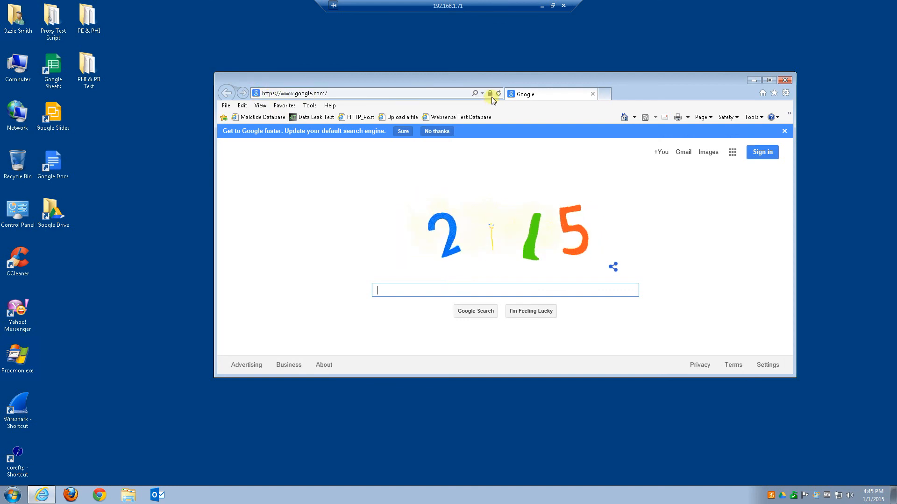
{"action": "mouse_move", "coordinate": [491, 93]}
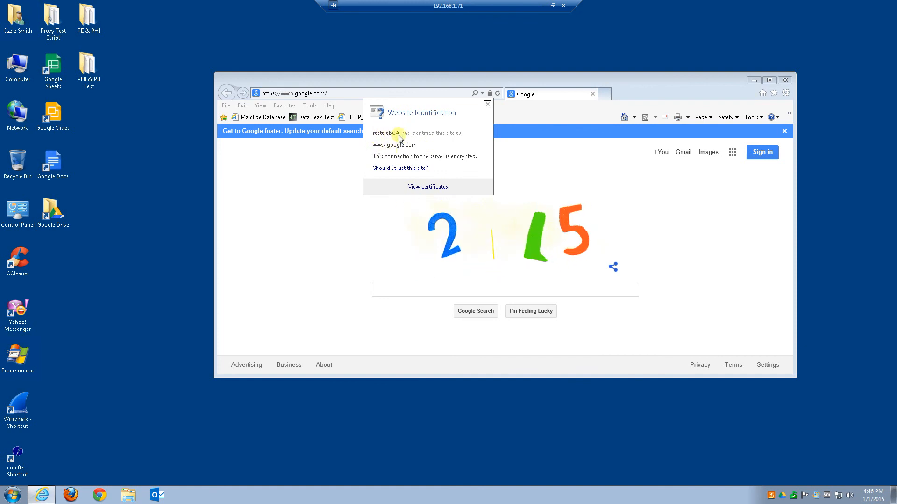
{"action": "mouse_move", "coordinate": [412, 183]}
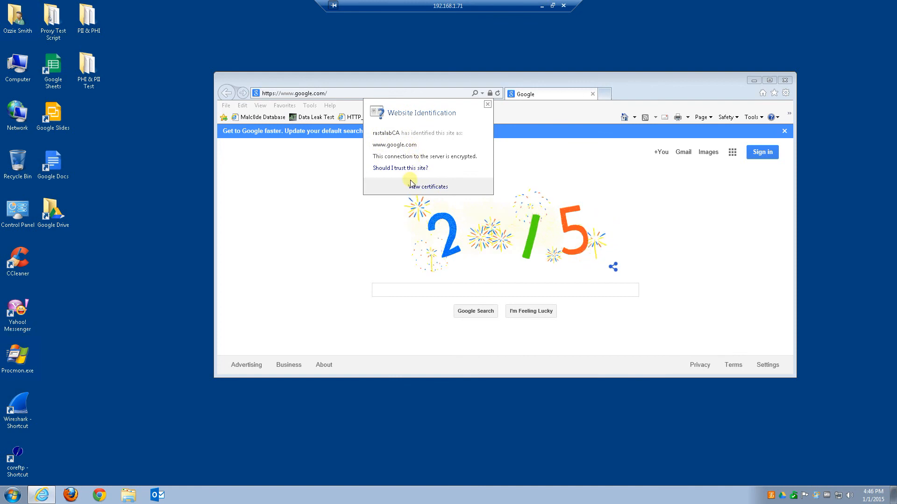
{"action": "left_click", "coordinate": [428, 187]}
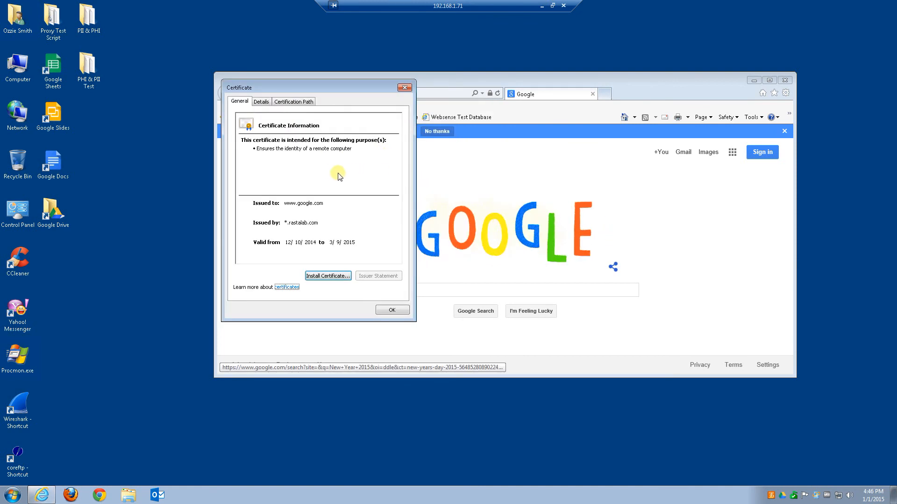
{"action": "mouse_move", "coordinate": [280, 124]}
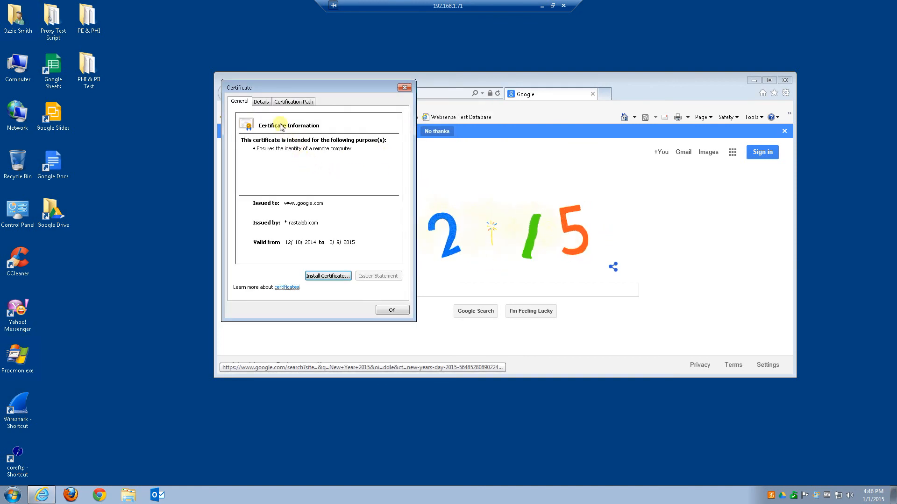
{"action": "mouse_move", "coordinate": [296, 234]}
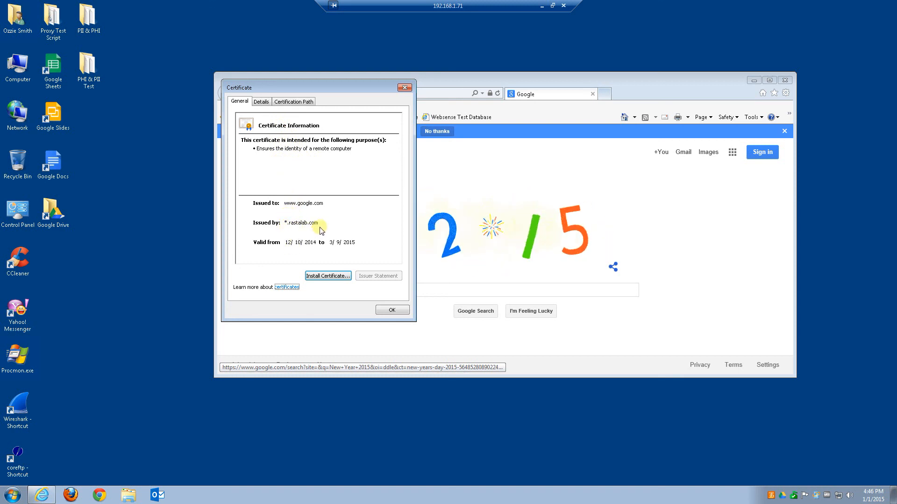
{"action": "mouse_move", "coordinate": [318, 120]}
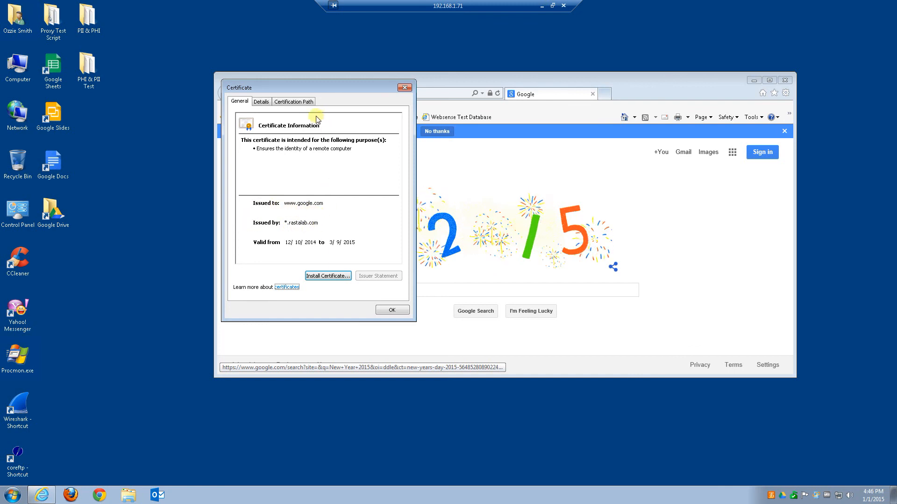
{"action": "left_click", "coordinate": [292, 101]}
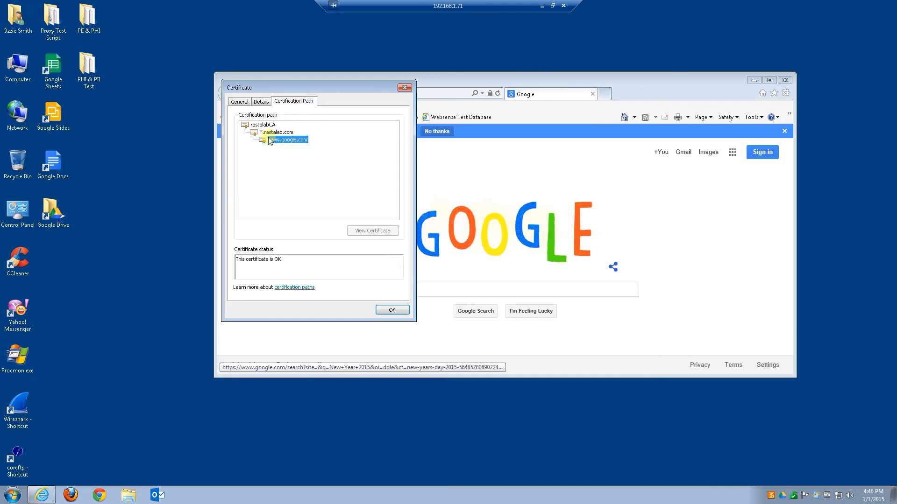
{"action": "left_click", "coordinate": [277, 132]}
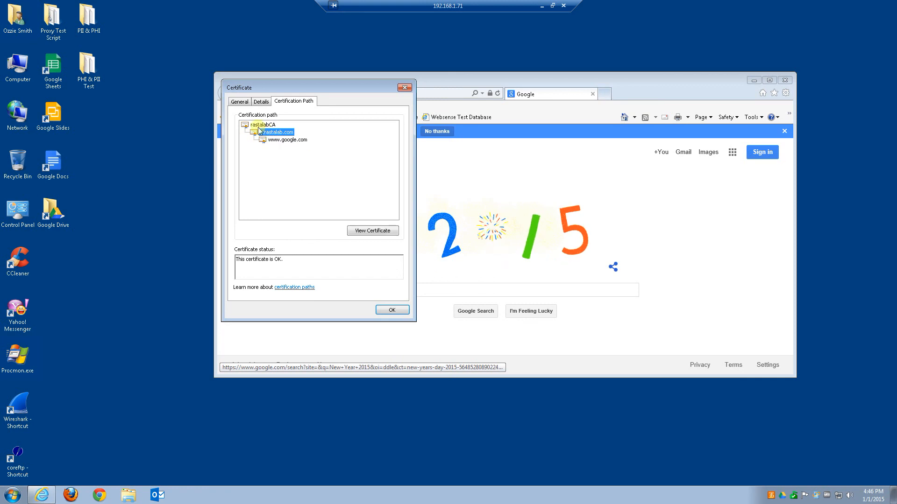
{"action": "left_click", "coordinate": [263, 124]}
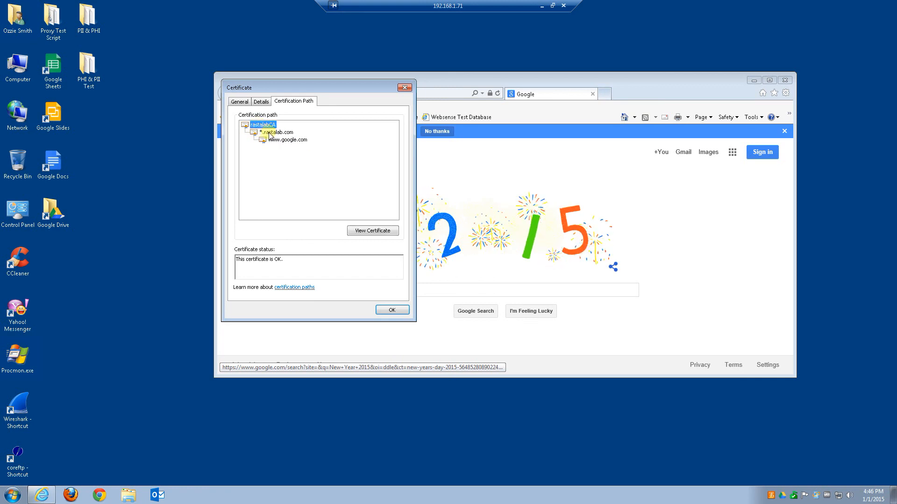
{"action": "left_click", "coordinate": [277, 132]}
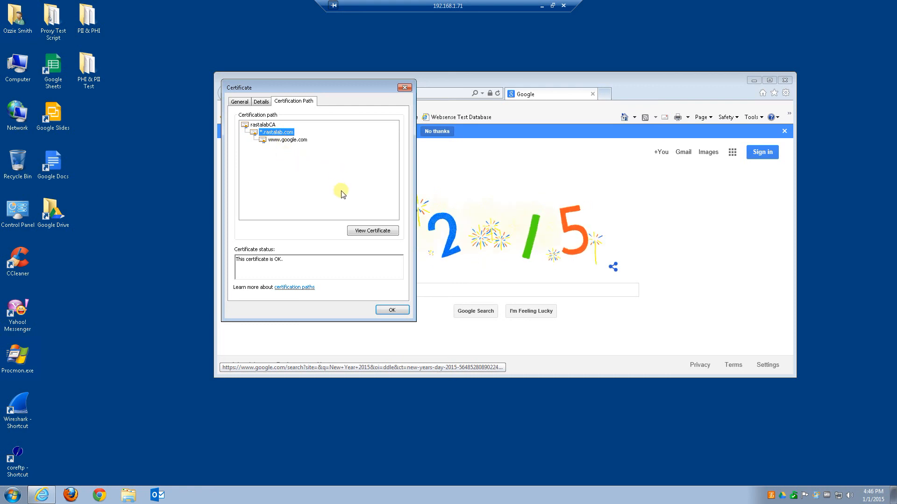
{"action": "left_click", "coordinate": [392, 311]}
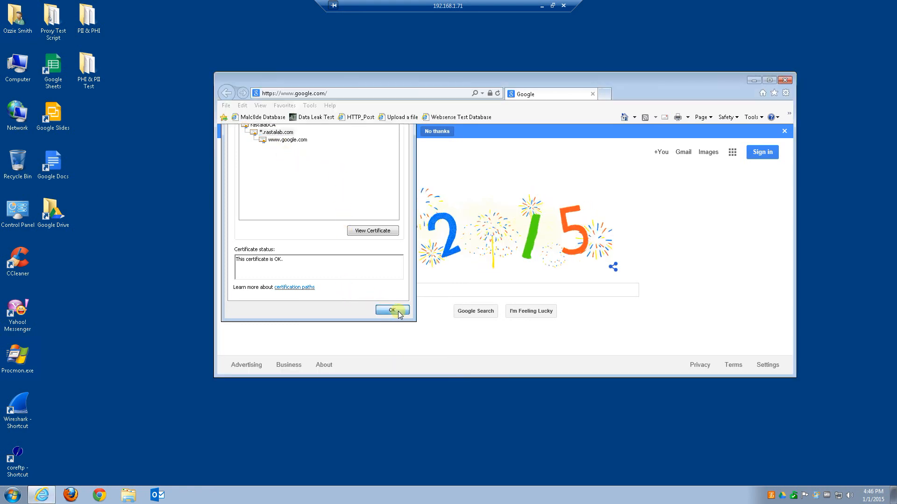
{"action": "left_click", "coordinate": [391, 310]}
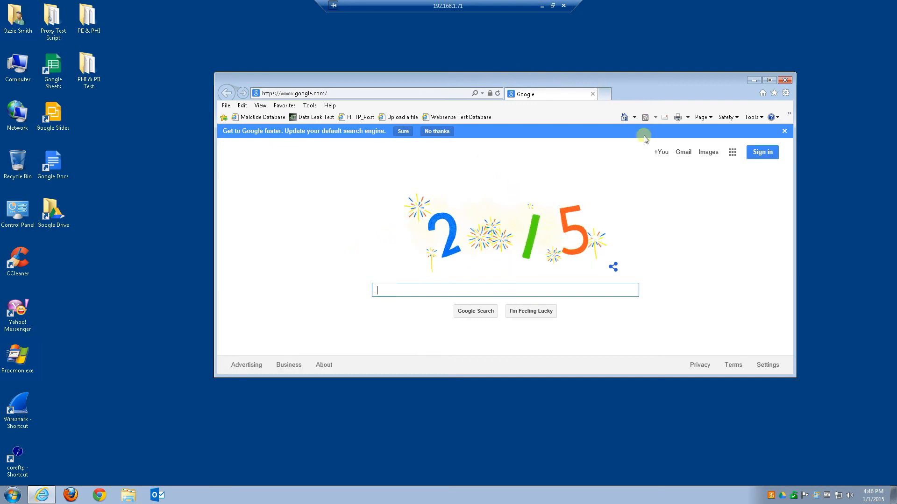
{"action": "mouse_move", "coordinate": [543, 6]}
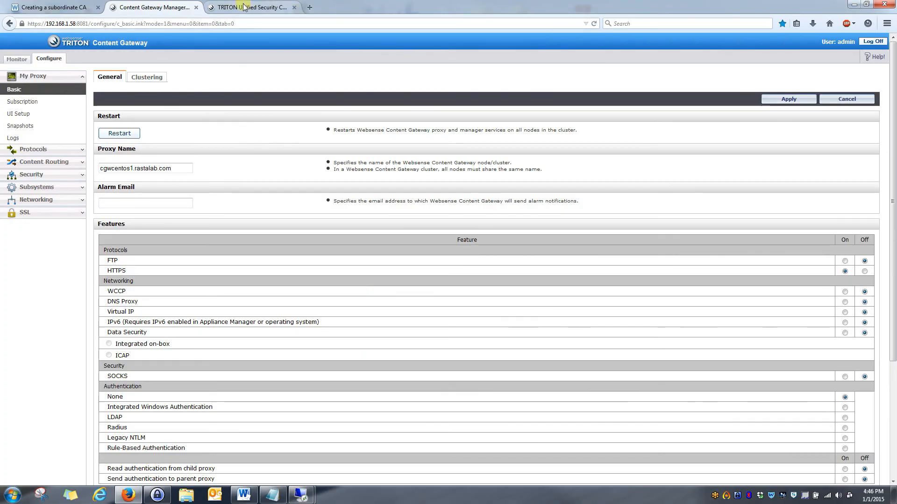
- Start the Real-Time Monitor from Reporting in the TRITON console
{"action": "left_click", "coordinate": [251, 6]}
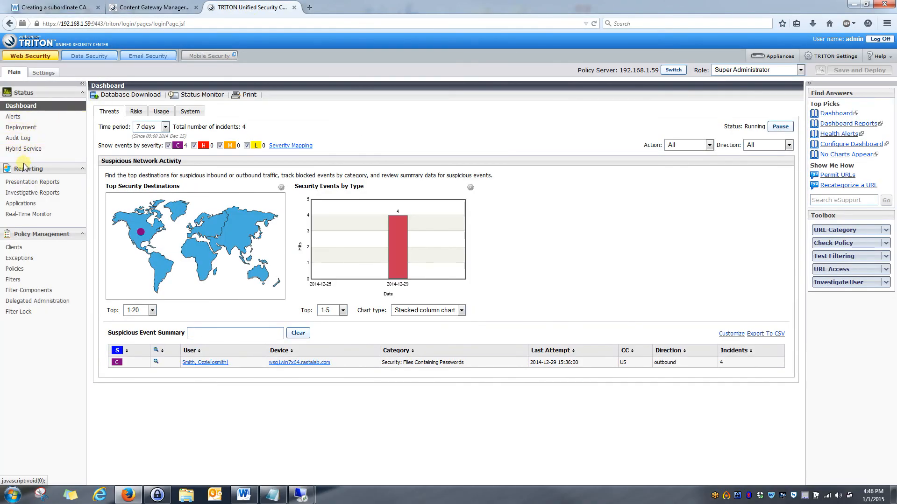
{"action": "mouse_move", "coordinate": [41, 82]}
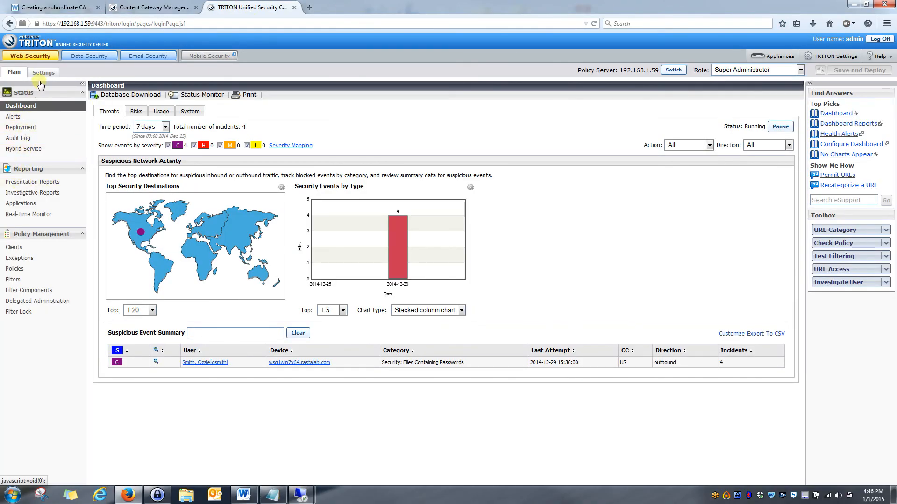
{"action": "mouse_move", "coordinate": [25, 164]}
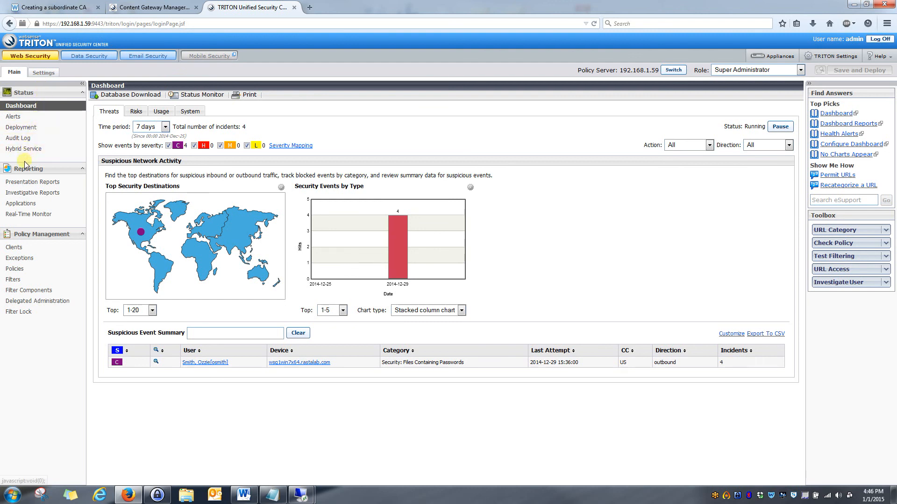
{"action": "left_click", "coordinate": [28, 213]}
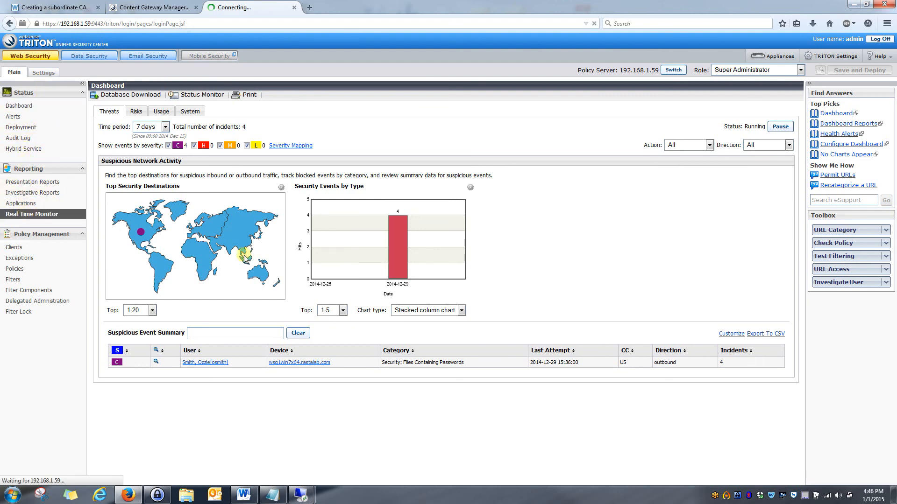
{"action": "left_click", "coordinate": [32, 214]}
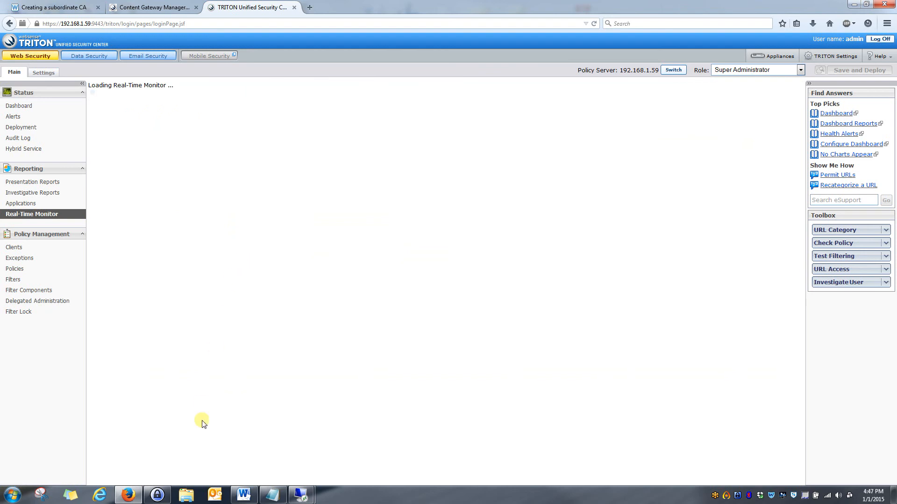
{"action": "mouse_move", "coordinate": [228, 381]}
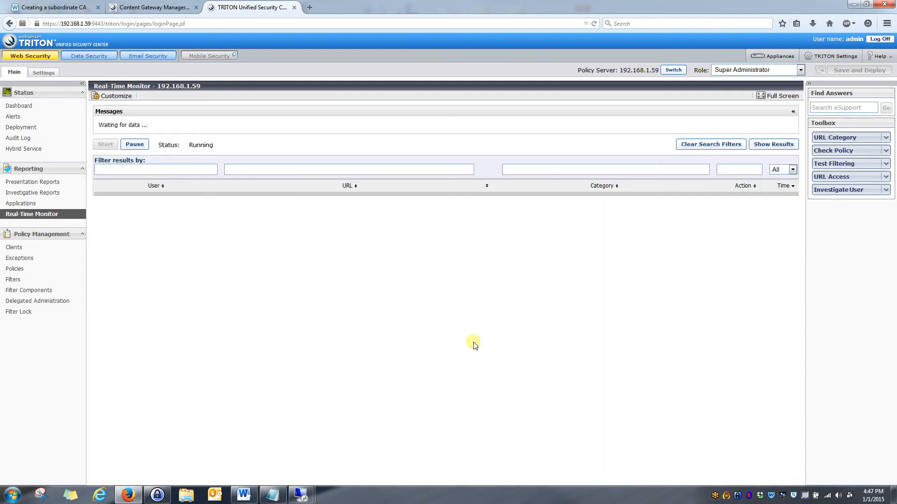
{"action": "mouse_move", "coordinate": [303, 495]}
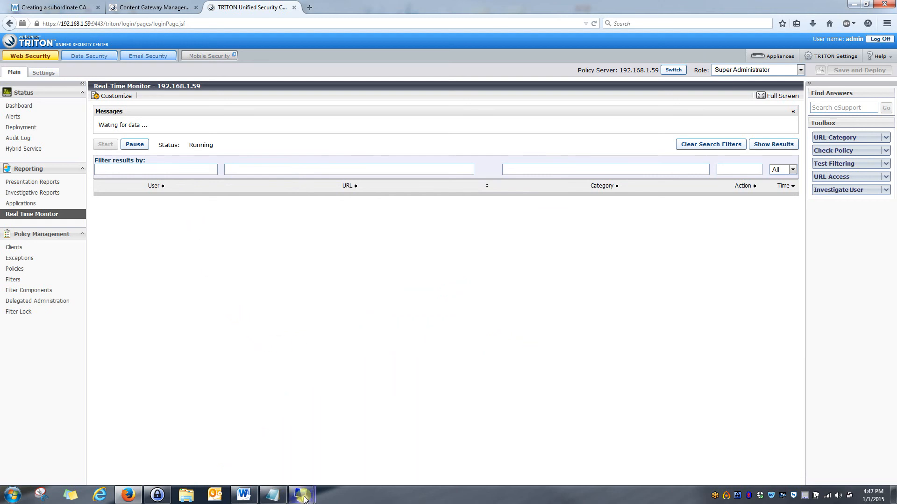
{"action": "left_click", "coordinate": [302, 495]}
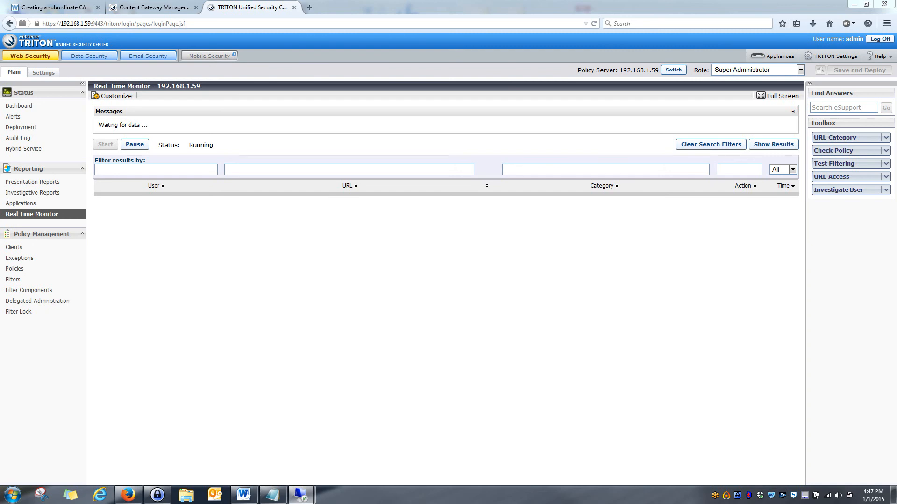
{"action": "mouse_move", "coordinate": [541, 253]}
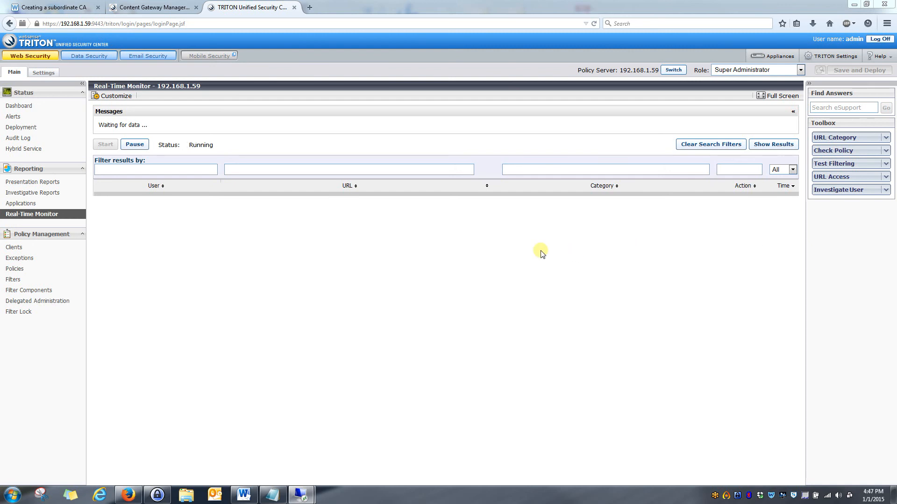
{"action": "mouse_move", "coordinate": [656, 56]}
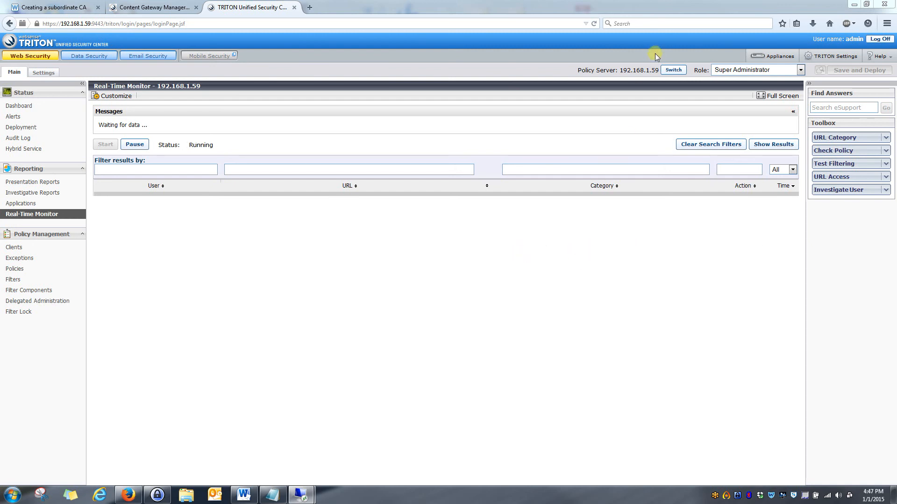
- Switch the managed policy server from 192.168.1.59 to 192.168.1.58
{"action": "left_click", "coordinate": [672, 70]}
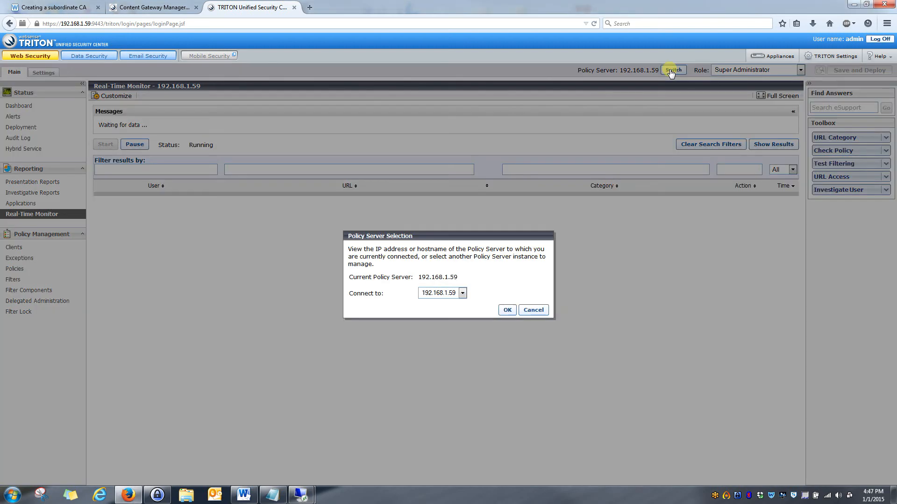
{"action": "left_click", "coordinate": [463, 292]}
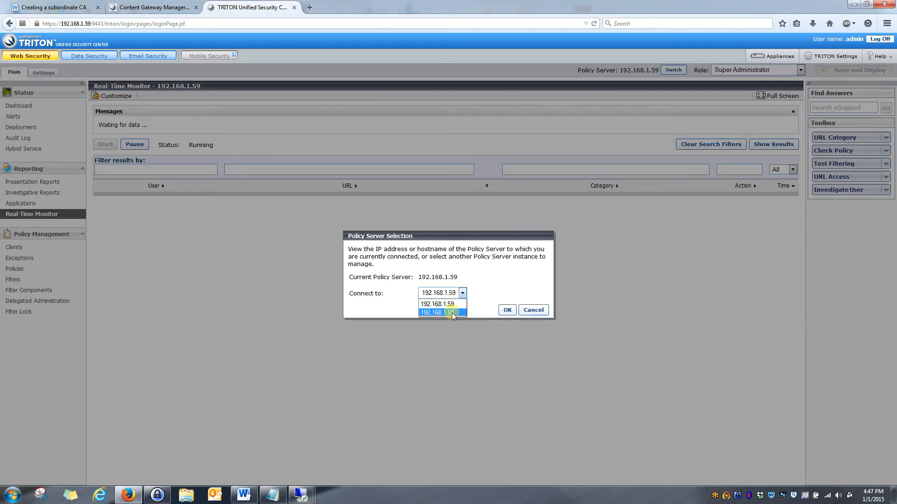
{"action": "left_click", "coordinate": [505, 309]}
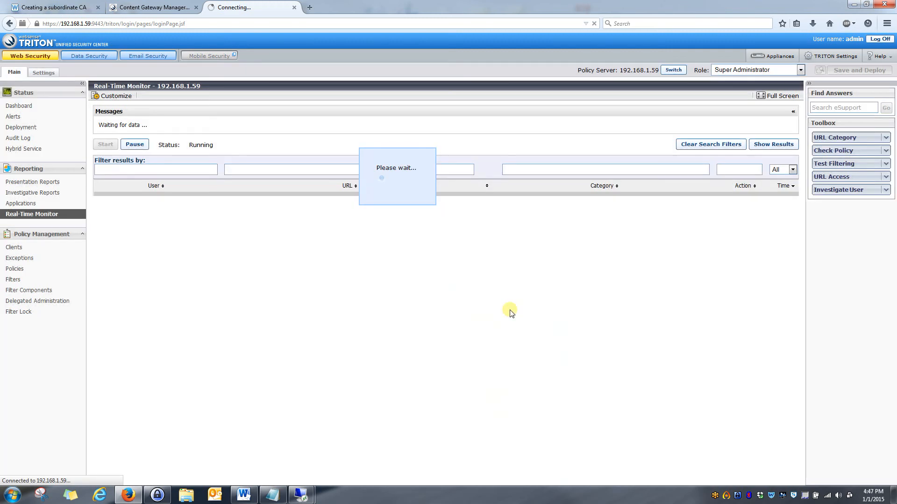
{"action": "mouse_move", "coordinate": [600, 191]}
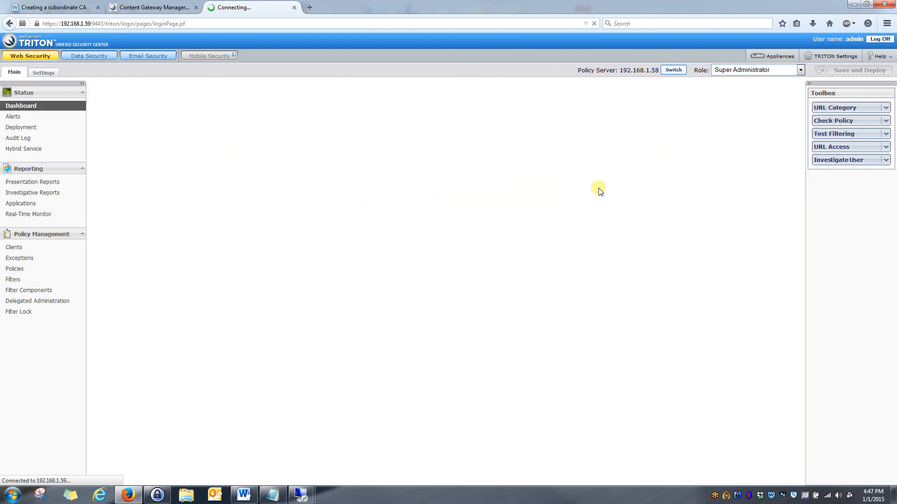
{"action": "mouse_move", "coordinate": [377, 162]}
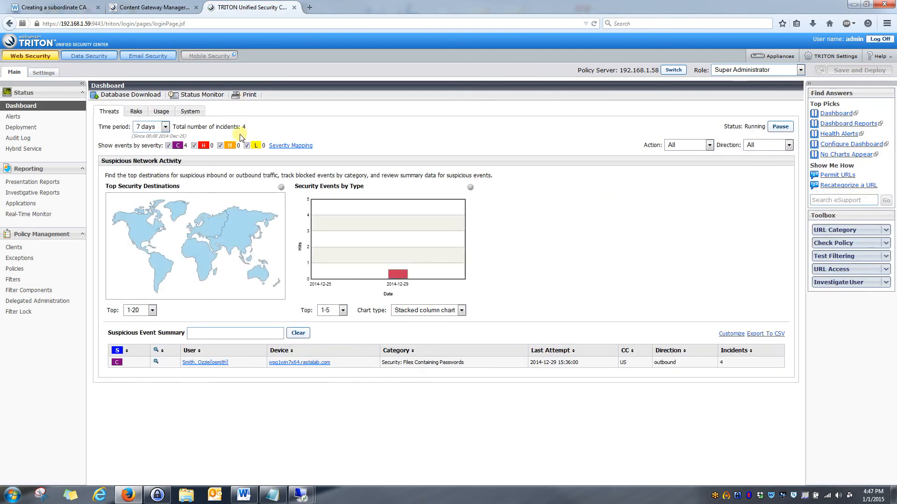
{"action": "left_click", "coordinate": [31, 214]}
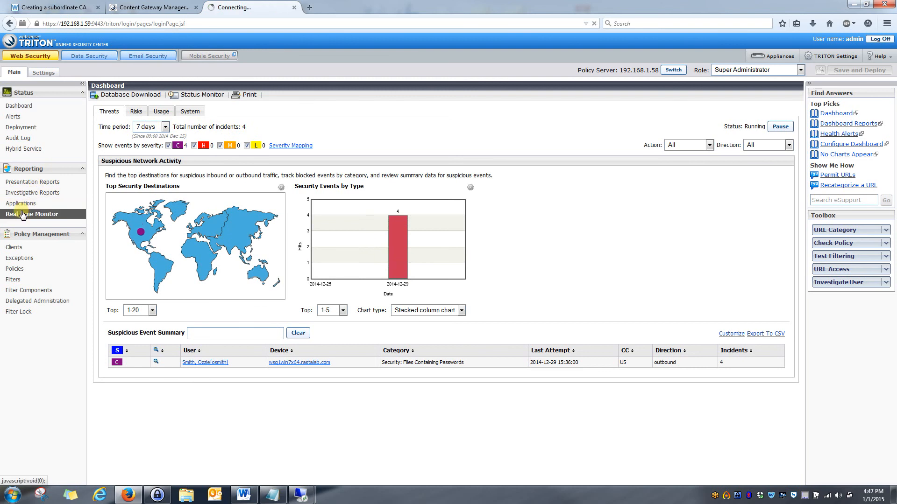
- Run Real-Time Monitor for 192.168.1.58 with a 5-second data refresh rate
{"action": "left_click", "coordinate": [32, 214]}
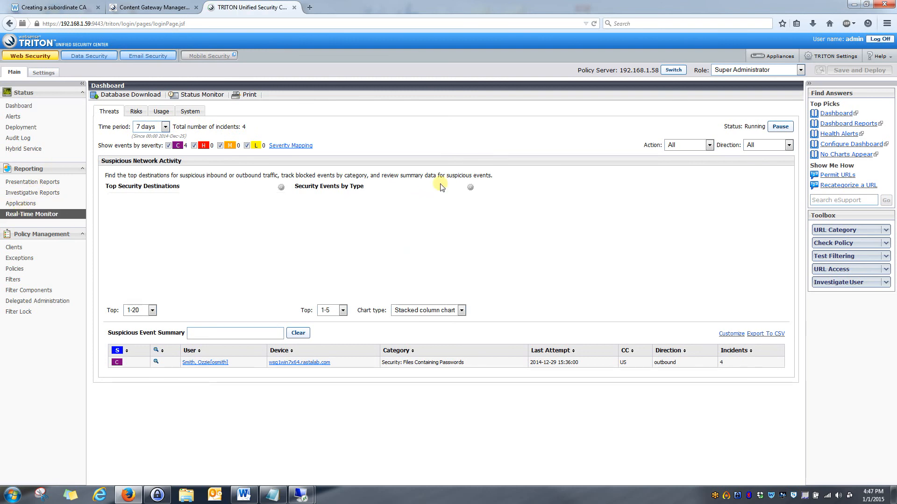
{"action": "left_click", "coordinate": [31, 214]}
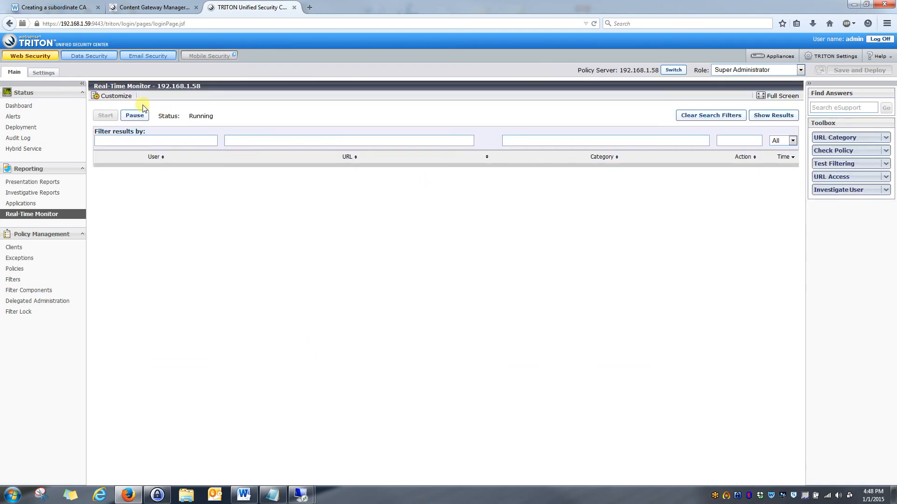
{"action": "left_click", "coordinate": [116, 95]}
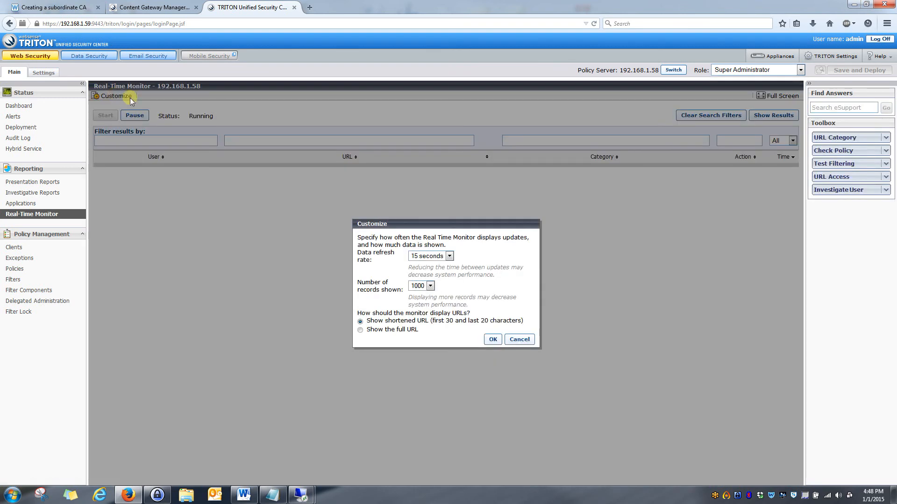
{"action": "left_click", "coordinate": [427, 256]}
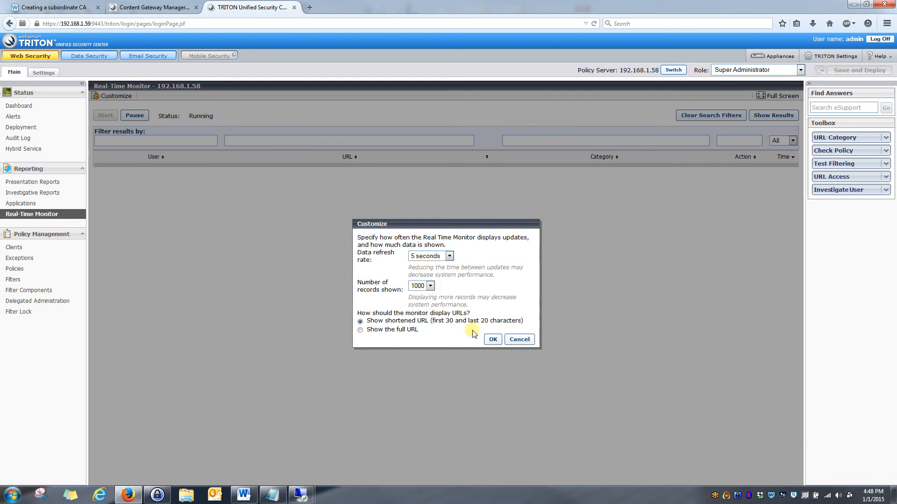
{"action": "left_click", "coordinate": [491, 339]}
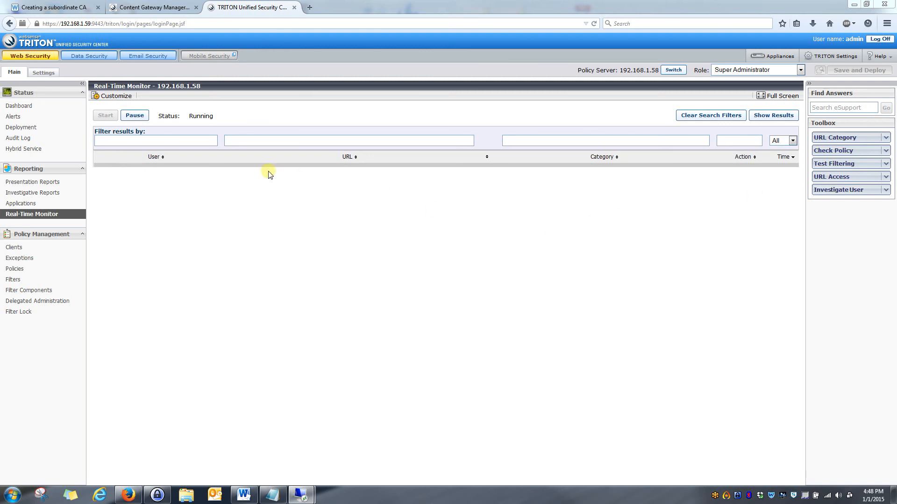
{"action": "mouse_move", "coordinate": [136, 196]}
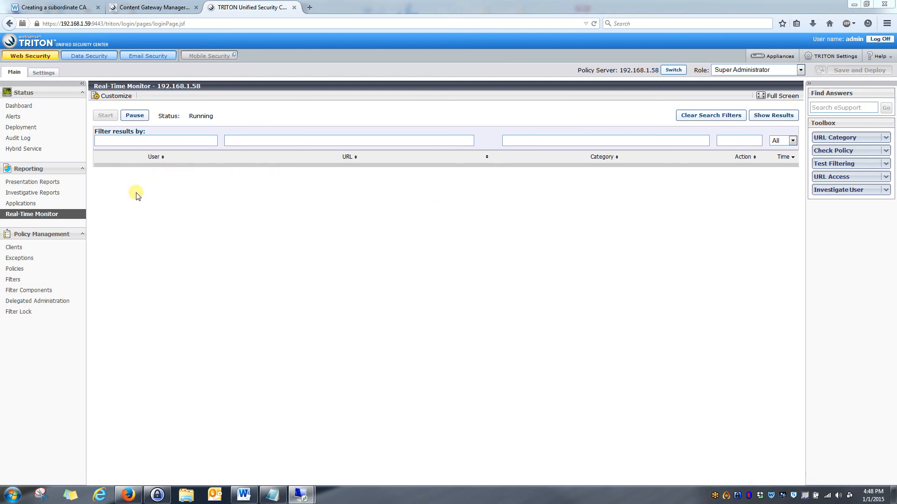
{"action": "left_click", "coordinate": [773, 115]}
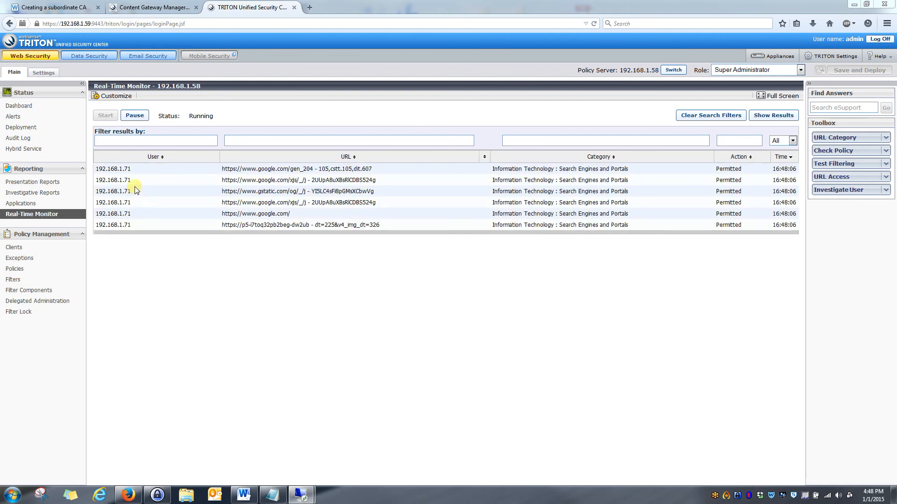
{"action": "mouse_move", "coordinate": [223, 174]}
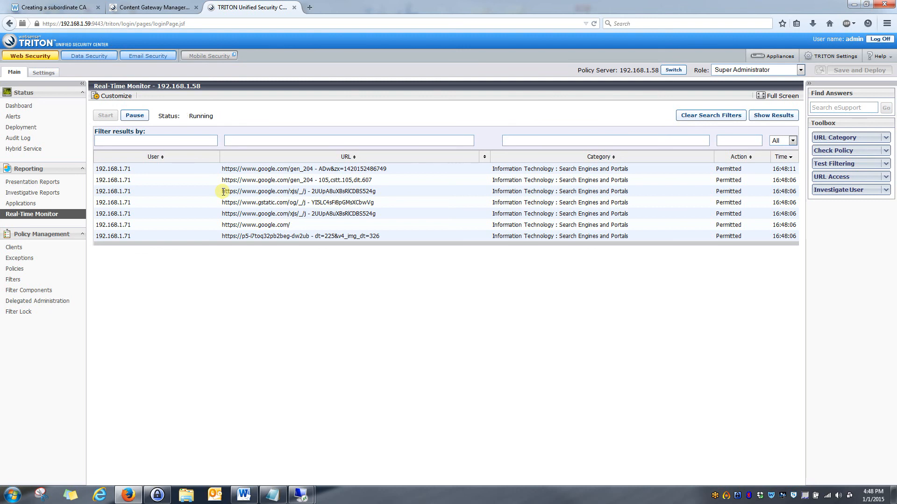
{"action": "mouse_move", "coordinate": [250, 199]}
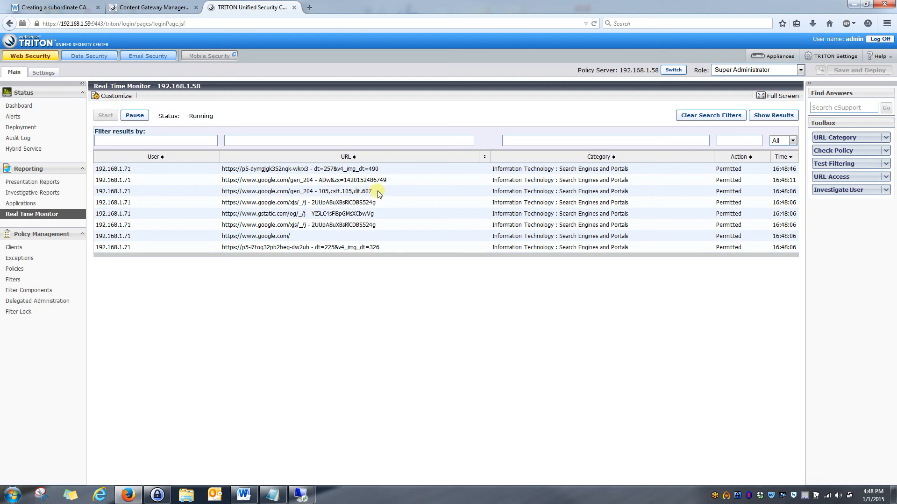
{"action": "mouse_move", "coordinate": [251, 202]}
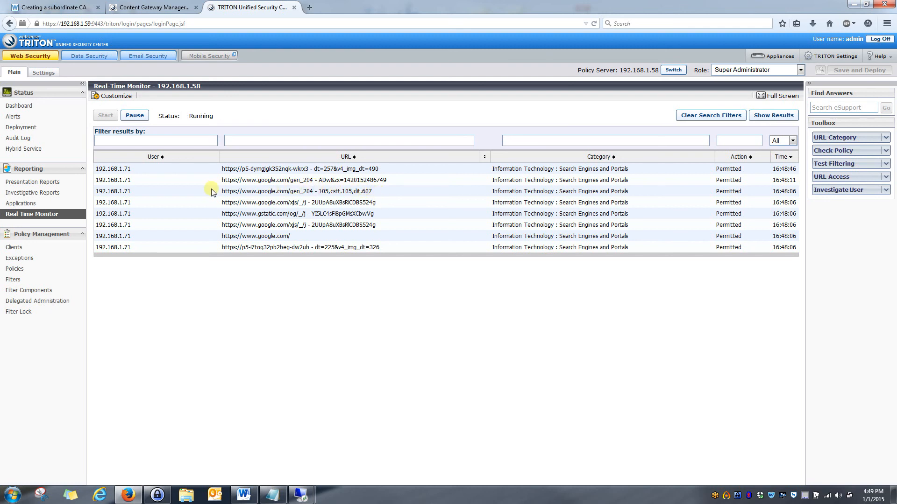
{"action": "left_click", "coordinate": [135, 116]}
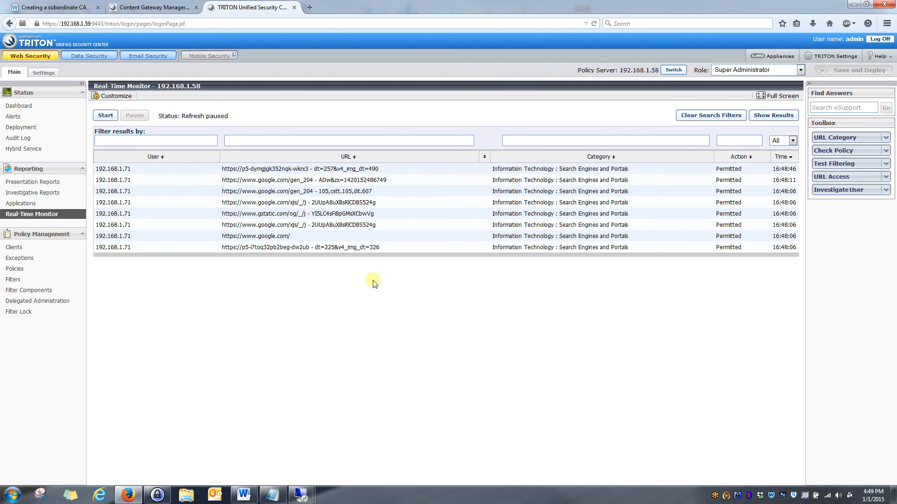
{"action": "mouse_move", "coordinate": [661, 417]}
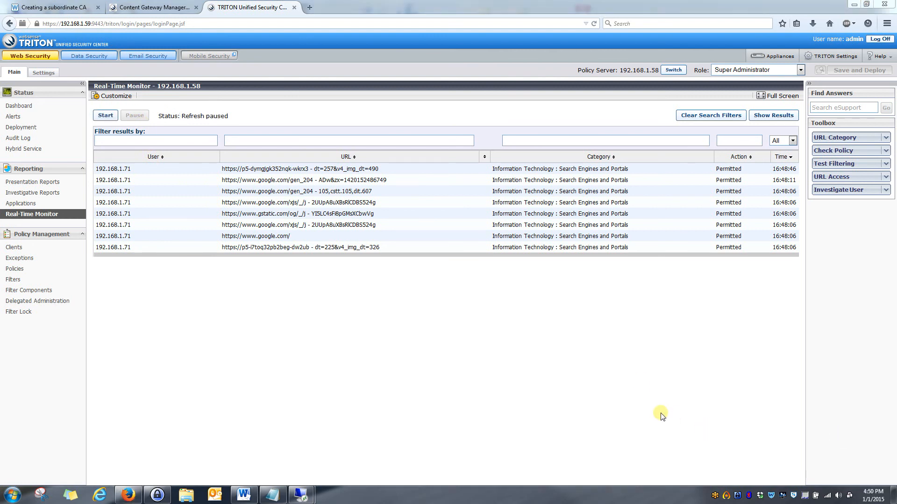
{"action": "mouse_move", "coordinate": [646, 342]}
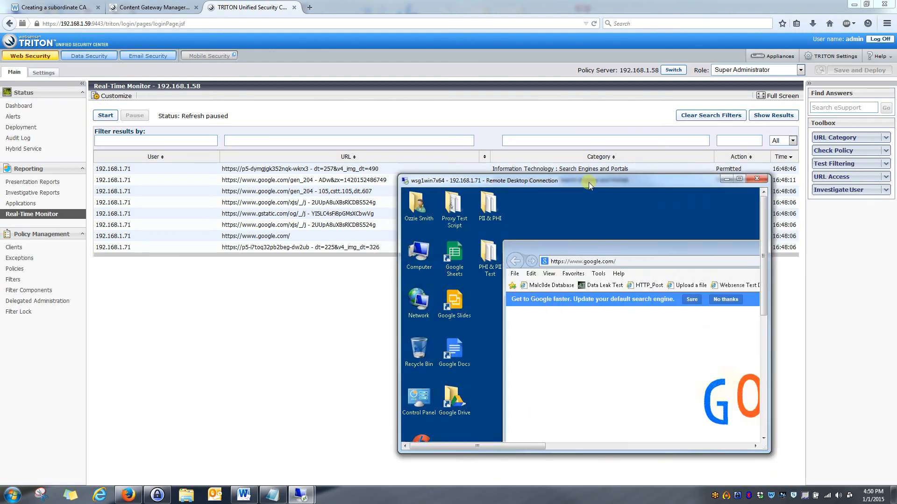
- Confirm rastalabCA is listed under the client's Trusted Root Certification Authorities in Internet Options
{"action": "left_click", "coordinate": [739, 179]}
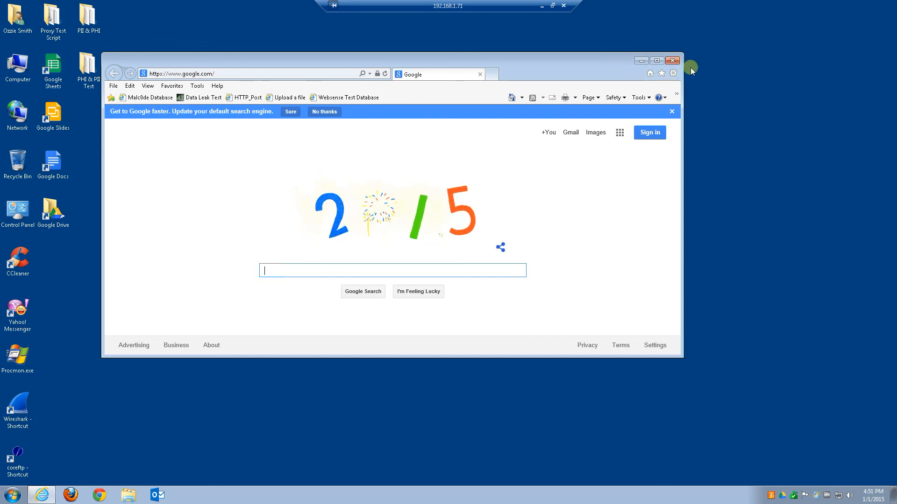
{"action": "mouse_move", "coordinate": [660, 73]}
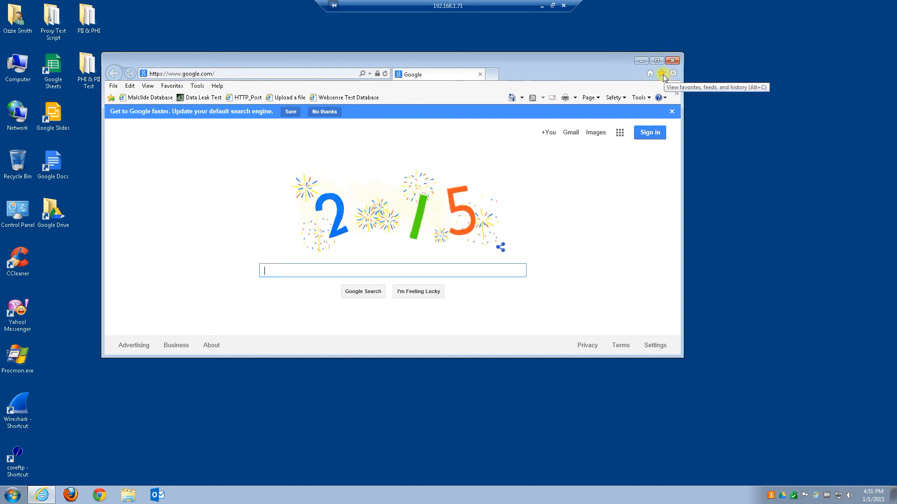
{"action": "left_click", "coordinate": [673, 73]}
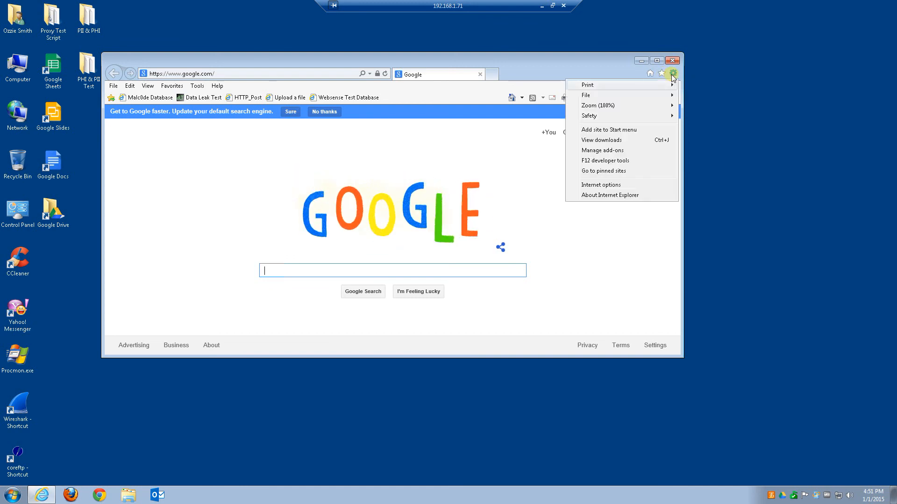
{"action": "mouse_move", "coordinate": [600, 184]}
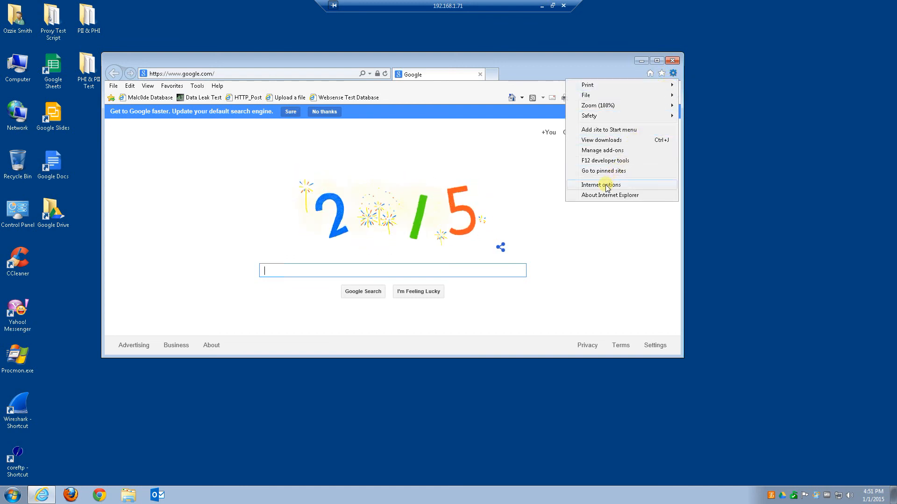
{"action": "left_click", "coordinate": [600, 184]}
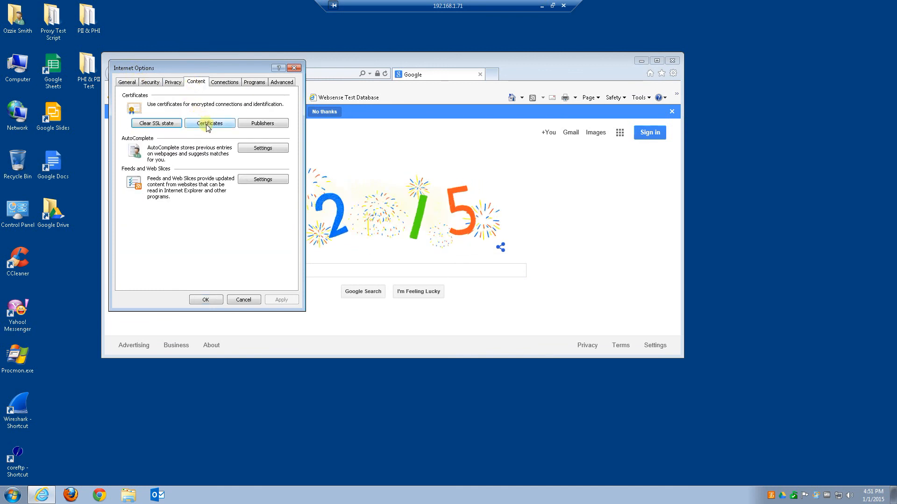
{"action": "left_click", "coordinate": [209, 123]}
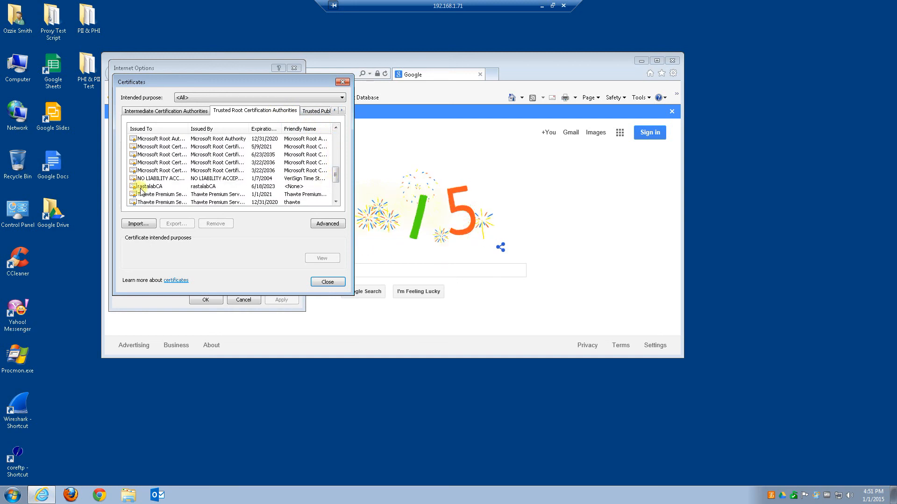
{"action": "left_click", "coordinate": [150, 186]}
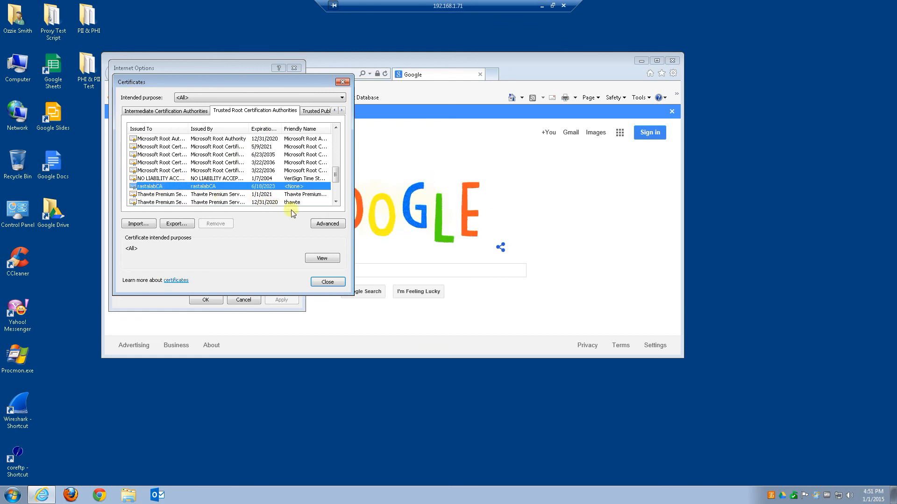
{"action": "left_click", "coordinate": [327, 282]}
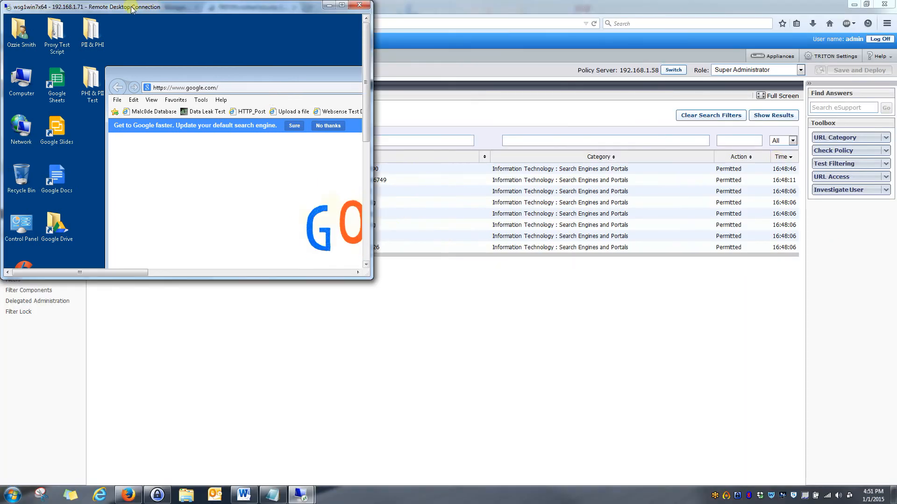
- Minimize the remote desktop to reveal the monitor's Google HTTPS entries
{"action": "left_click", "coordinate": [360, 6]}
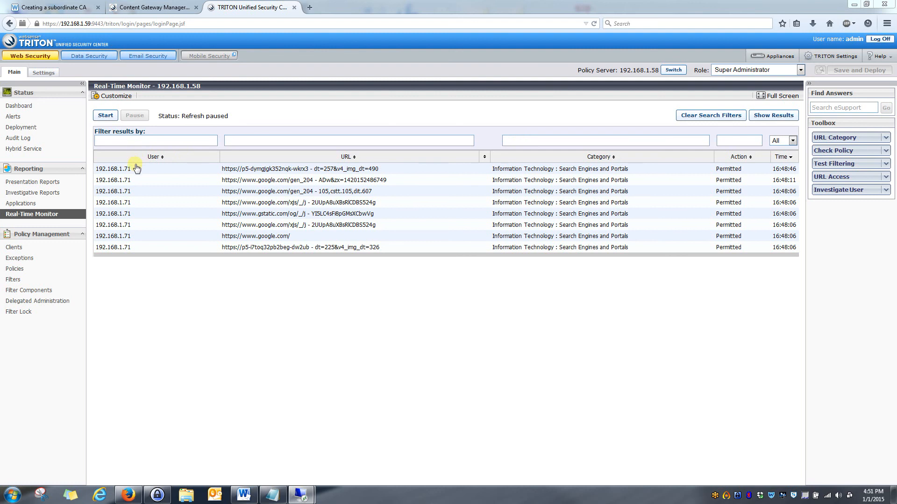
{"action": "mouse_move", "coordinate": [148, 179]}
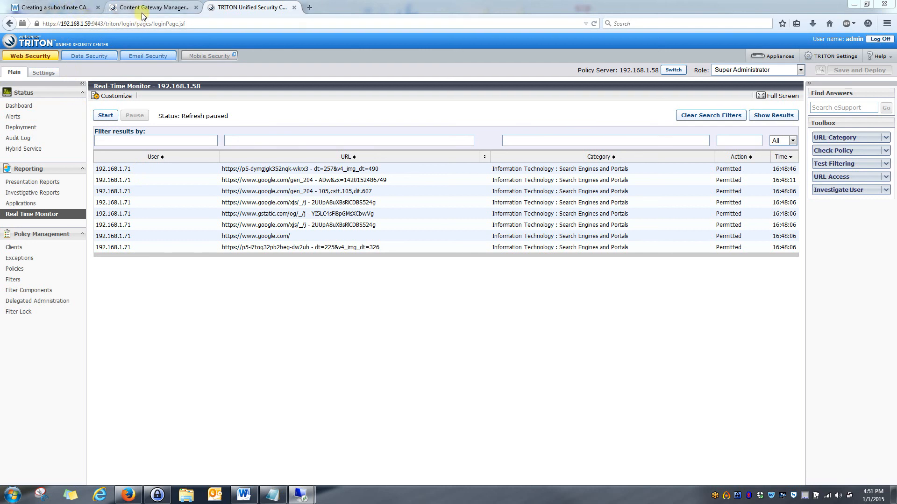
- Go back from 'Creating a subordinate CA' to the Working With Encrypted Data overview of SSL topics
{"action": "left_click", "coordinate": [51, 7]}
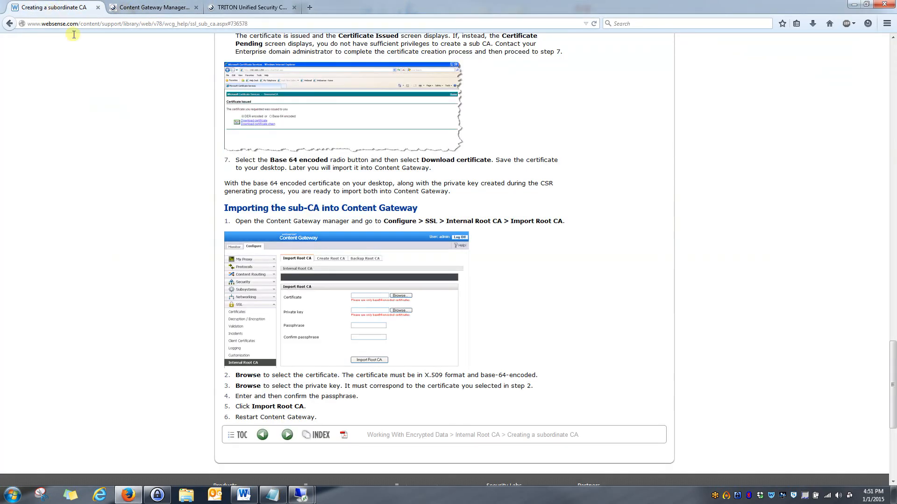
{"action": "mouse_move", "coordinate": [528, 259]}
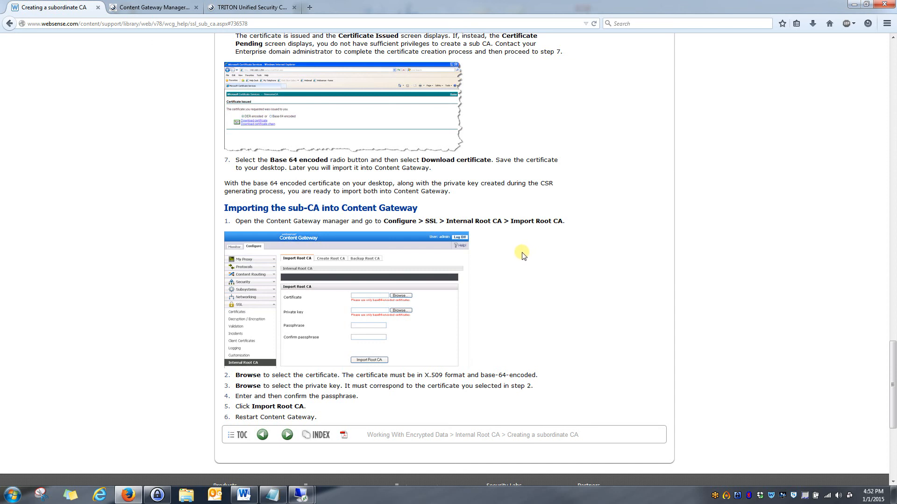
{"action": "scroll", "scroll_direction": "up", "scroll_amount": 3}
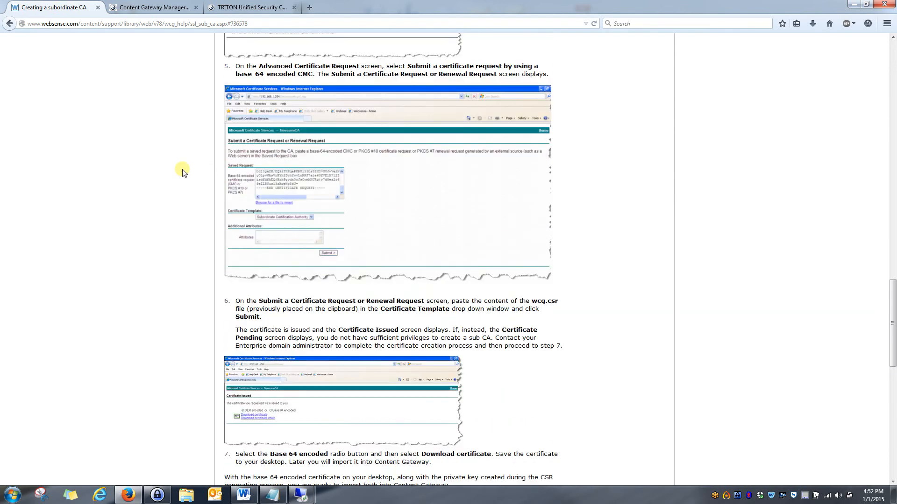
{"action": "scroll", "scroll_direction": "up", "scroll_amount": 3}
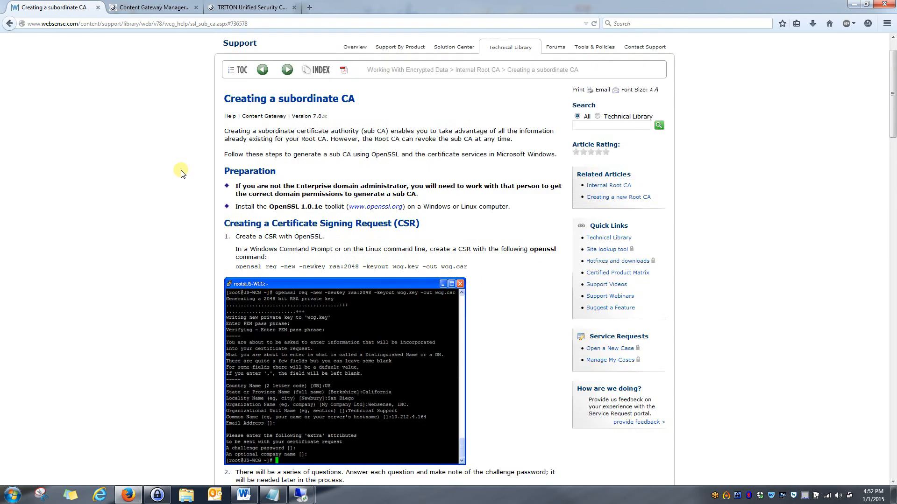
{"action": "scroll", "scroll_direction": "up", "scroll_amount": 3}
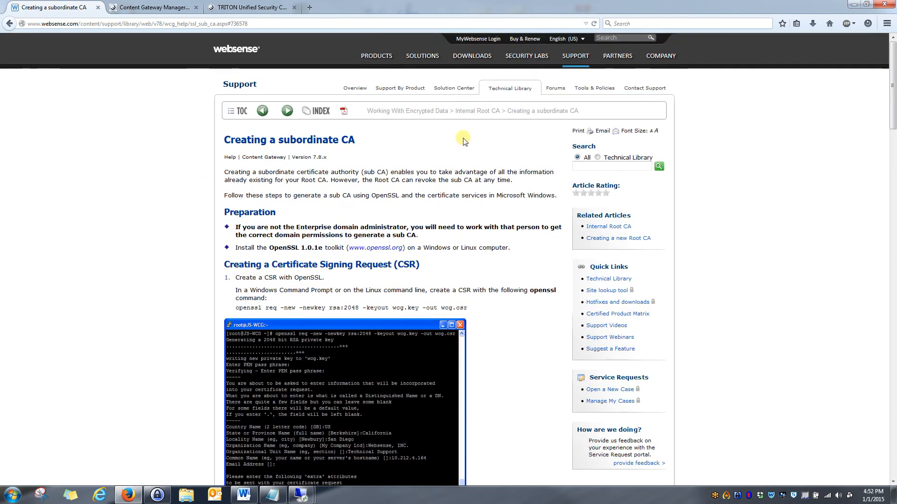
{"action": "mouse_move", "coordinate": [214, 148]}
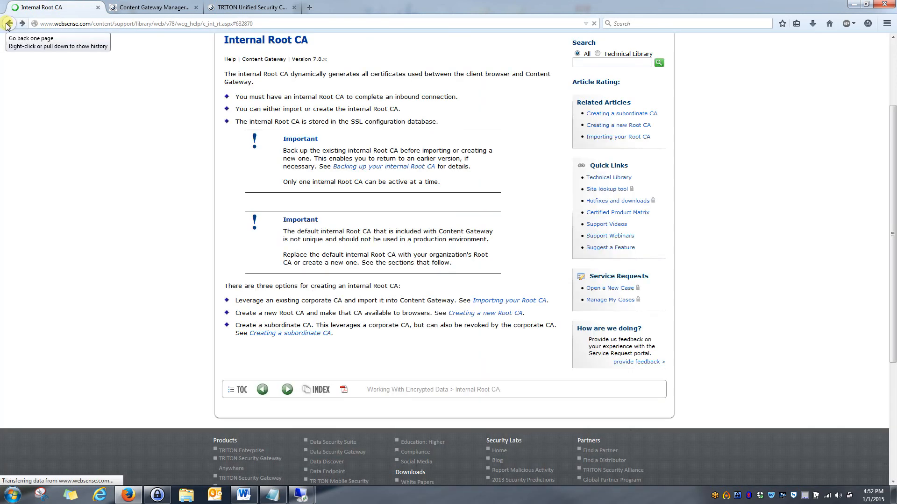
{"action": "left_click", "coordinate": [9, 23]}
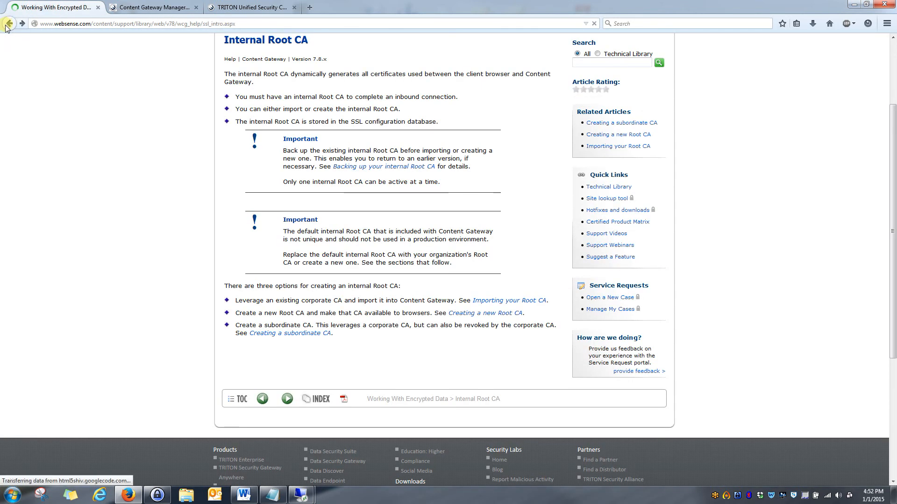
{"action": "left_click", "coordinate": [8, 23]}
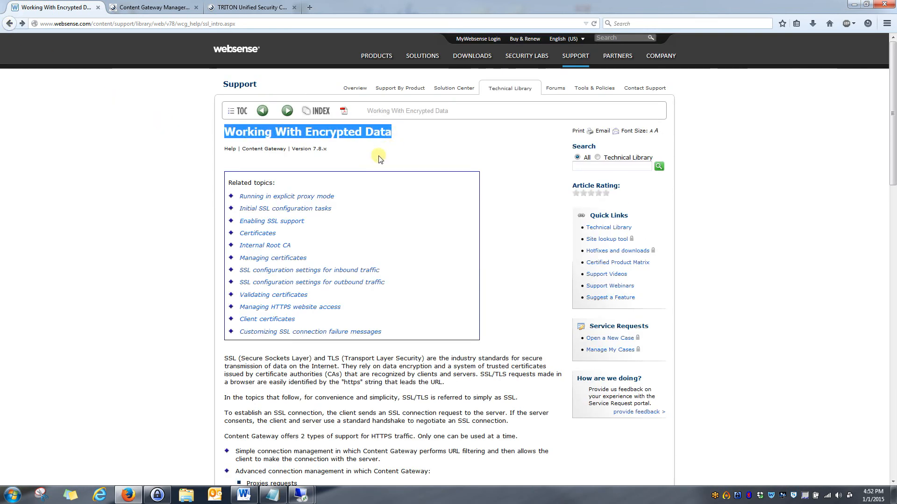
{"action": "mouse_move", "coordinate": [281, 284]}
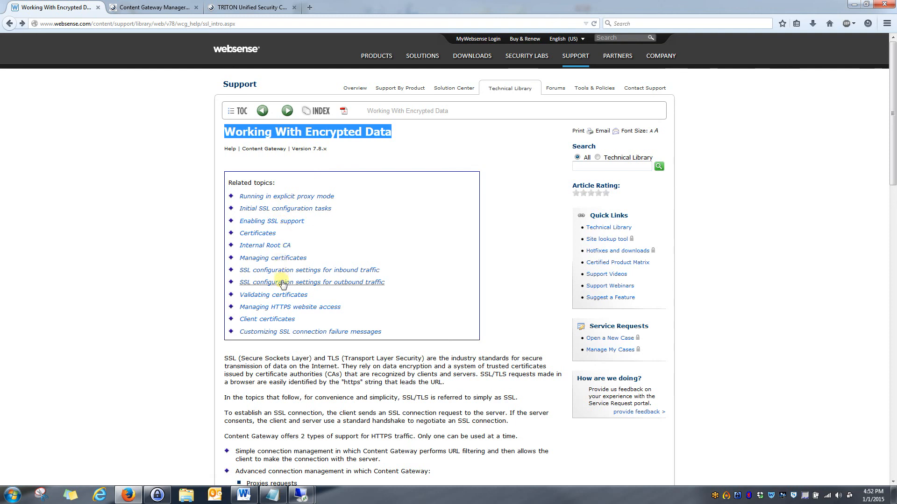
{"action": "mouse_move", "coordinate": [284, 332]}
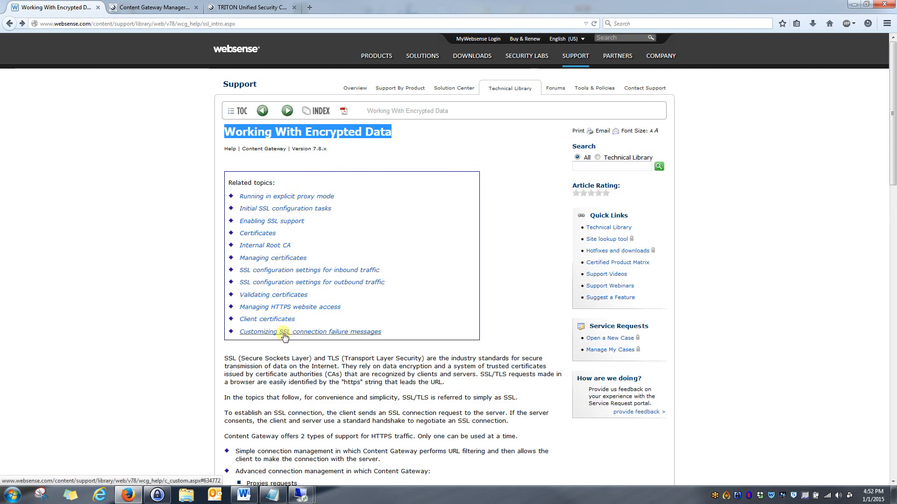
{"action": "mouse_move", "coordinate": [276, 310]}
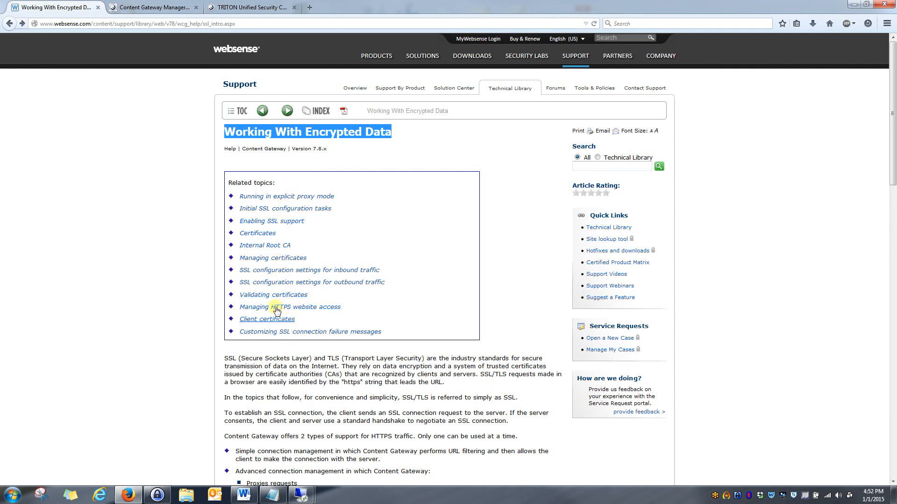
{"action": "mouse_move", "coordinate": [321, 180]}
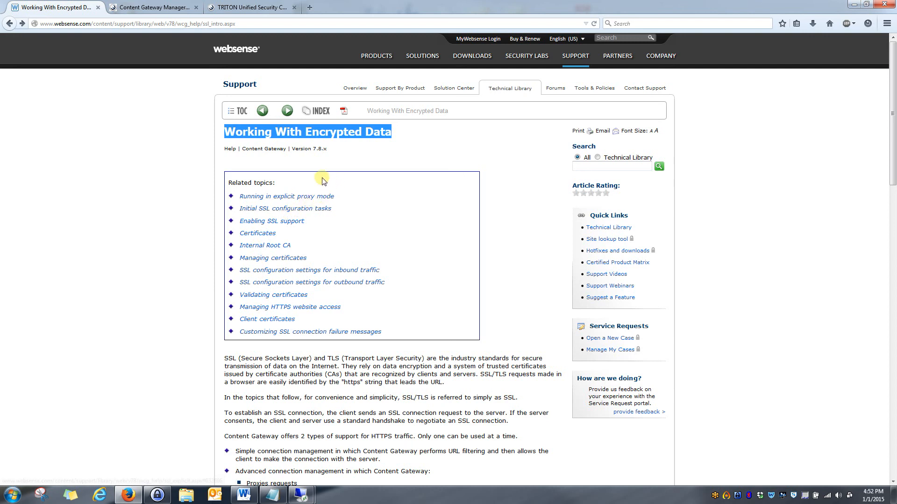
{"action": "mouse_move", "coordinate": [272, 221]}
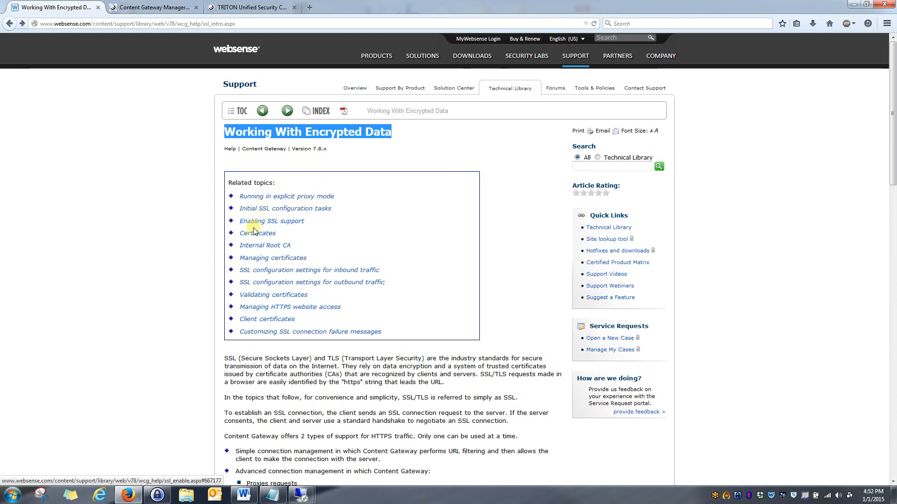
{"action": "mouse_move", "coordinate": [248, 331]}
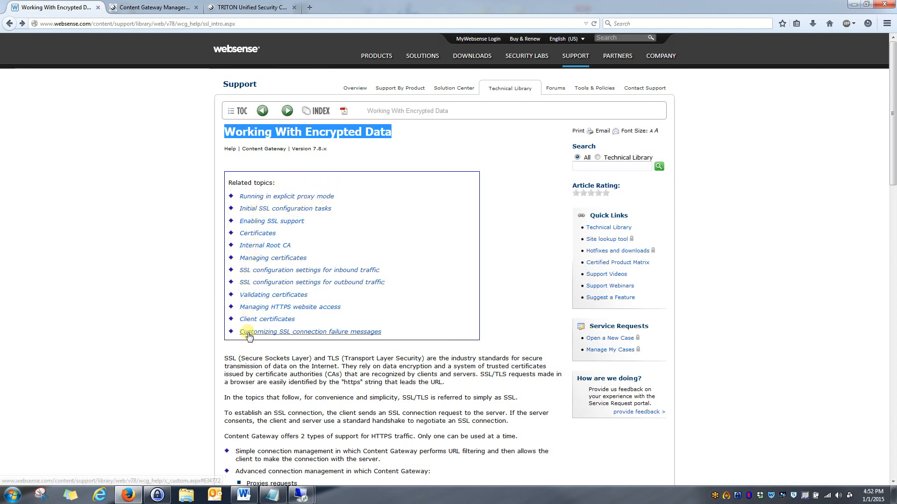
{"action": "mouse_move", "coordinate": [265, 258]}
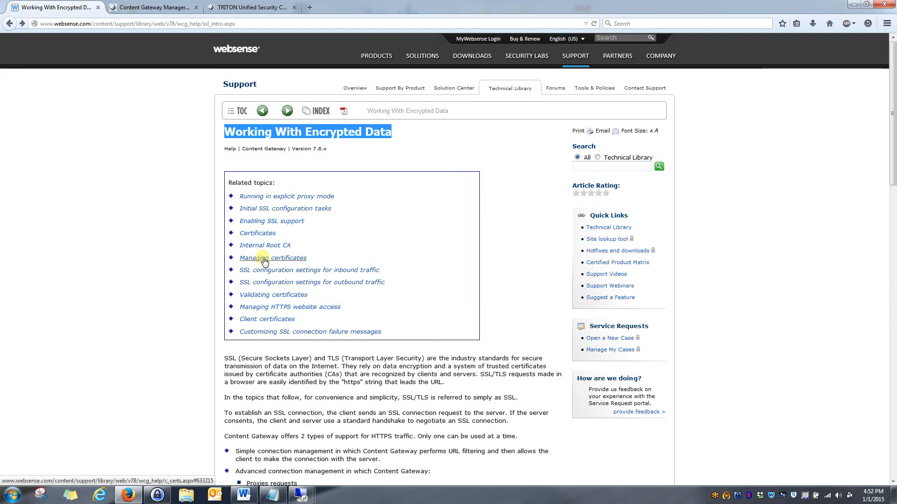